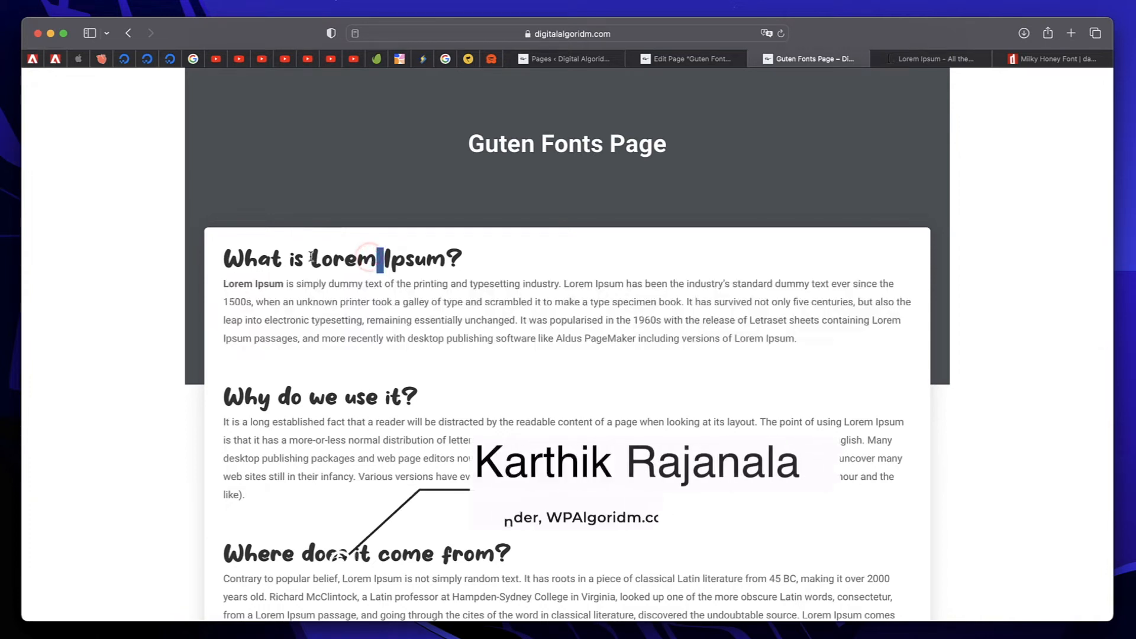
Step: Select the 'What is Lorem Ipsum?' heading and inspect the context options for the word Lorem
triple_click(341, 259)
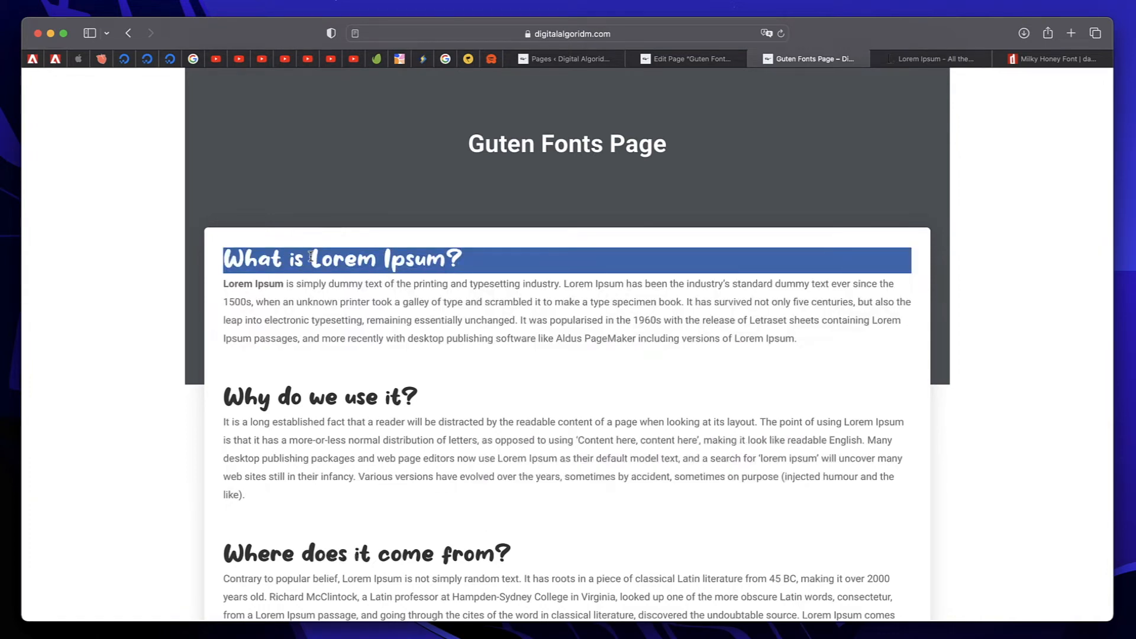
click(311, 259)
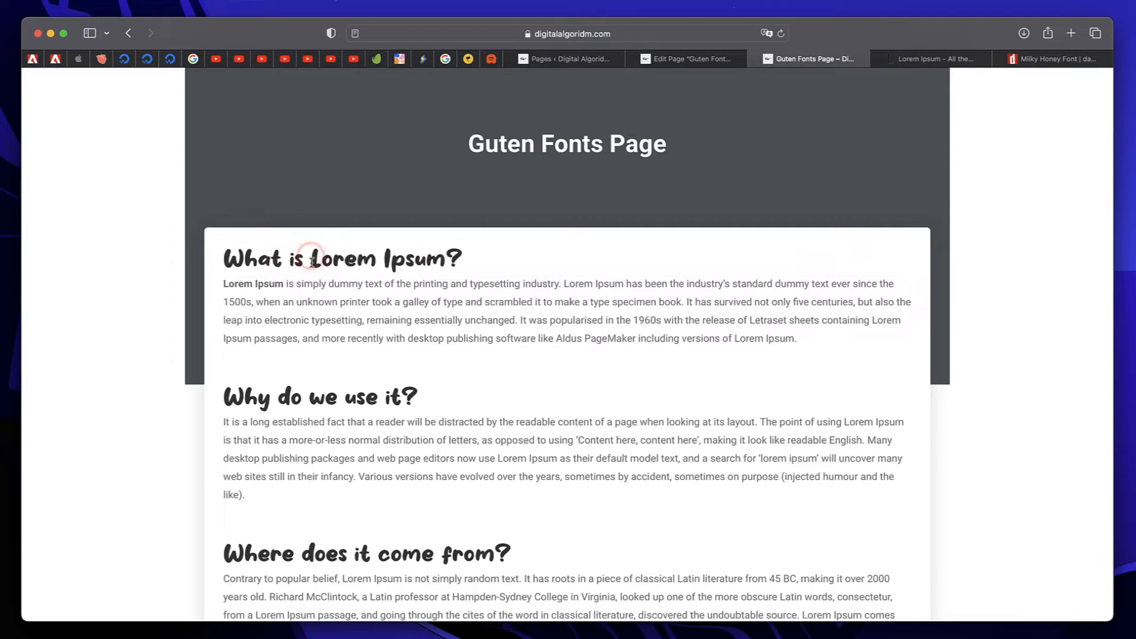
right_click(341, 258)
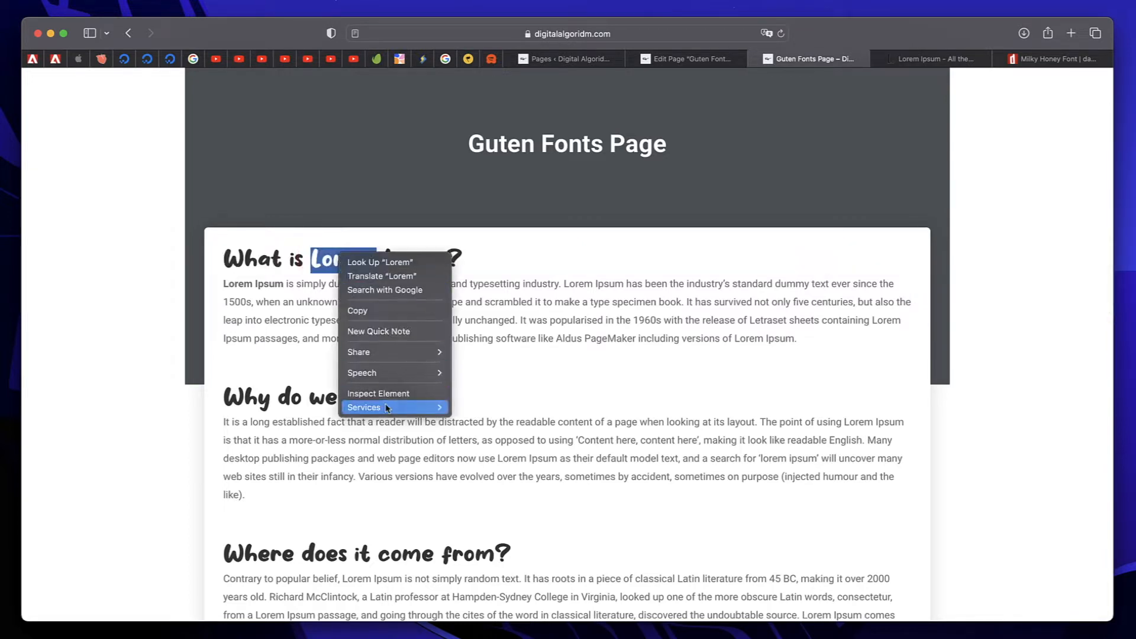
click(378, 393)
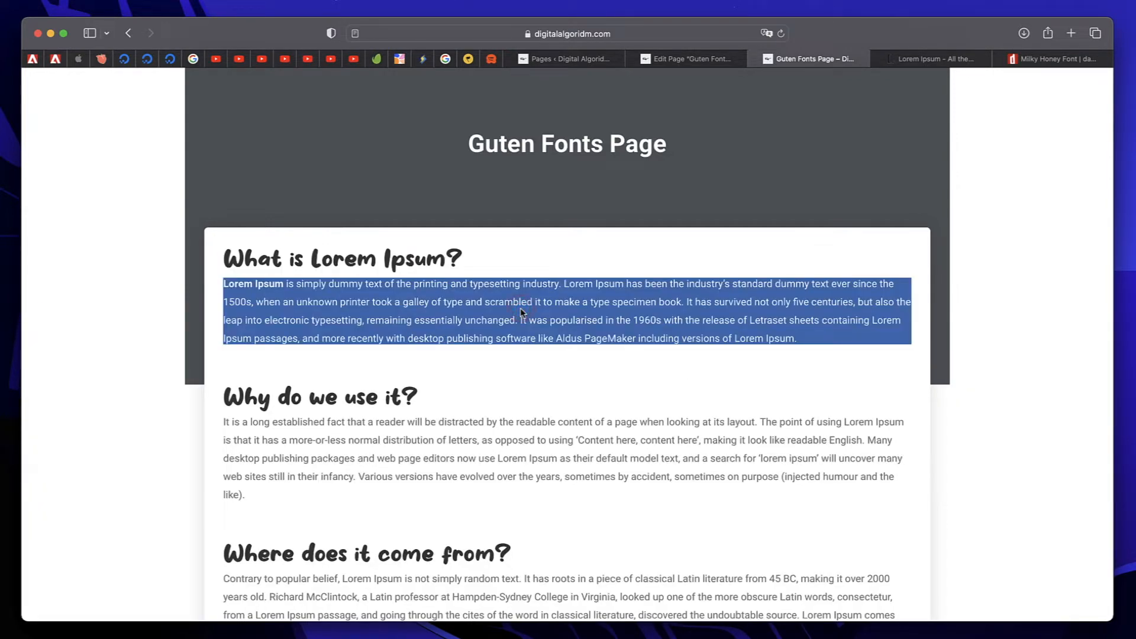
mouse_move(451, 299)
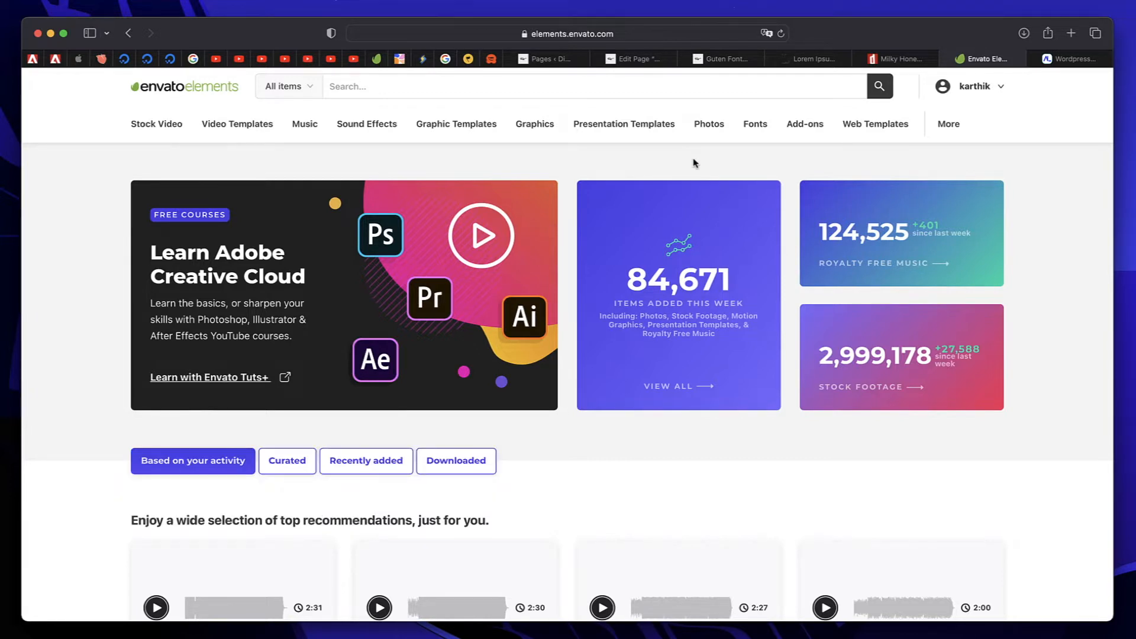
Step: Switch Envato Elements to the Fonts catalogue and filter it to Script and Handwritten typefaces
click(755, 124)
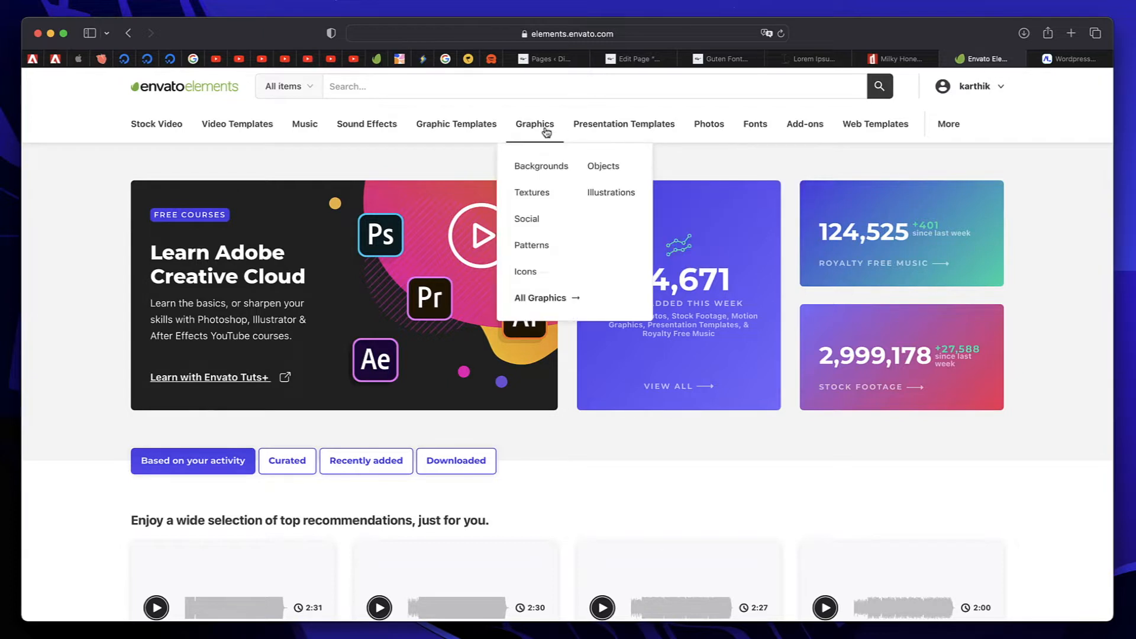
mouse_move(767, 185)
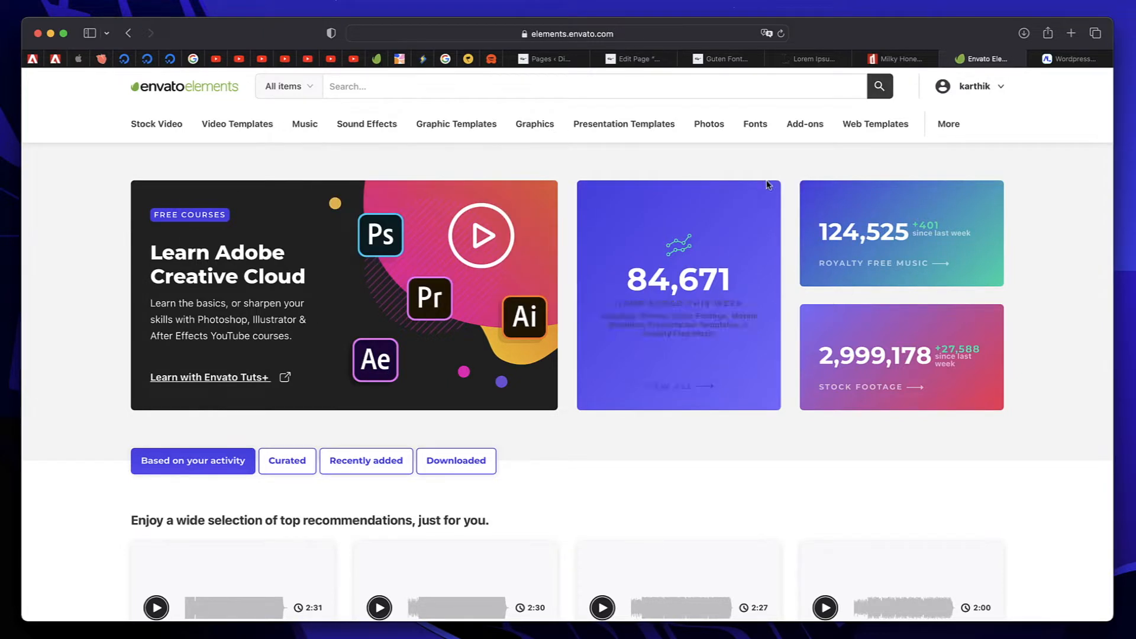
click(624, 125)
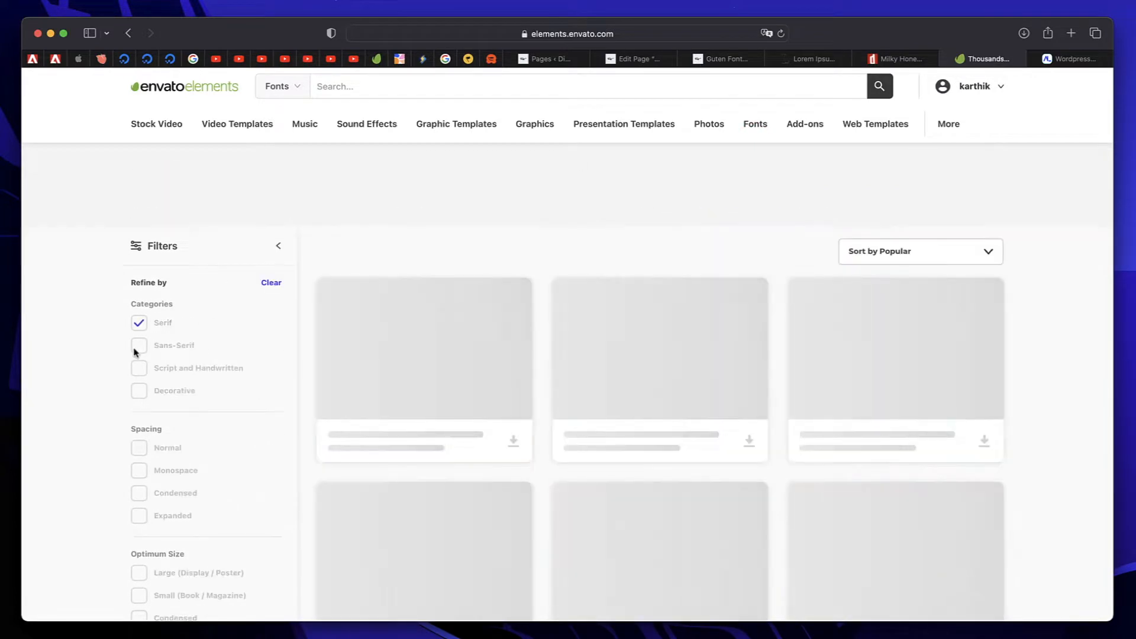
click(140, 322)
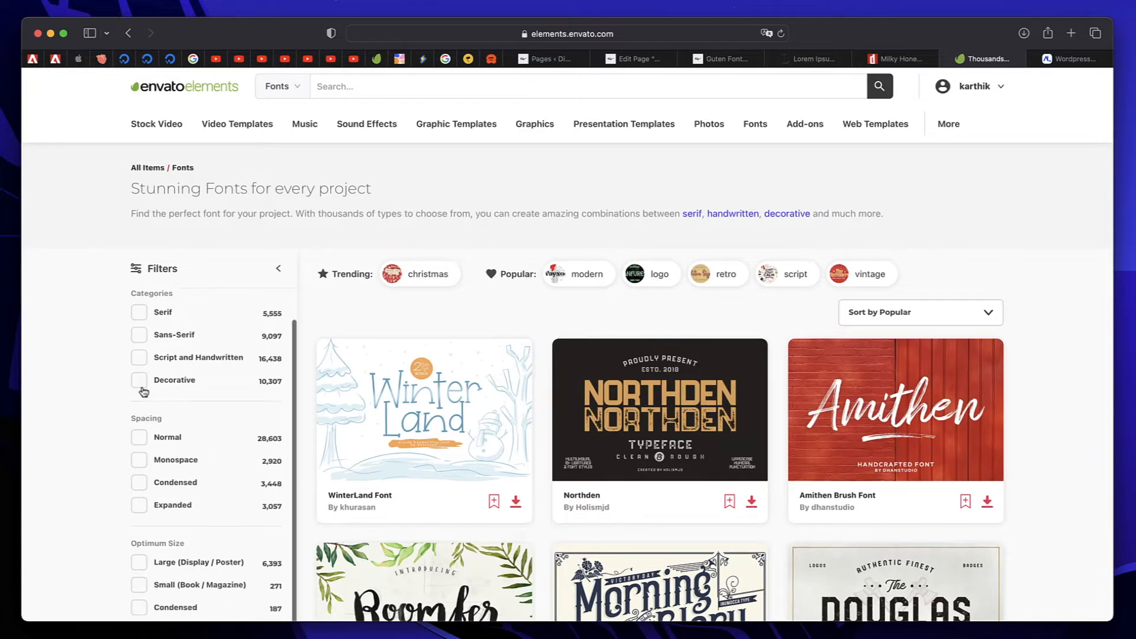
click(140, 339)
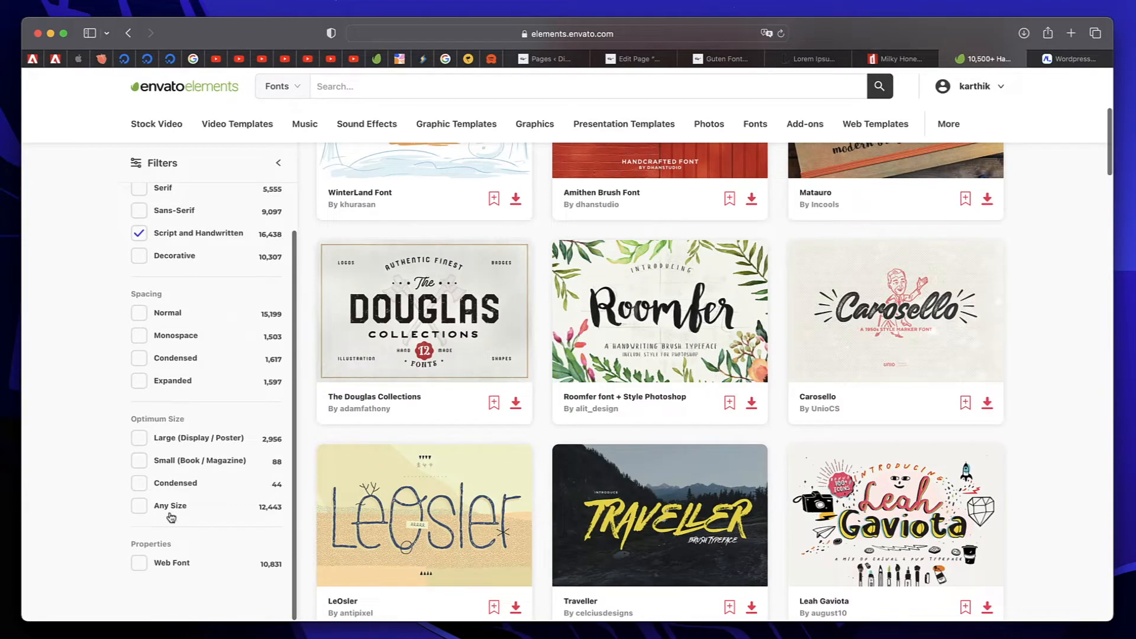
Step: Browse through the listed script and handwritten font results
scroll(up, 3)
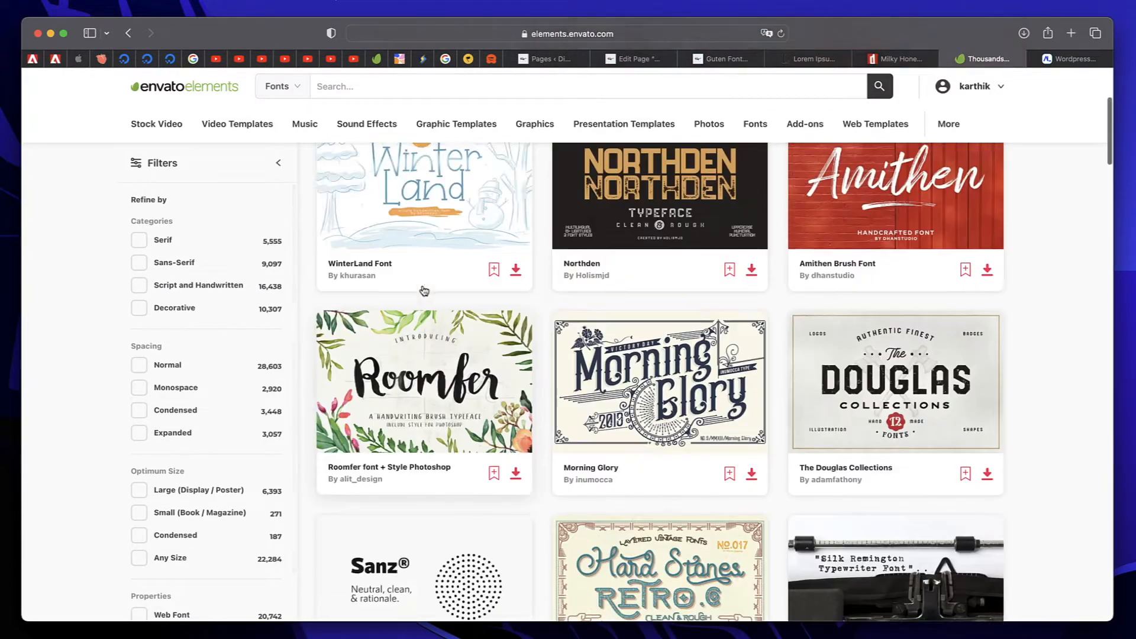
scroll(up, 3)
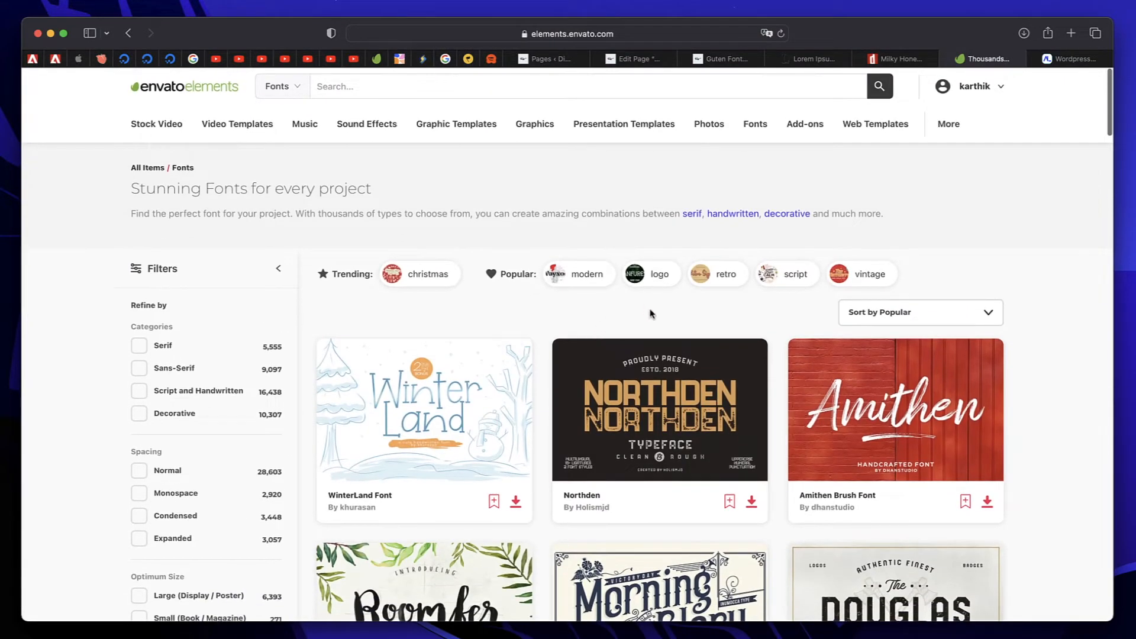
mouse_move(662, 319)
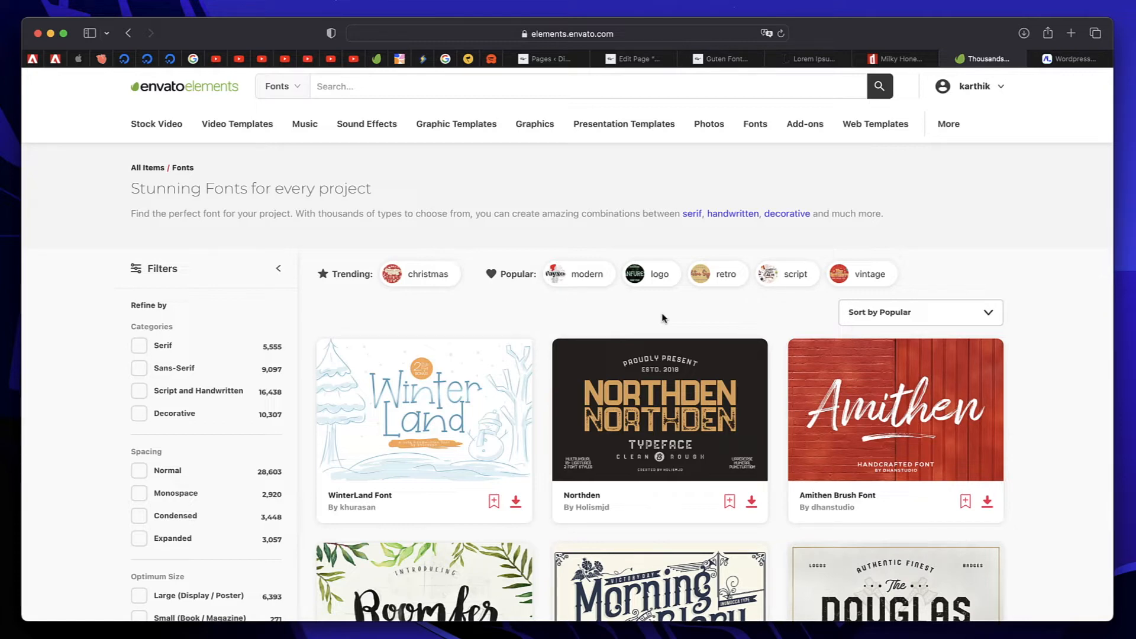
scroll(down, 3)
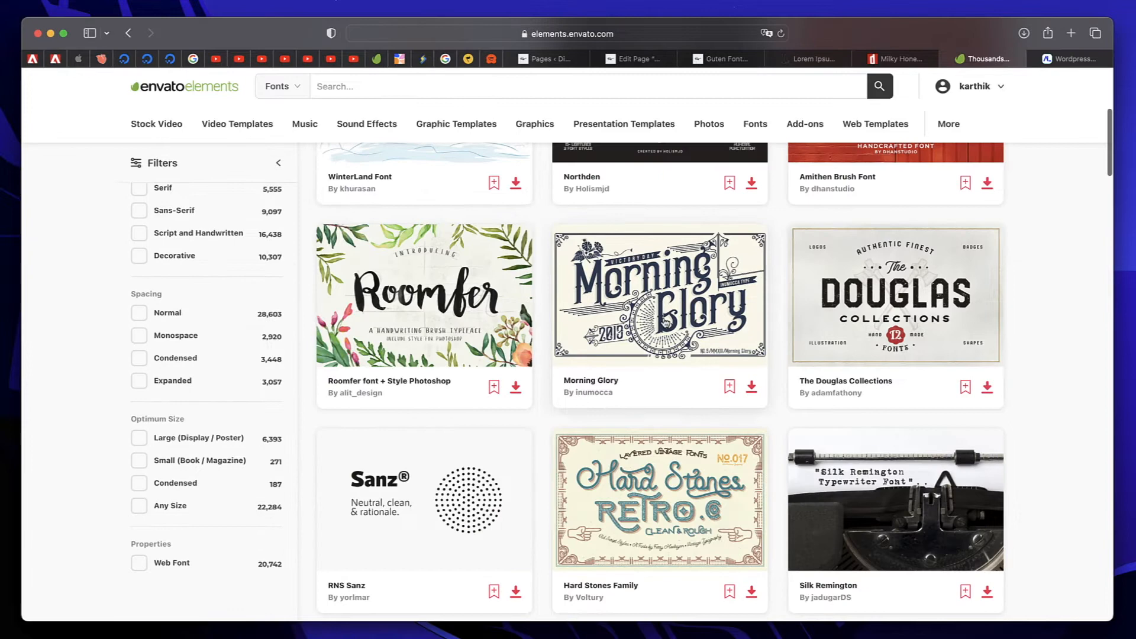
scroll(down, 3)
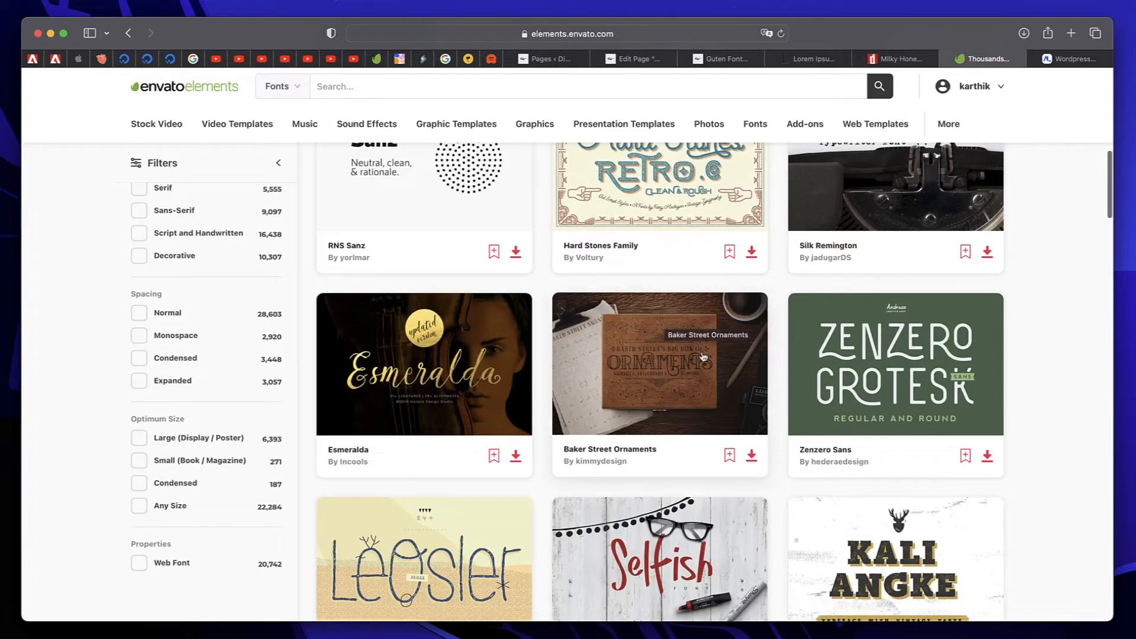
scroll(down, 3)
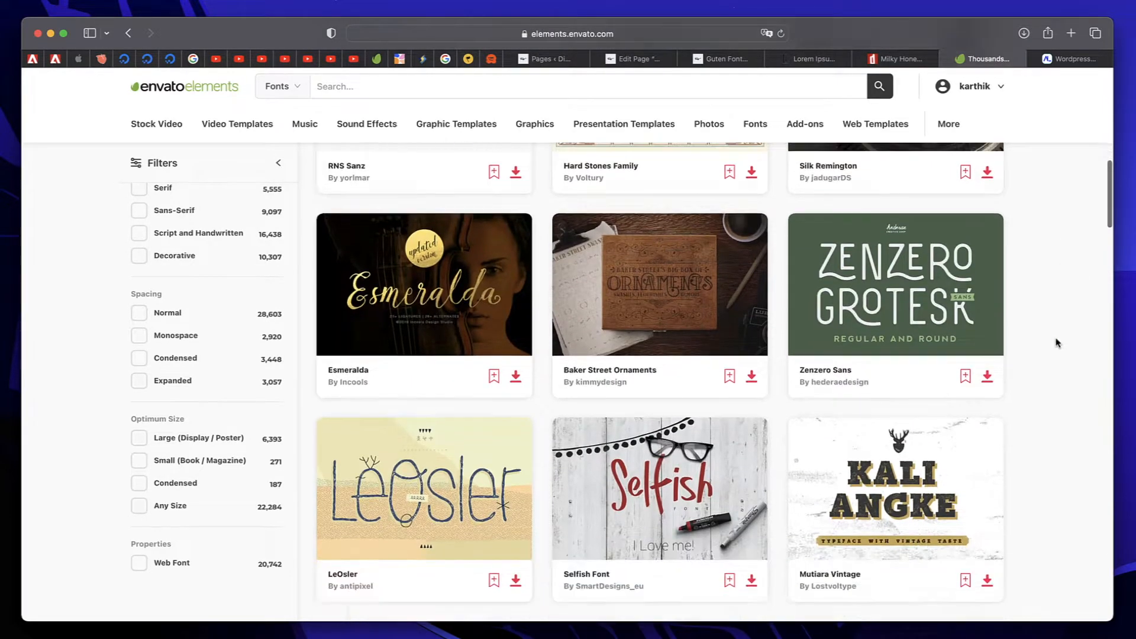
scroll(down, 3)
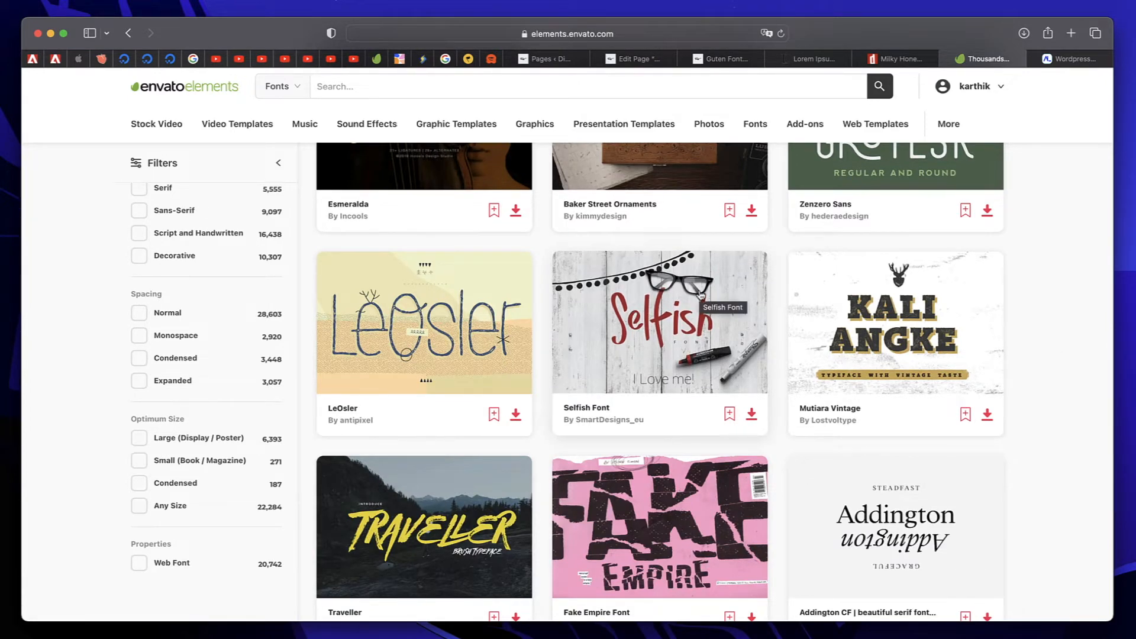
Step: View Adobe Fonts' All fonts catalogue of 3,107 families, then its recommended fonts page
click(1002, 60)
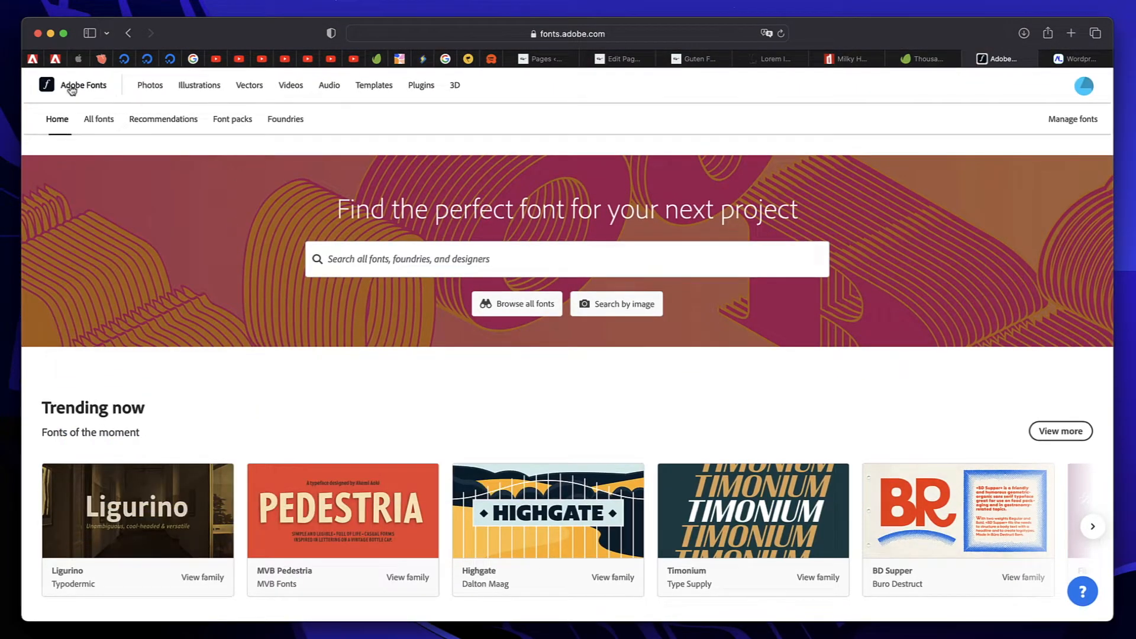
mouse_move(178, 207)
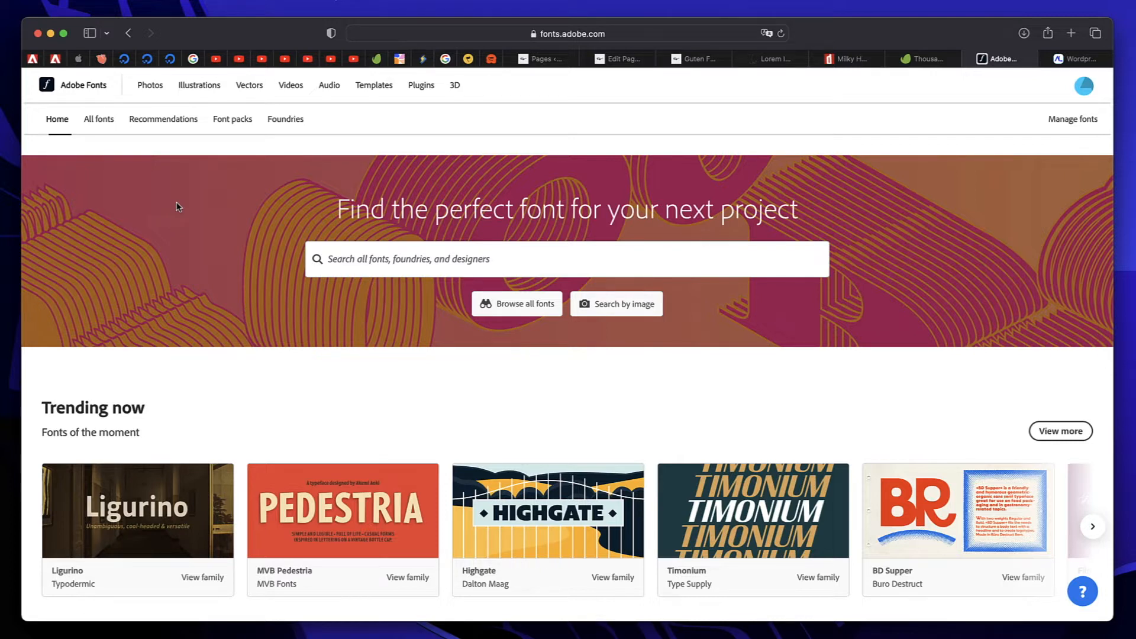
click(99, 118)
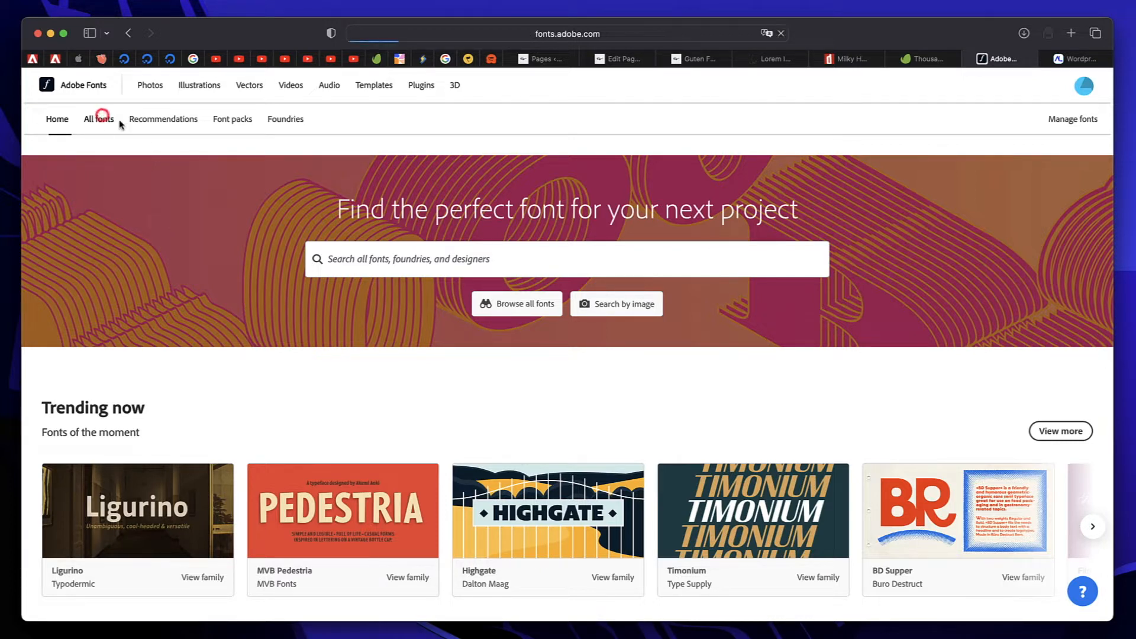
click(99, 118)
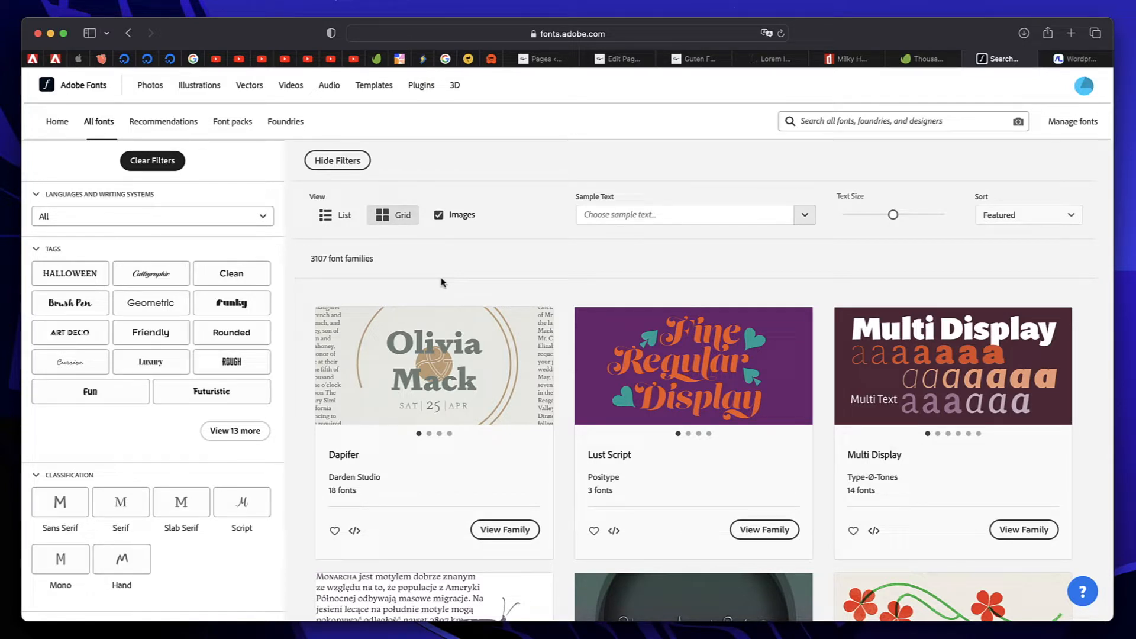
mouse_move(442, 361)
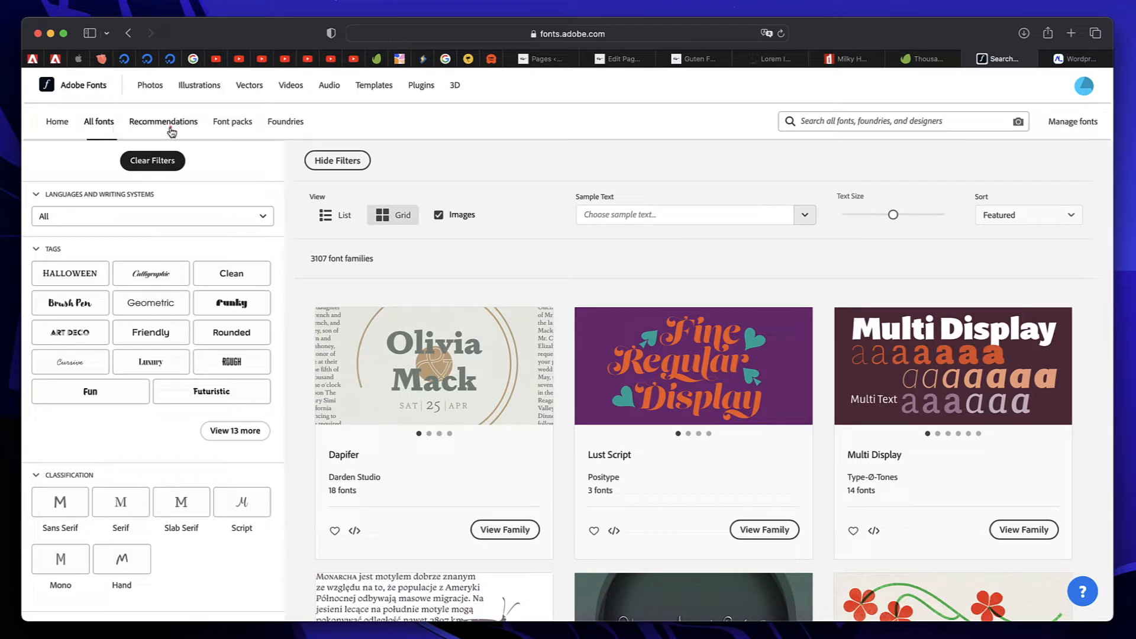
click(164, 121)
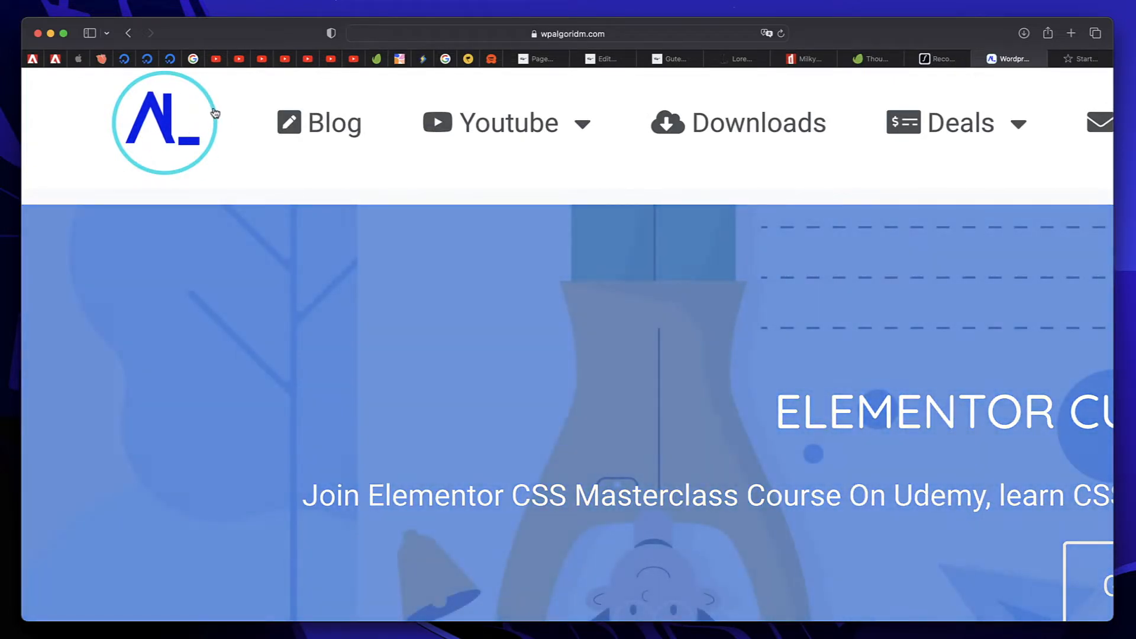
mouse_move(177, 133)
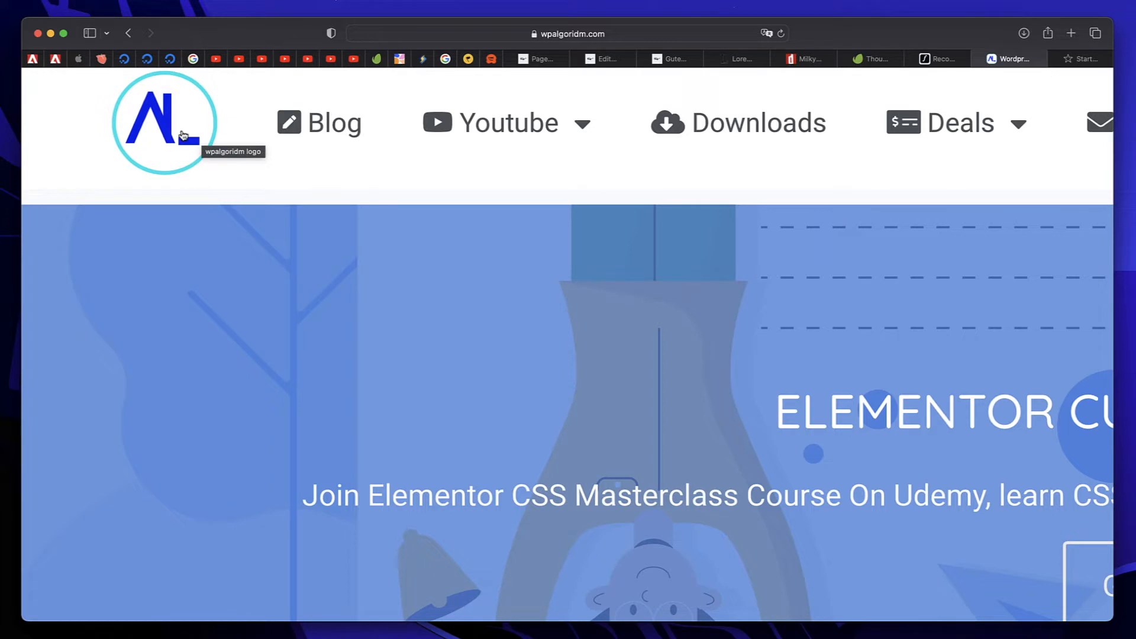
mouse_move(191, 126)
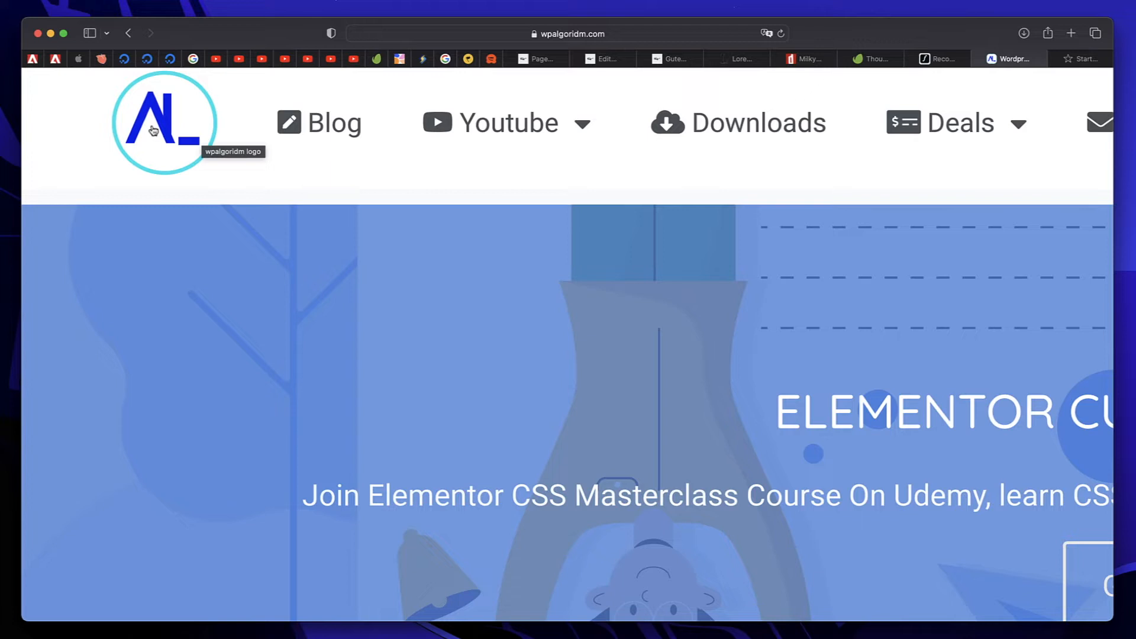
mouse_move(169, 148)
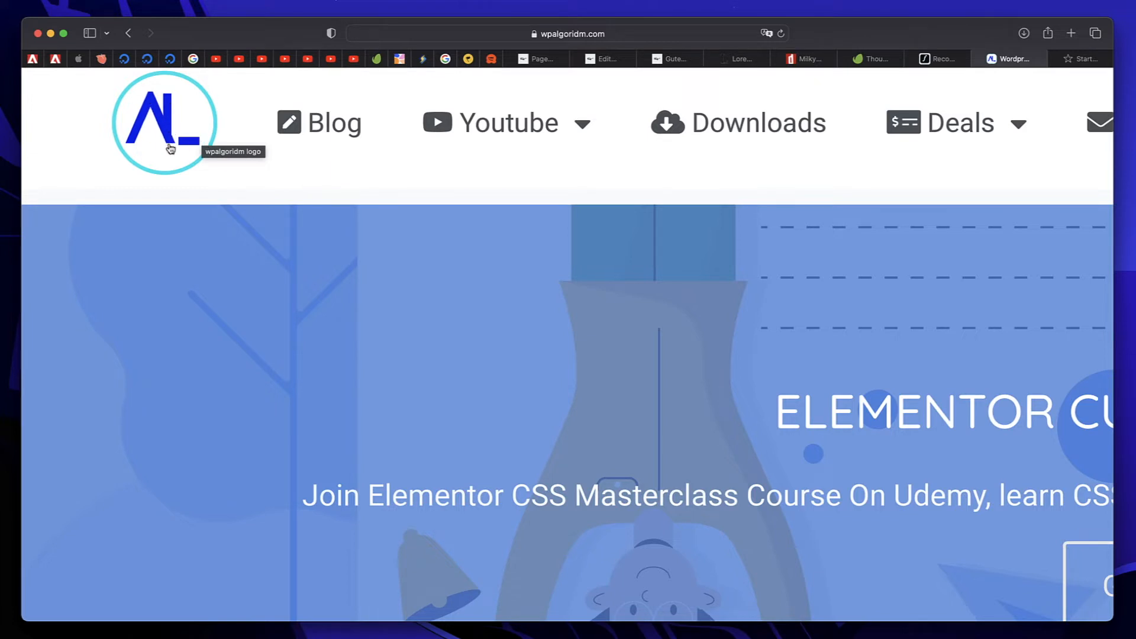
mouse_move(195, 117)
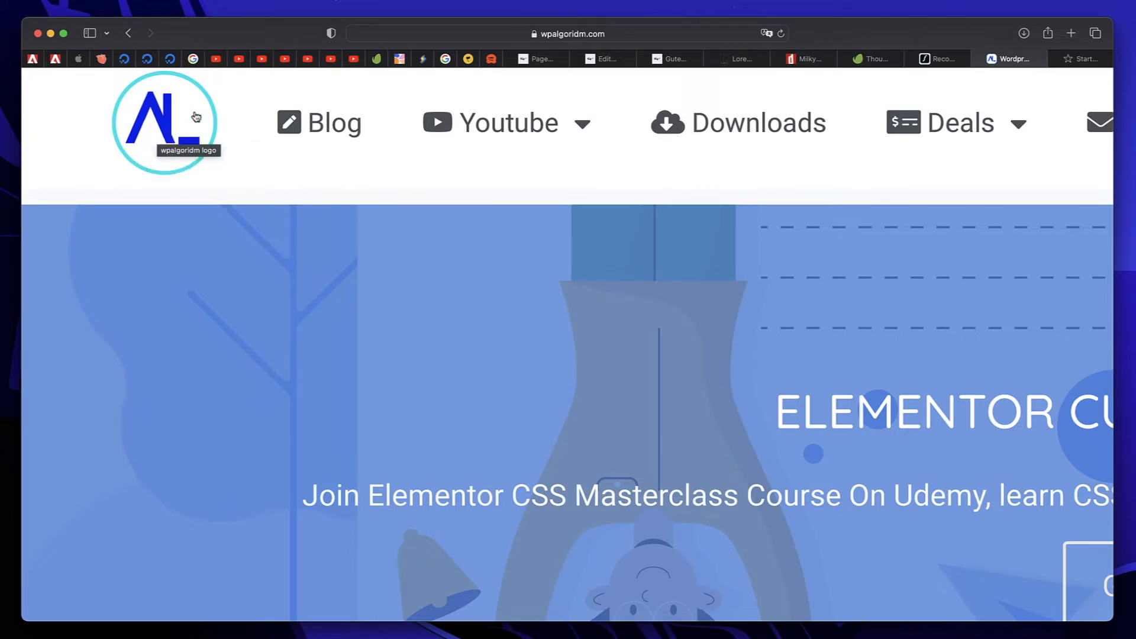
mouse_move(246, 182)
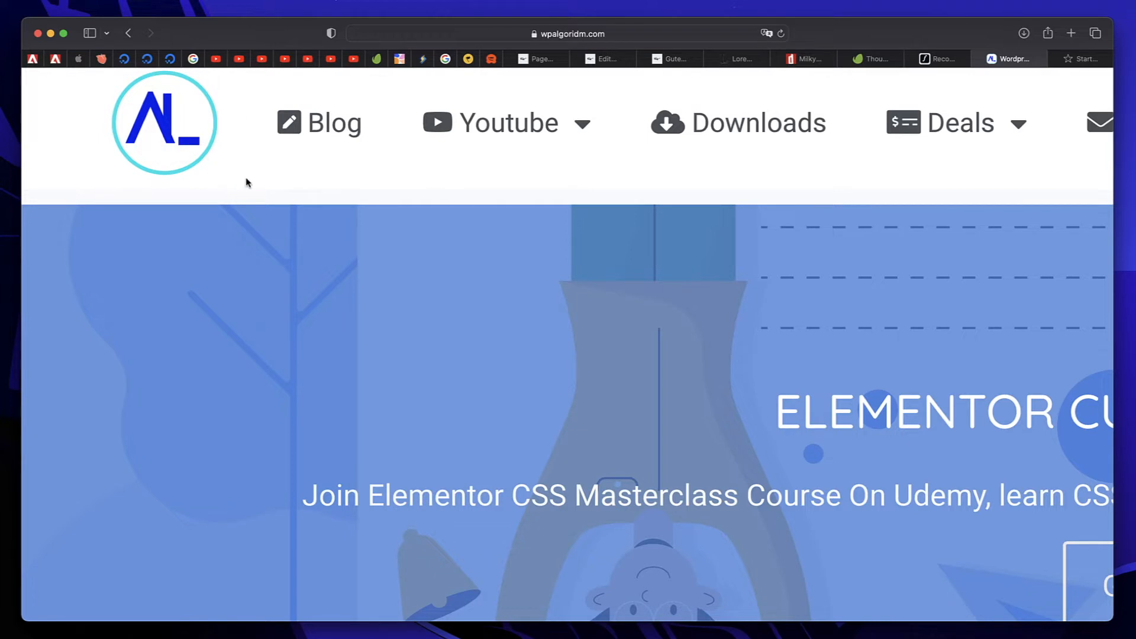
mouse_move(222, 158)
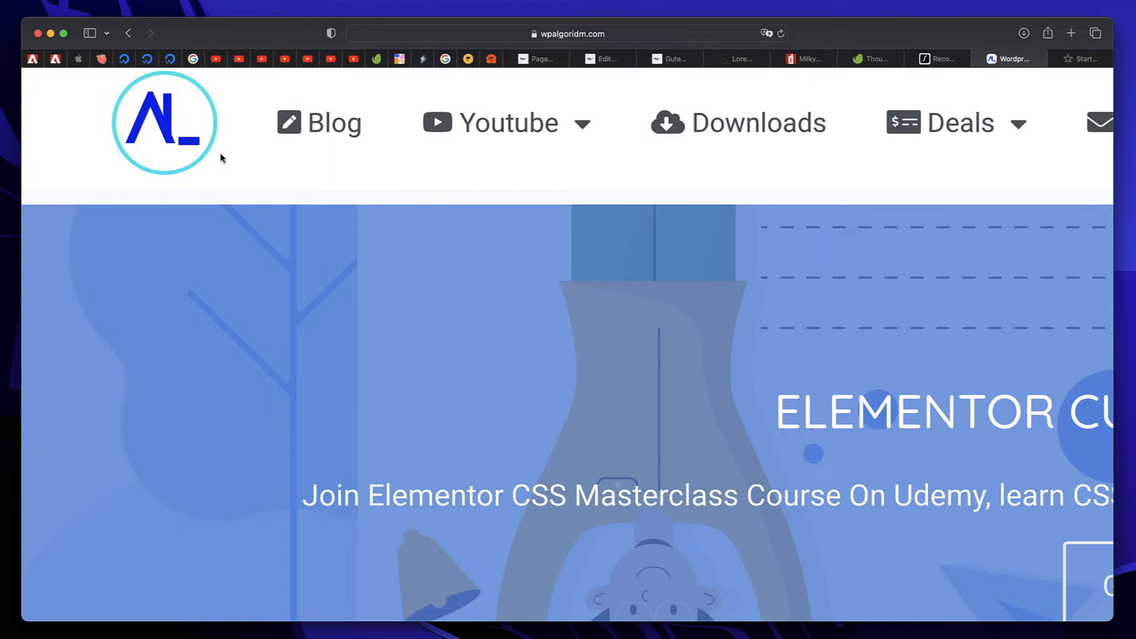
Step: Browse DaFont's recently added fonts and view the Milky Coffee page with its free-use license note
click(1076, 59)
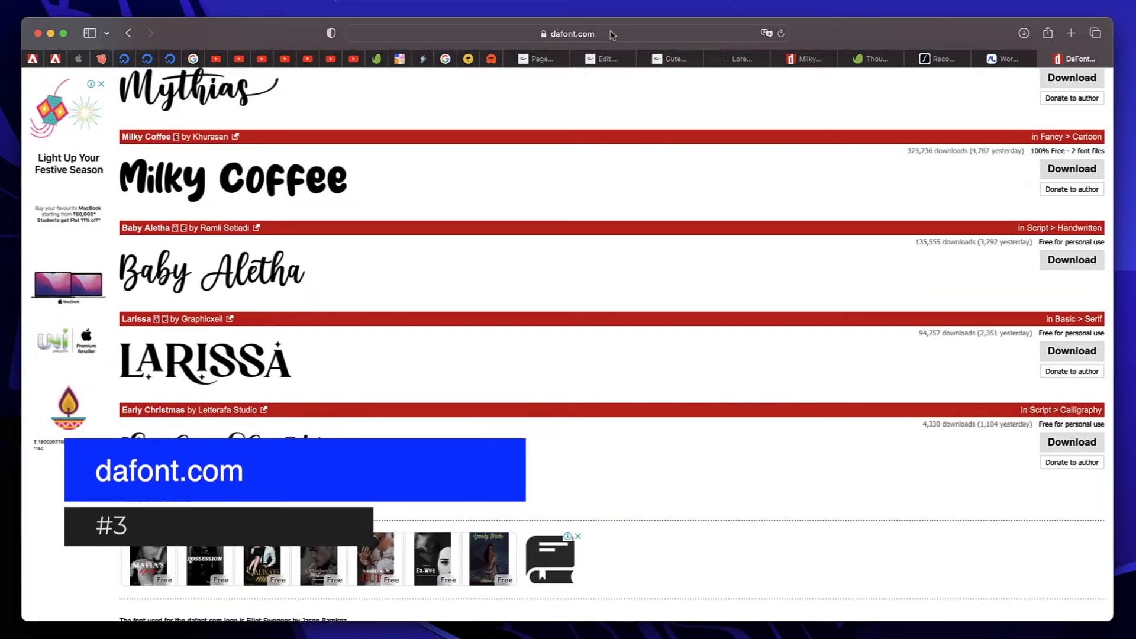
scroll(down, 3)
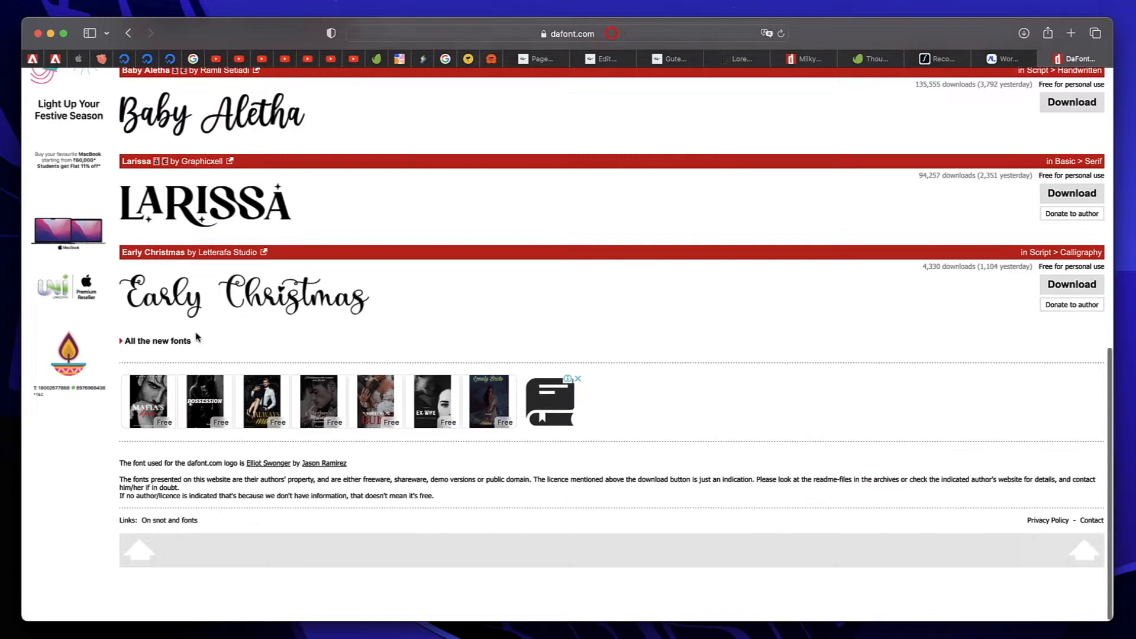
scroll(up, 3)
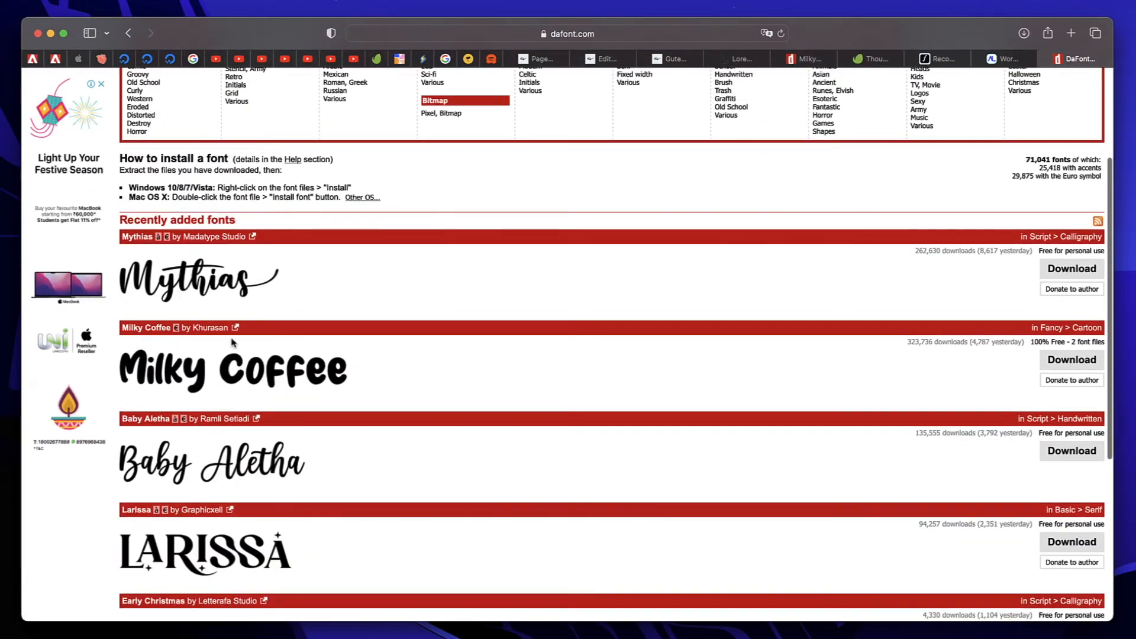
click(146, 328)
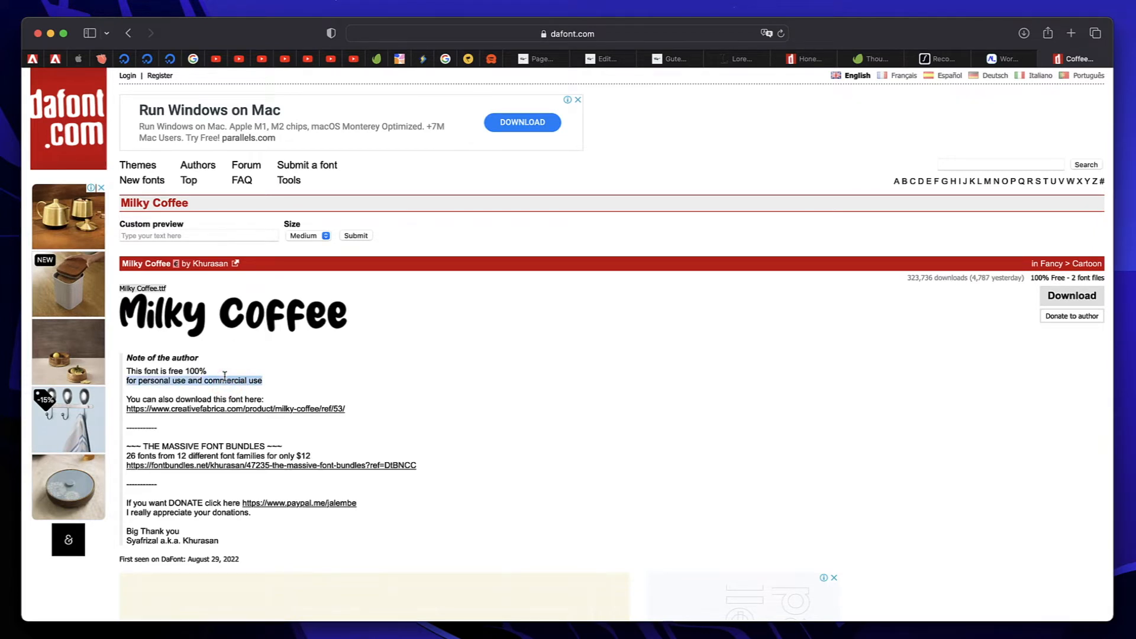
mouse_move(390, 356)
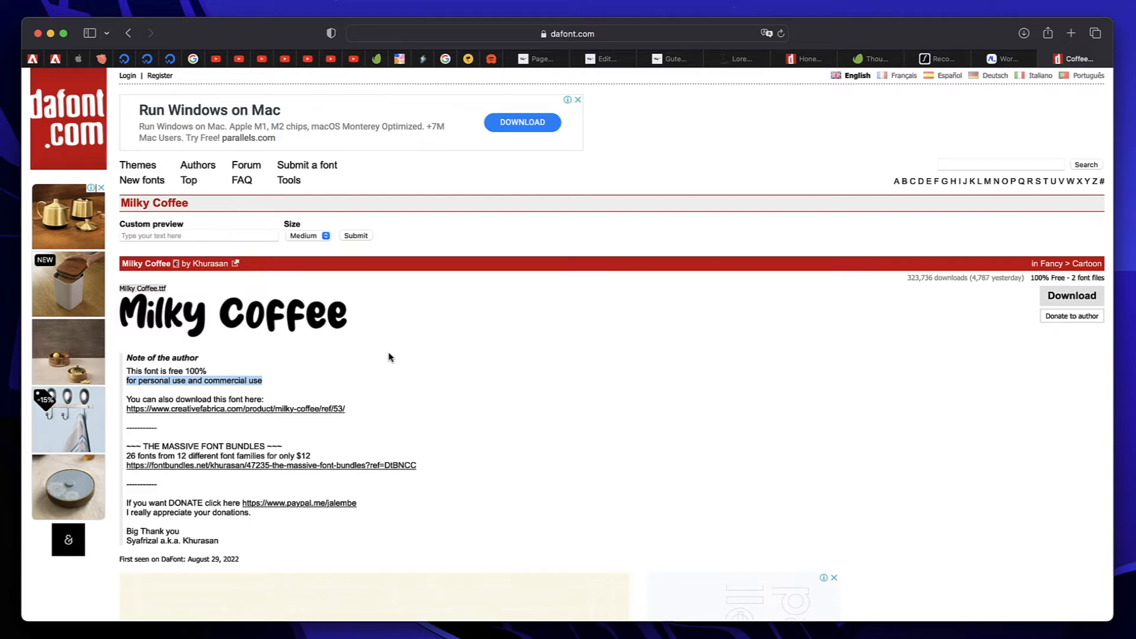
click(1077, 59)
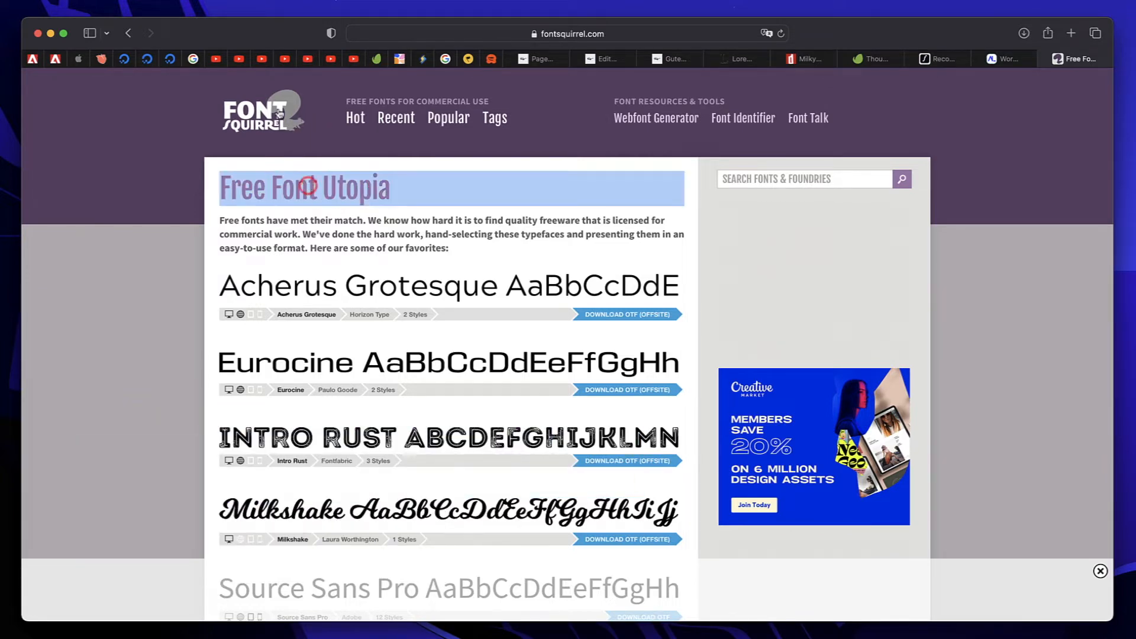
Step: Review Intro Rust's sample, three free weights and Font Information on Font Squirrel
scroll(down, 3)
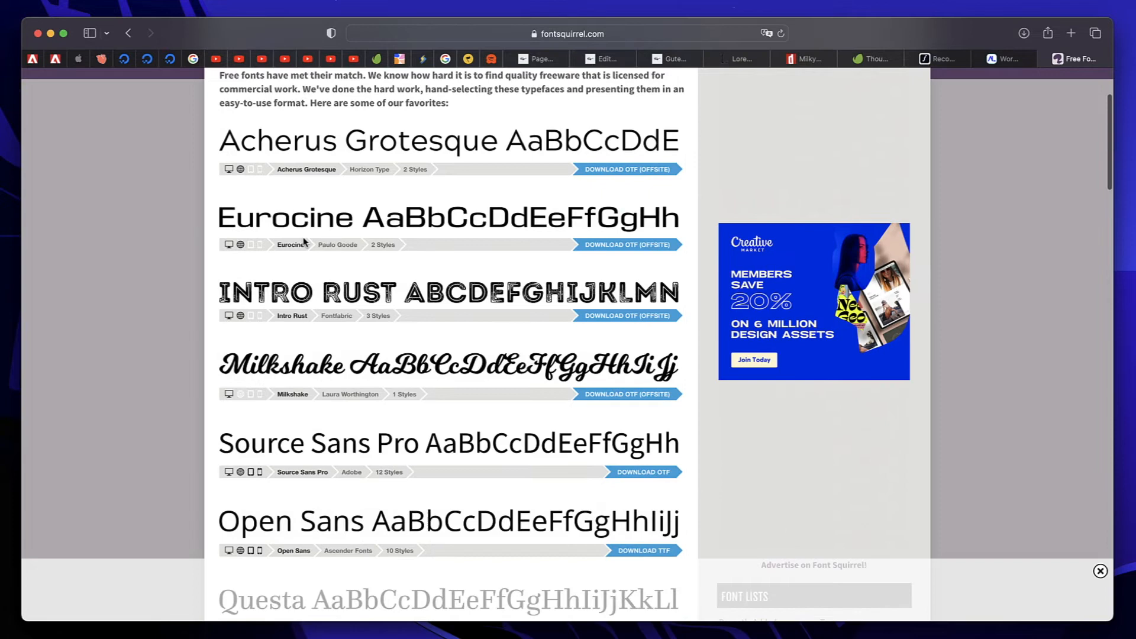
scroll(down, 3)
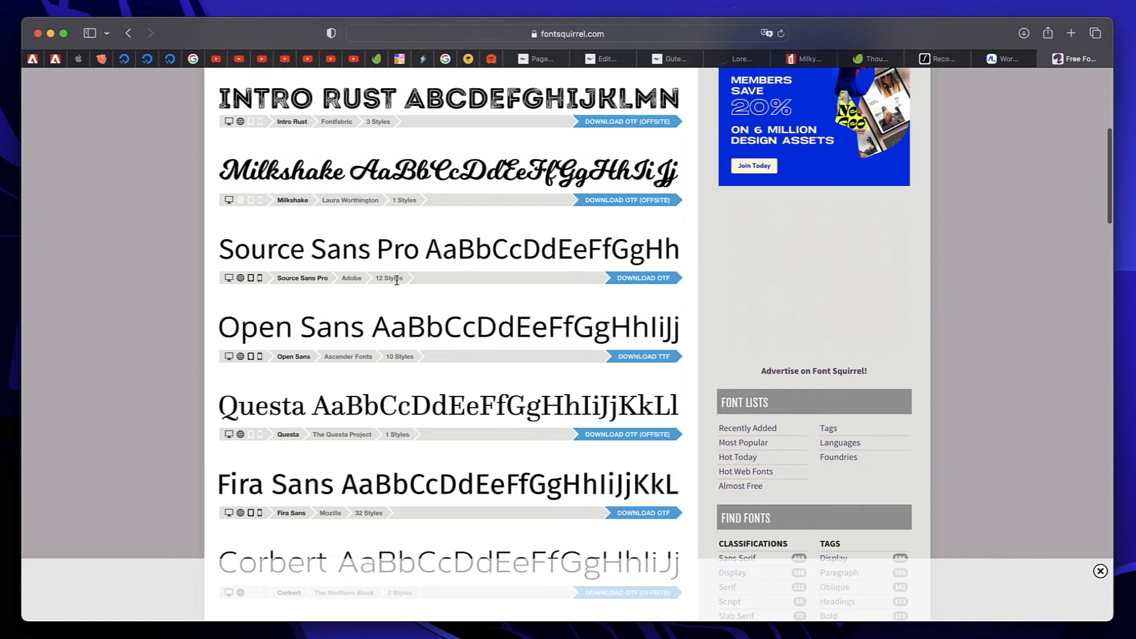
scroll(up, 3)
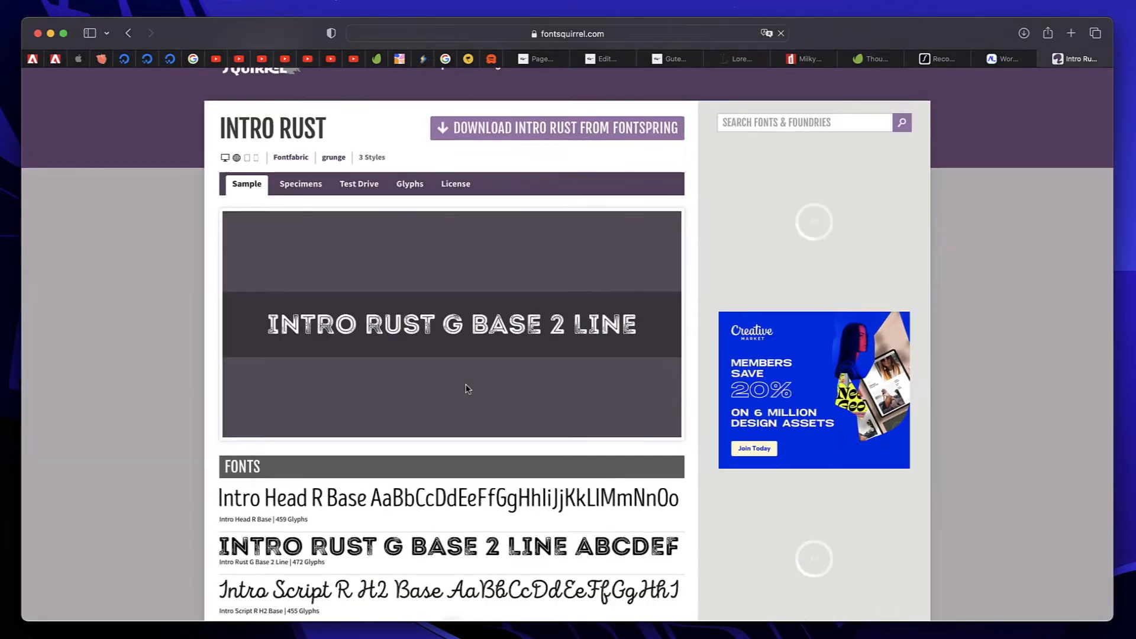
scroll(down, 3)
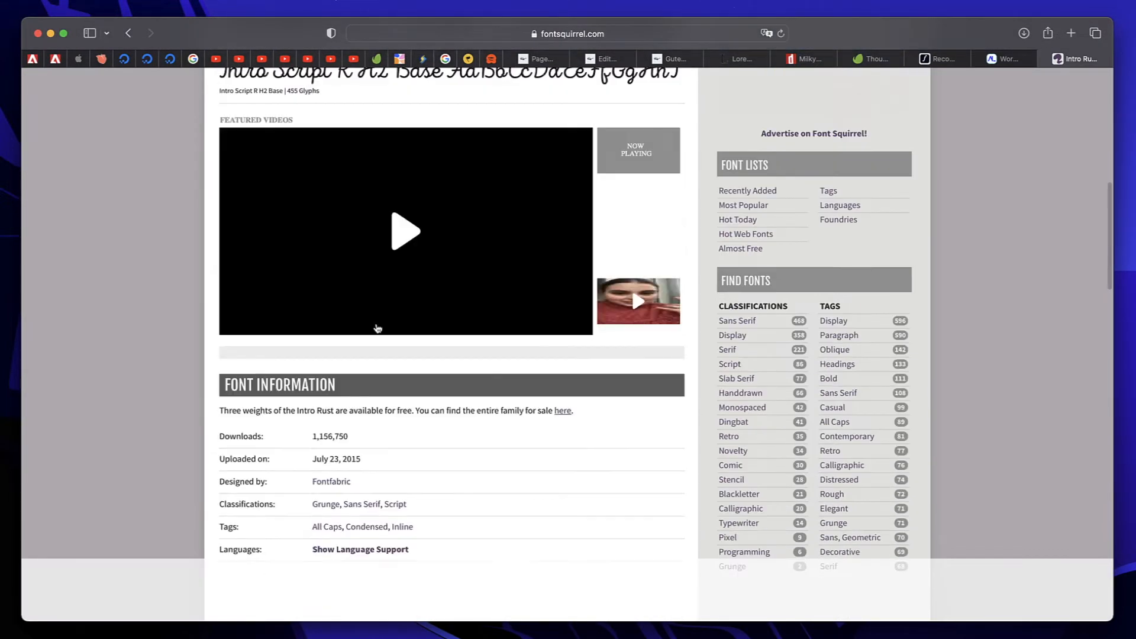
scroll(down, 3)
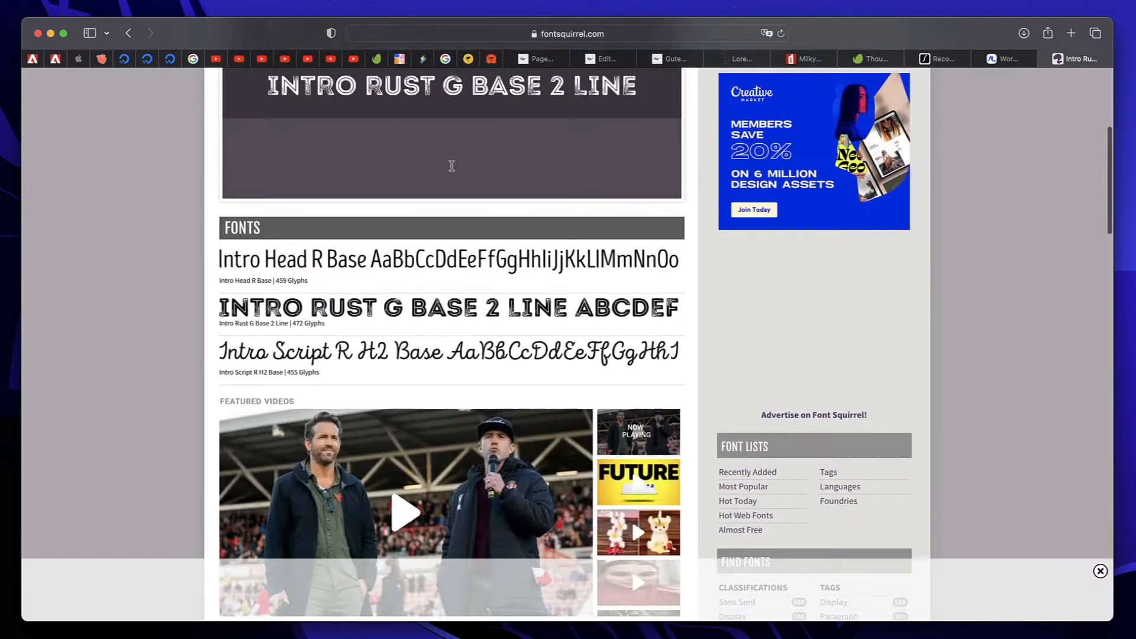
scroll(up, 3)
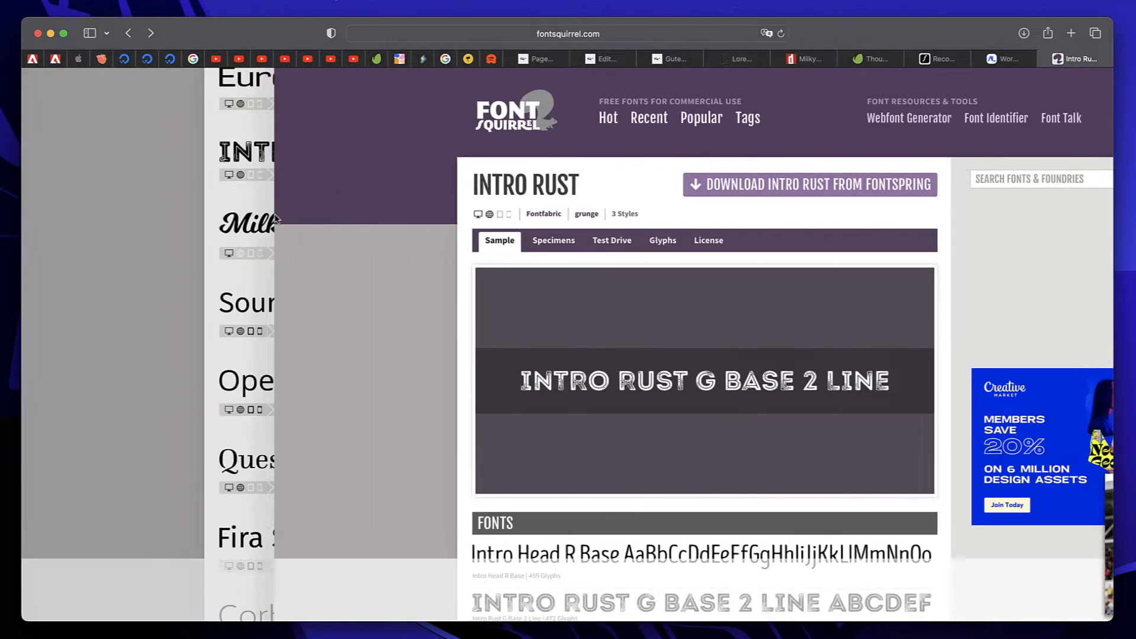
click(128, 33)
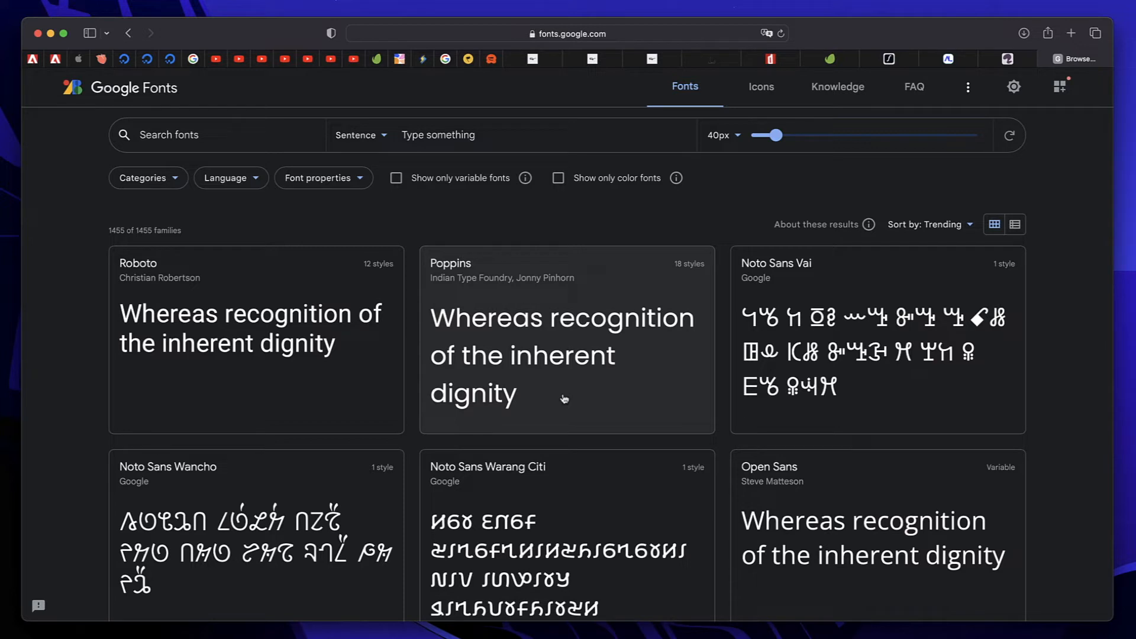
Step: Browse Google Fonts' trending families such as Montserrat, Oswald and Raleway, then return to WordPress admin
scroll(down, 3)
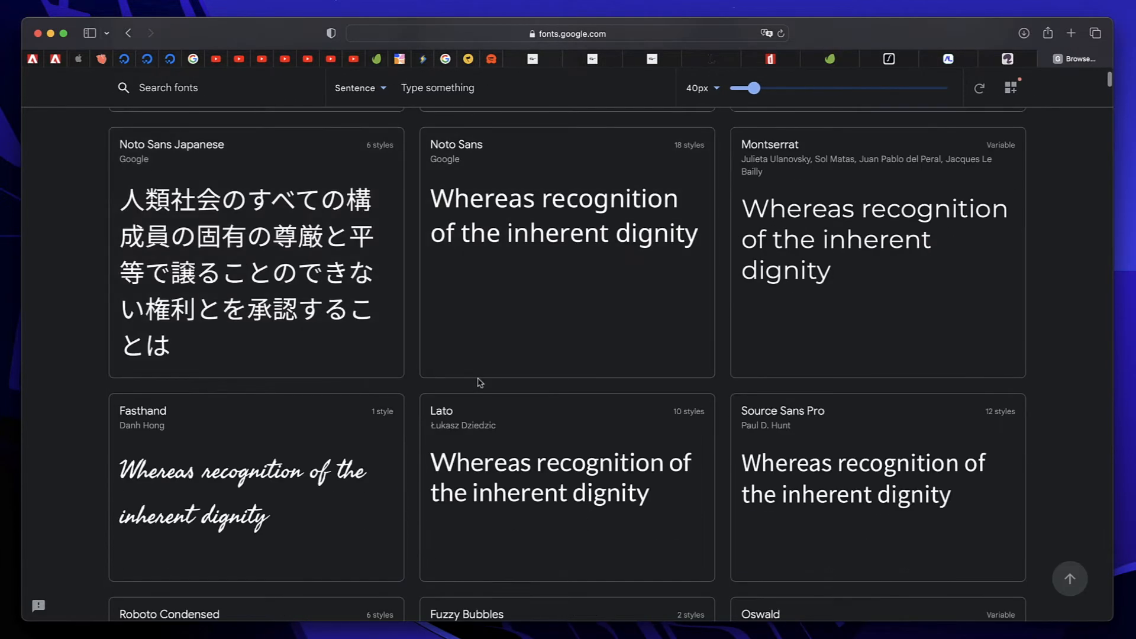
scroll(down, 3)
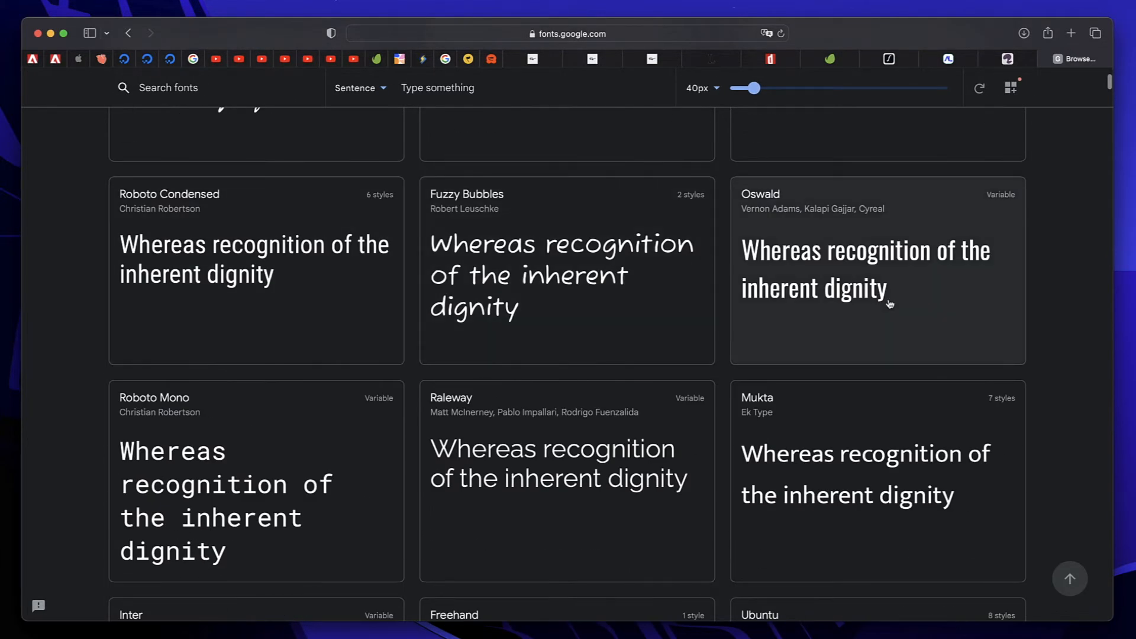
mouse_move(477, 289)
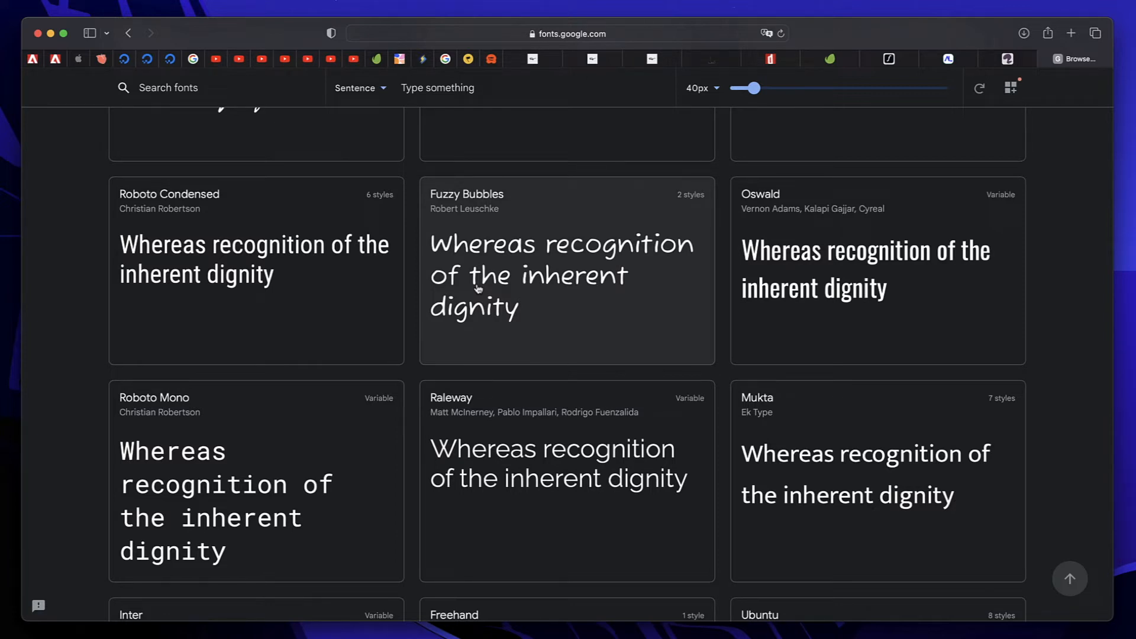
click(548, 59)
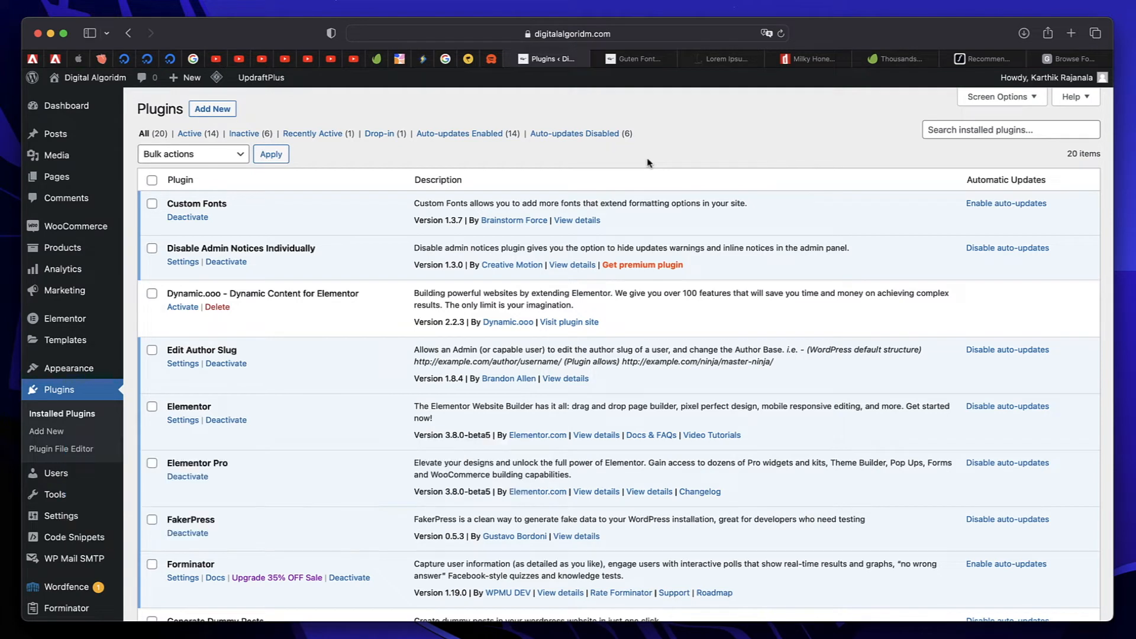
mouse_move(737, 148)
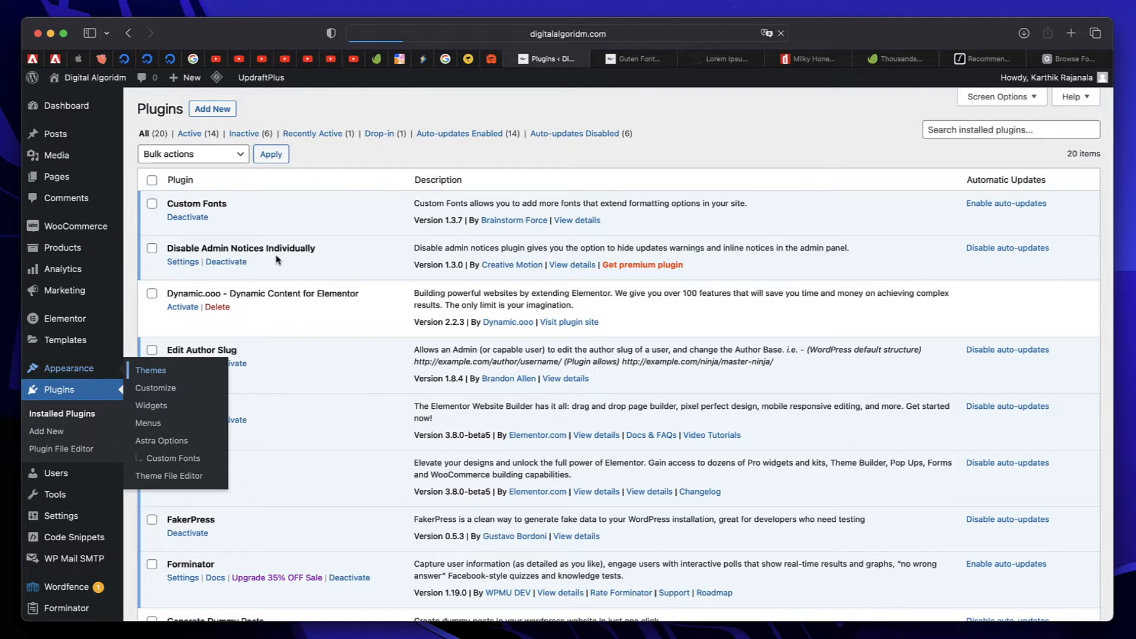
click(151, 370)
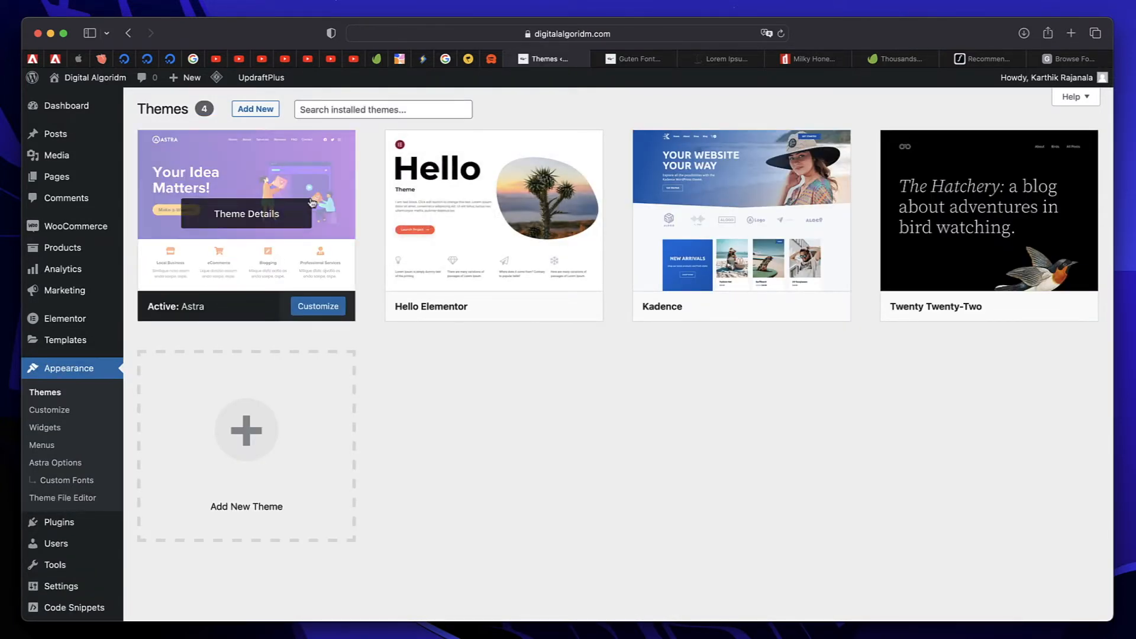
mouse_move(443, 389)
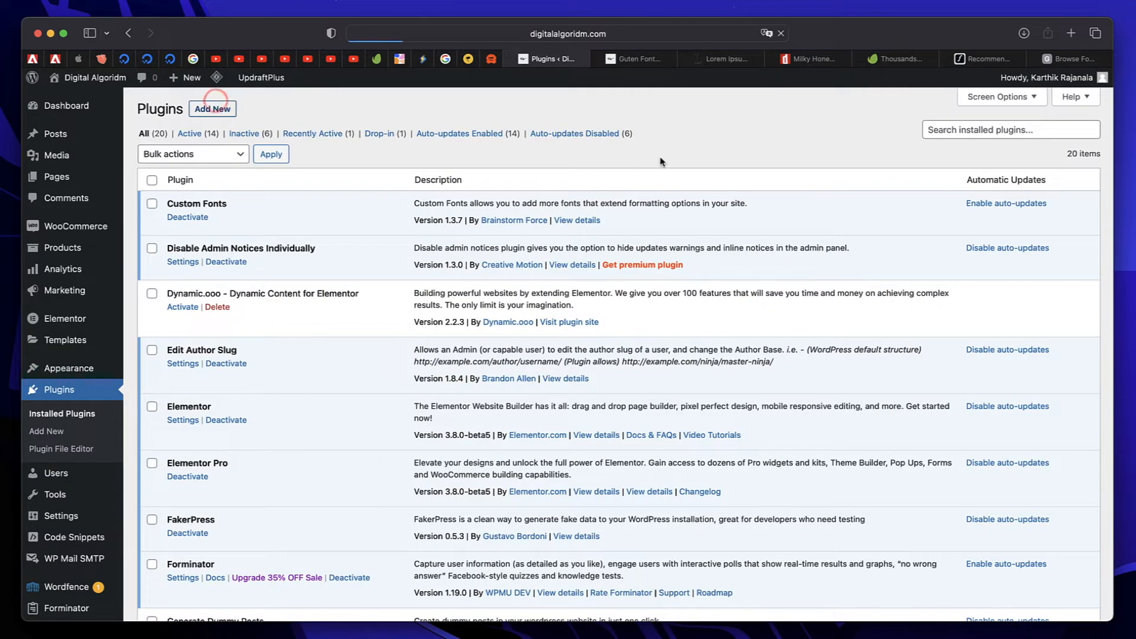
Step: Check the Custom Fonts plugin is installed and reach the Appearance > Custom Fonts add-font form
click(212, 108)
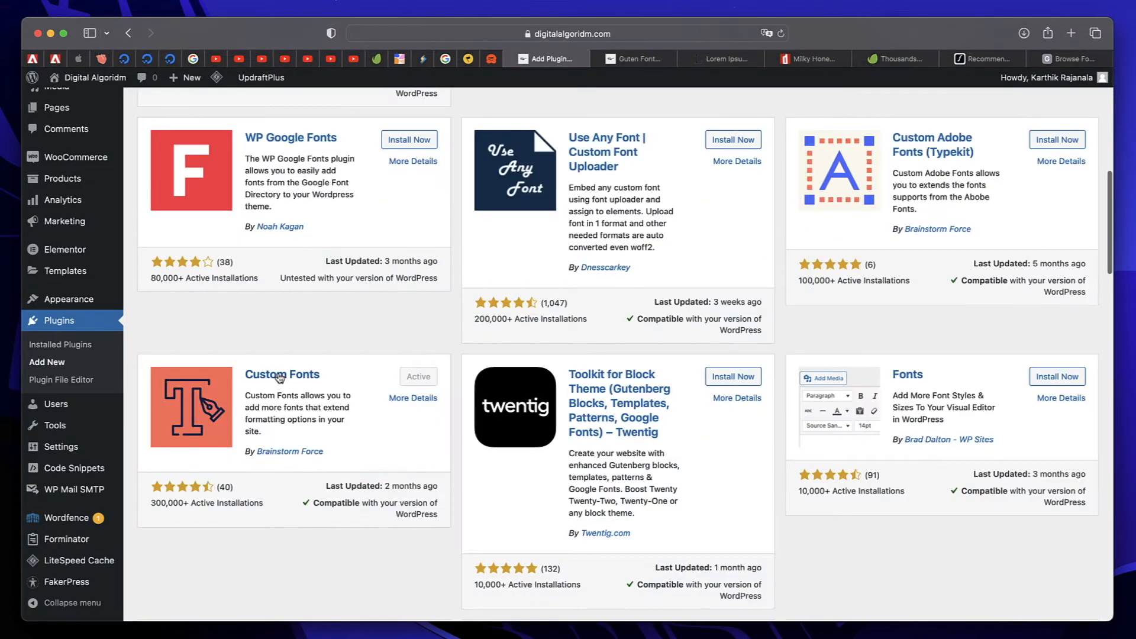
mouse_move(289, 438)
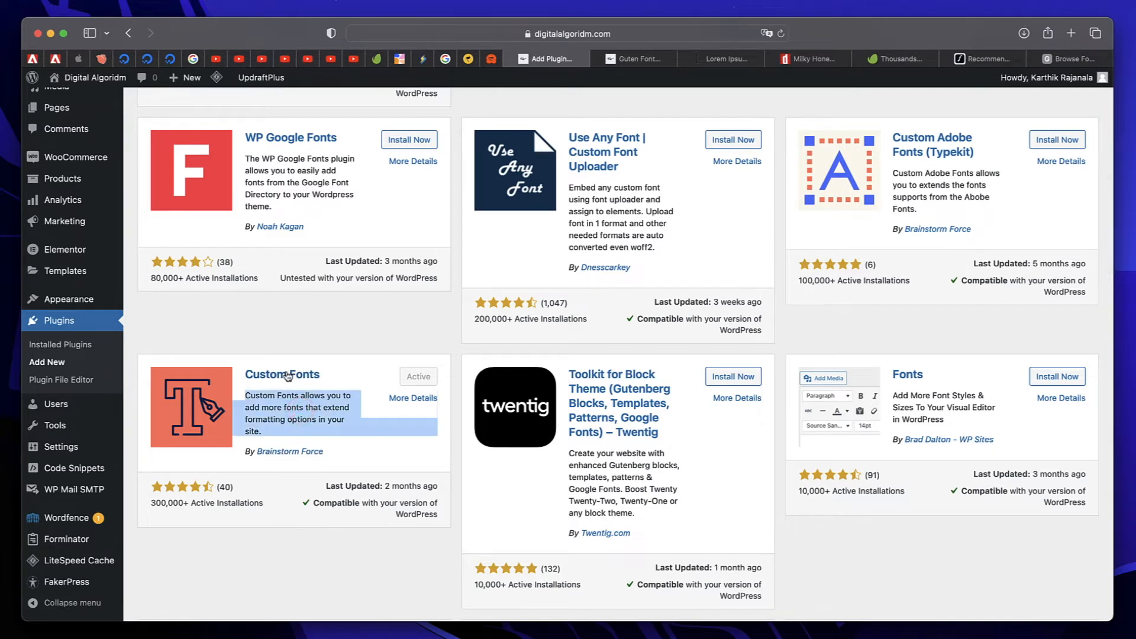
mouse_move(299, 376)
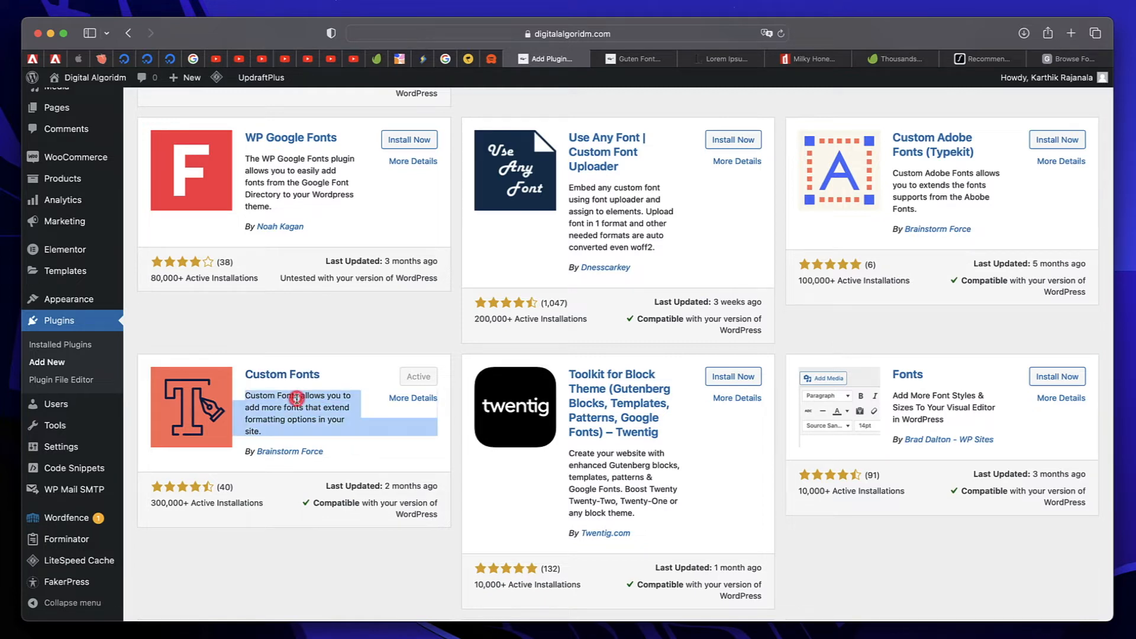
mouse_move(291, 380)
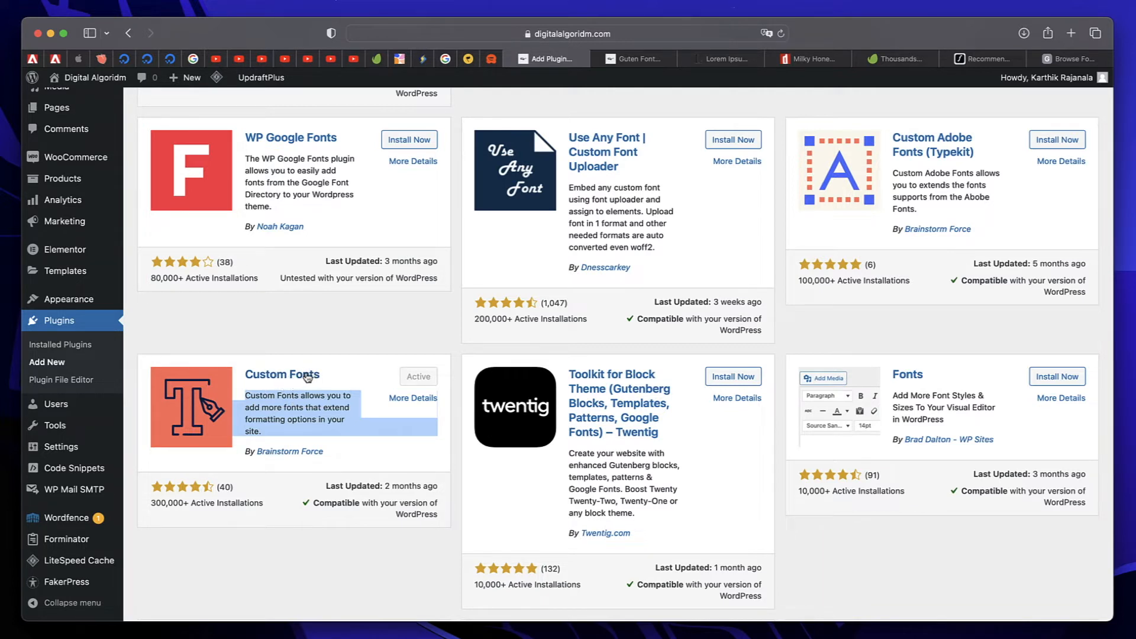
mouse_move(302, 385)
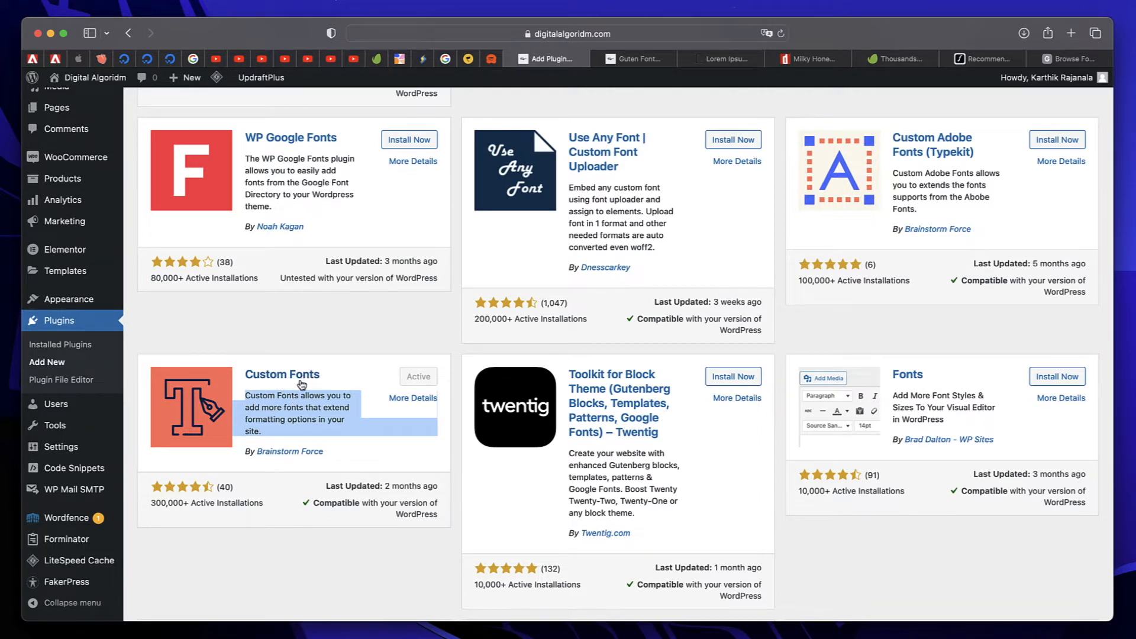
mouse_move(135, 424)
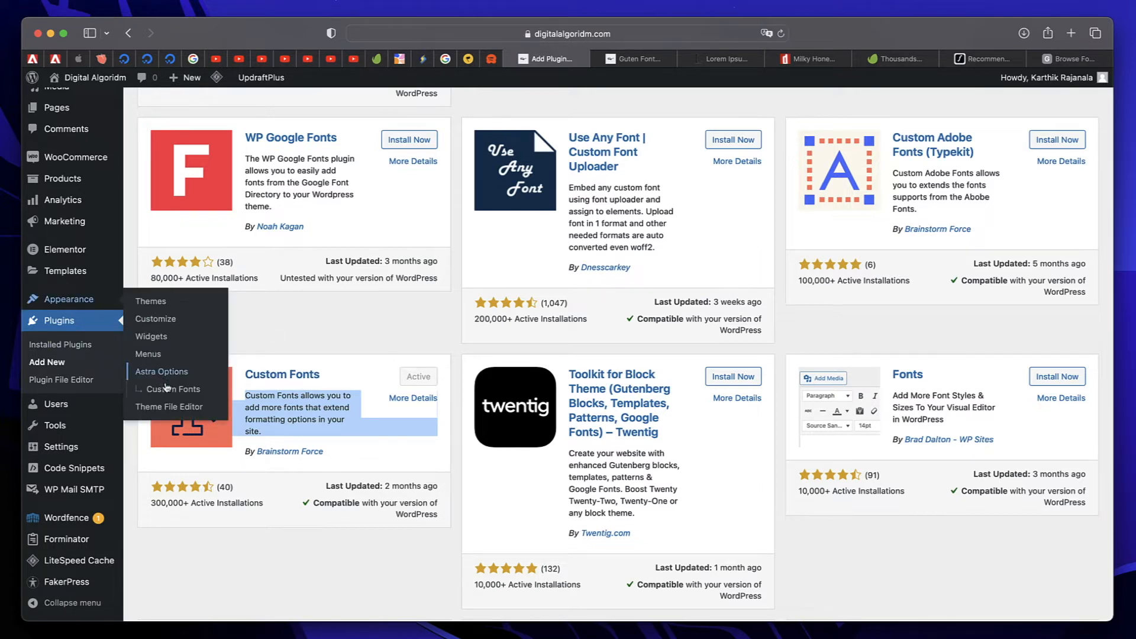
mouse_move(173, 390)
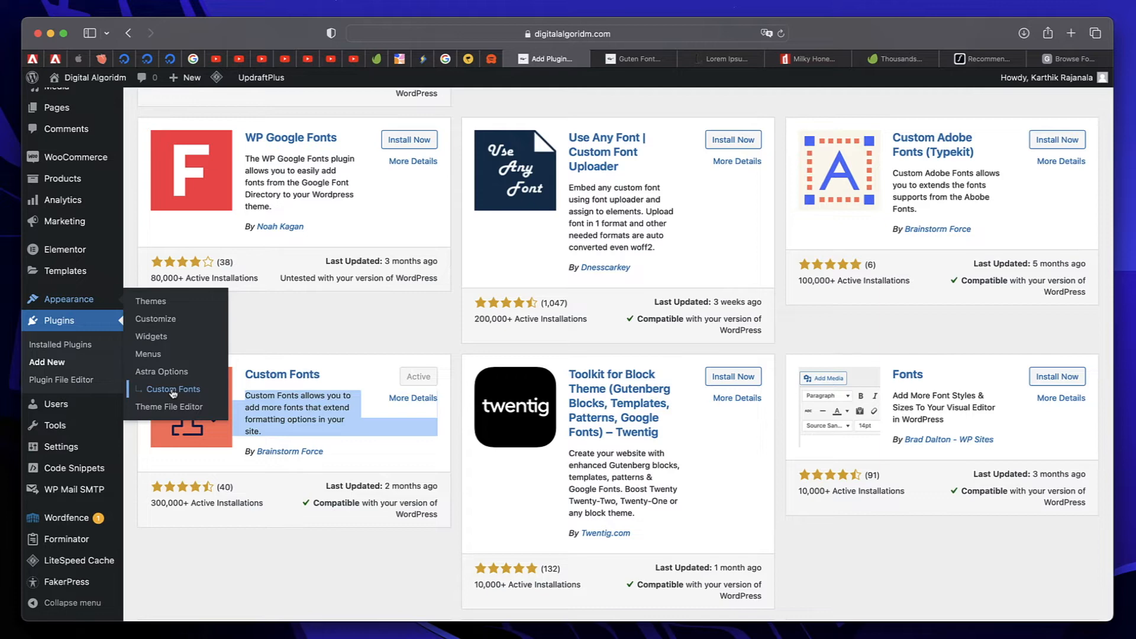
click(171, 389)
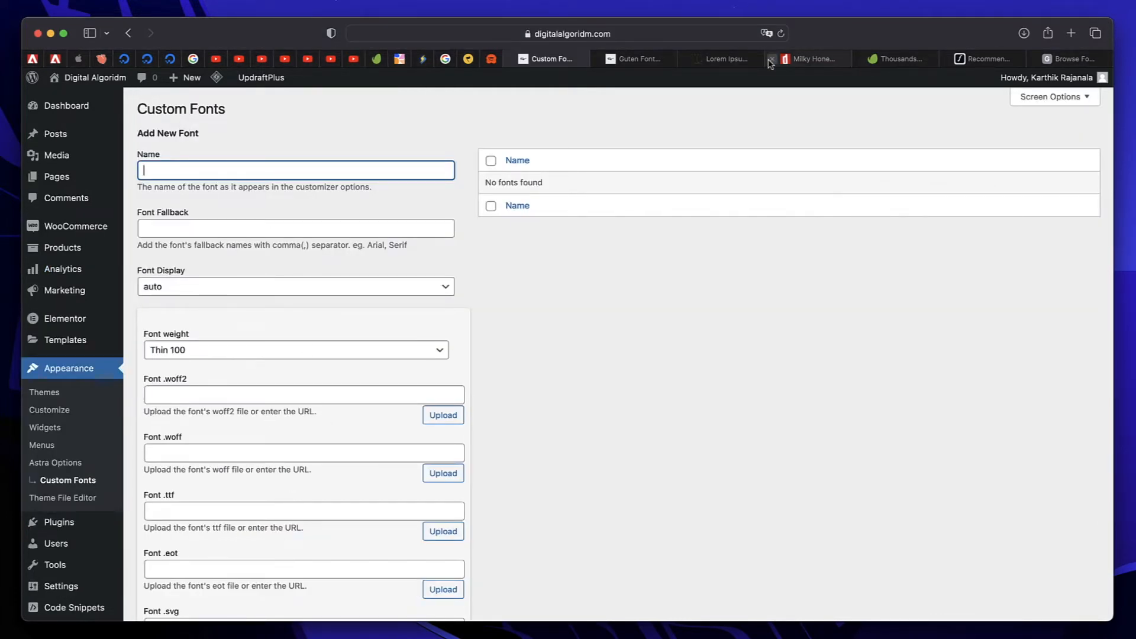
click(812, 59)
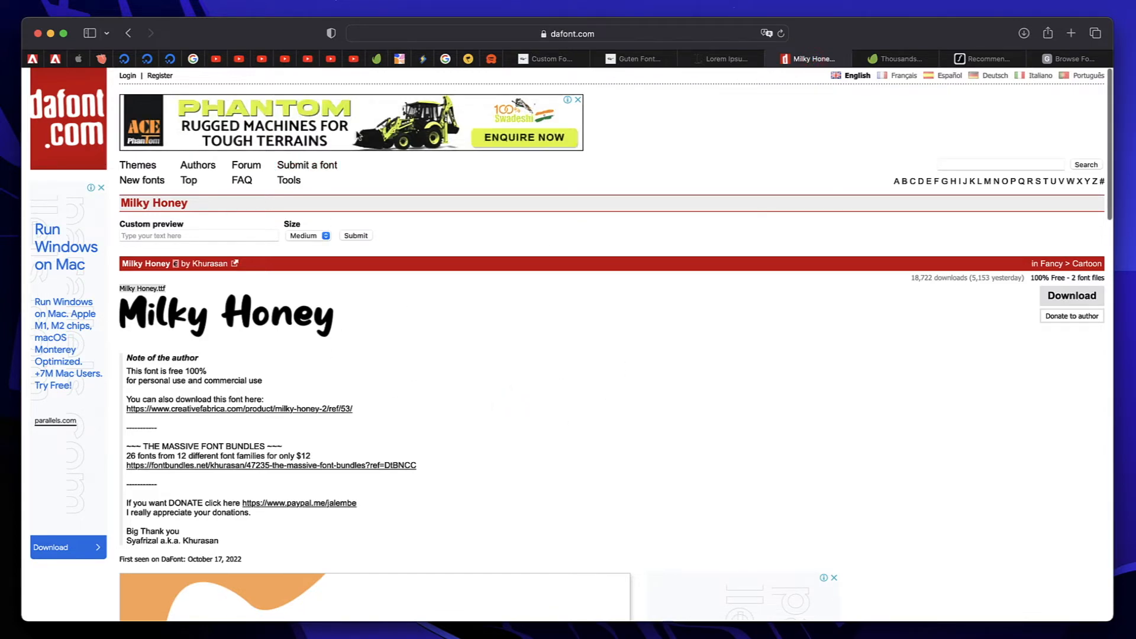
Step: Download the Milky Honey font files from DaFont
scroll(down, 3)
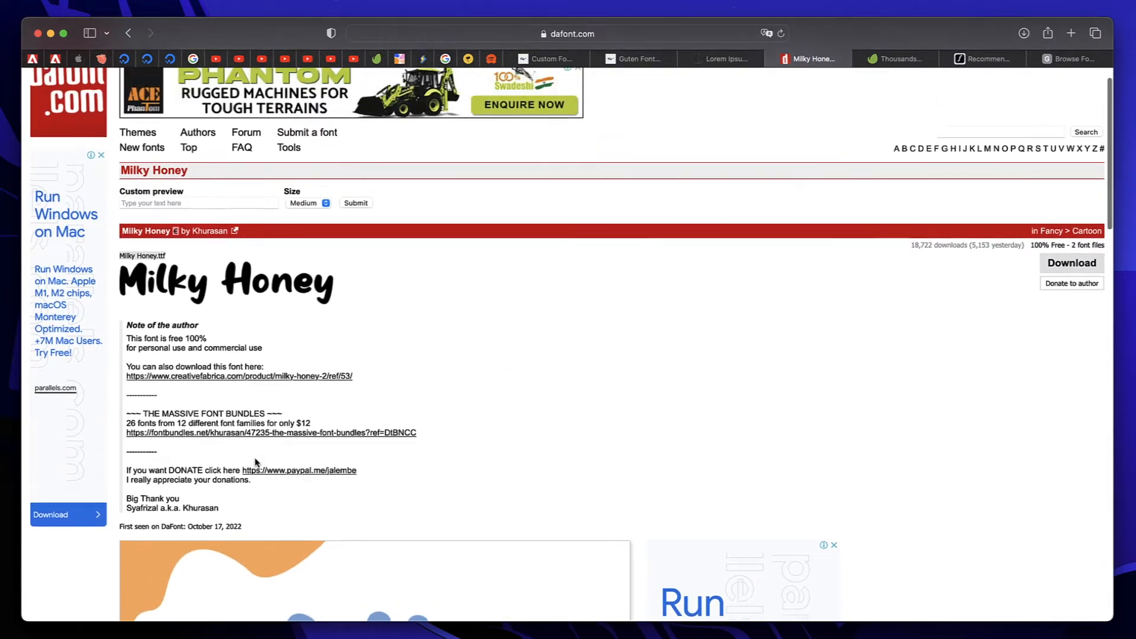
click(1072, 296)
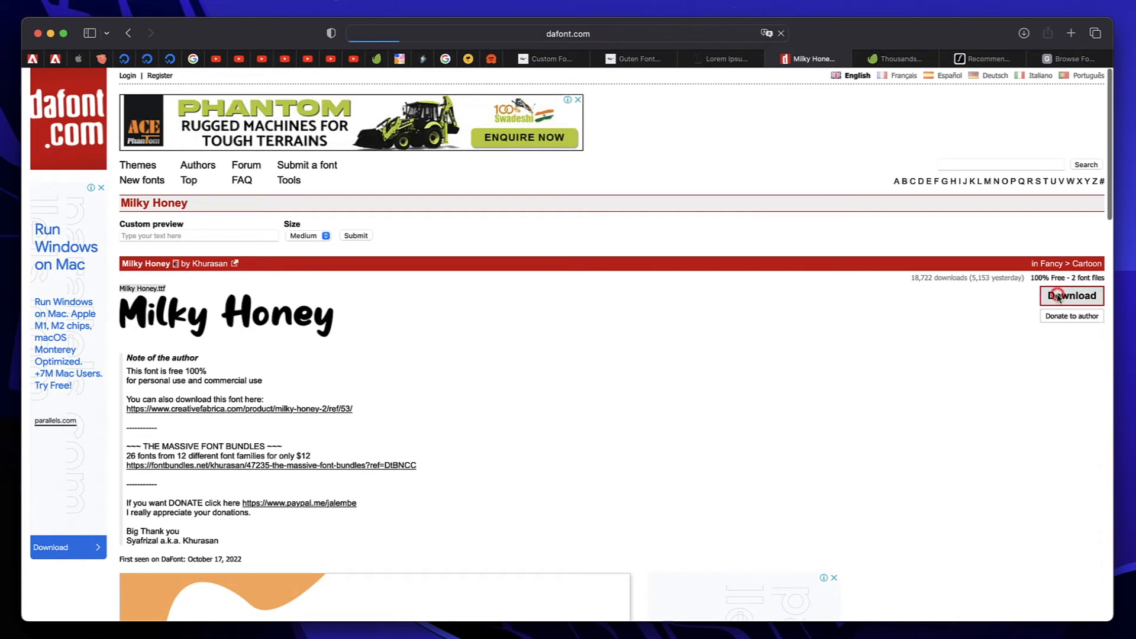
click(1072, 295)
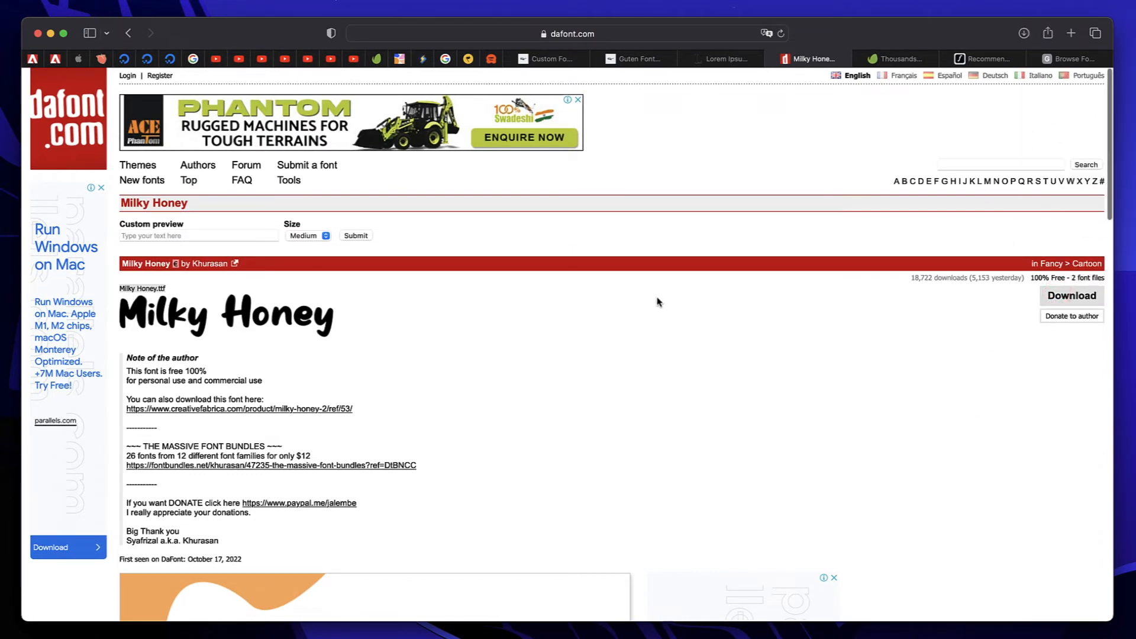
mouse_move(655, 95)
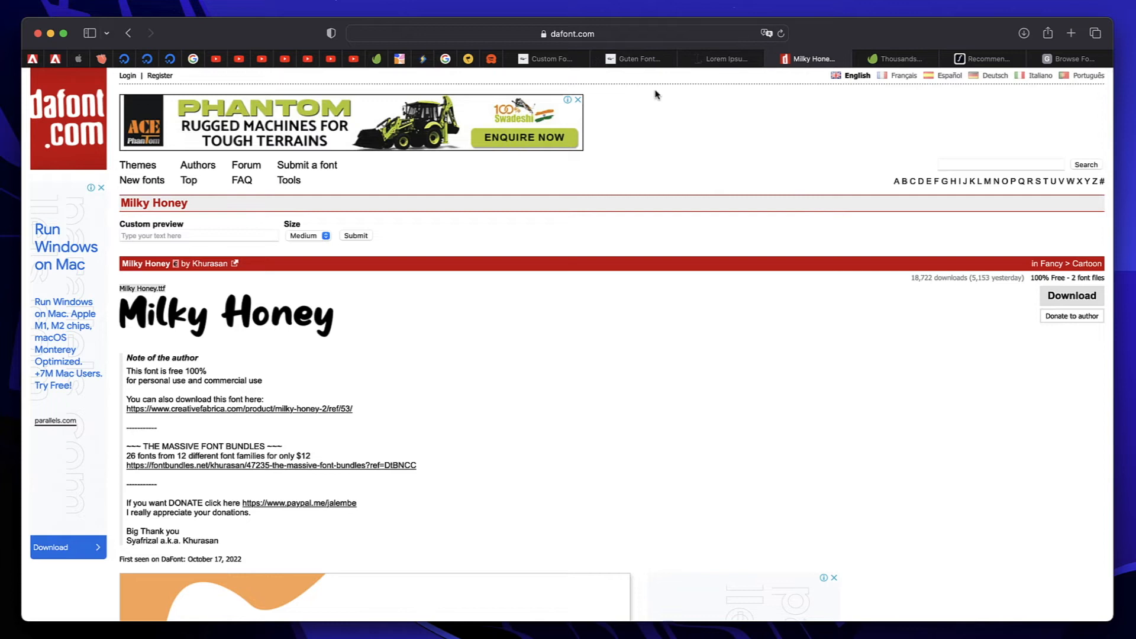
mouse_move(550, 59)
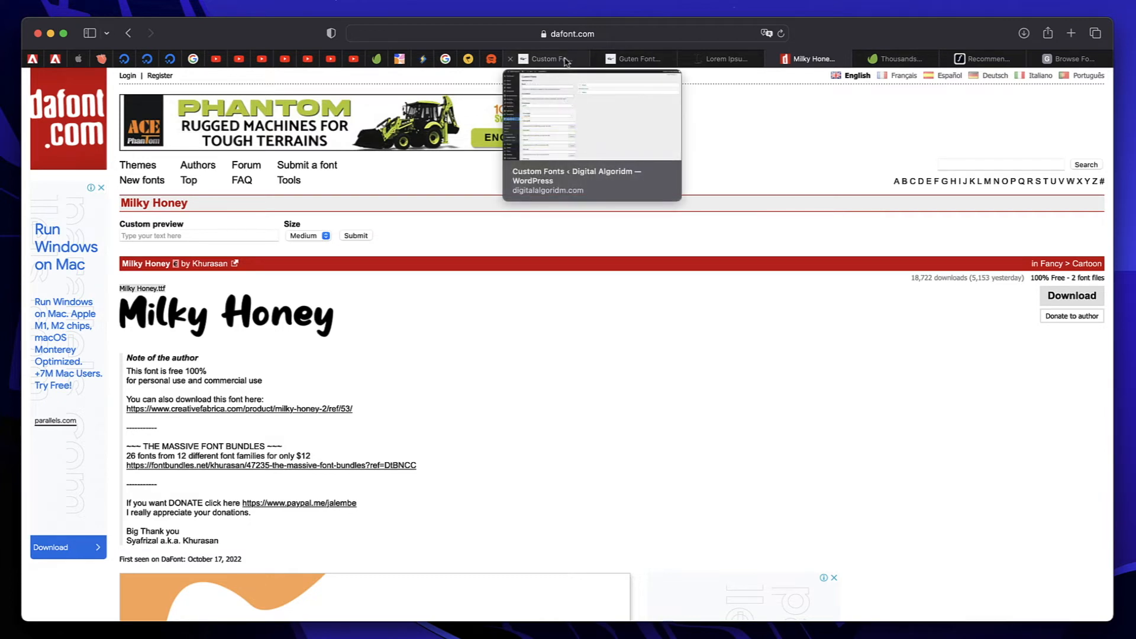
click(548, 59)
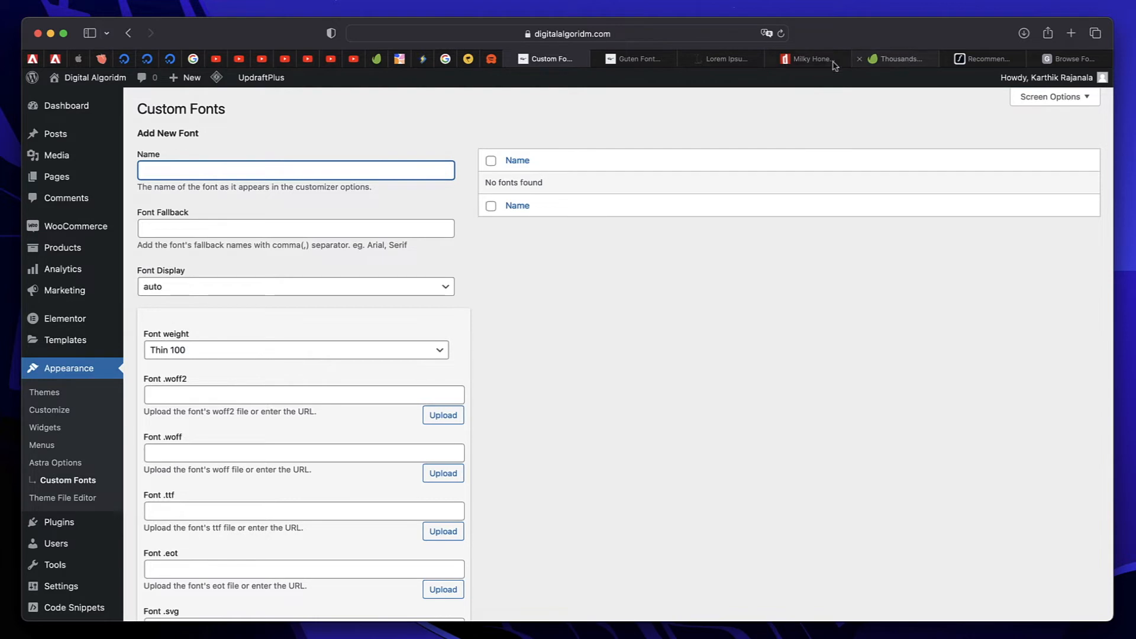
Step: Enter Milky Honey as the font name with a sans-serif fallback in the Custom Fonts form
click(806, 59)
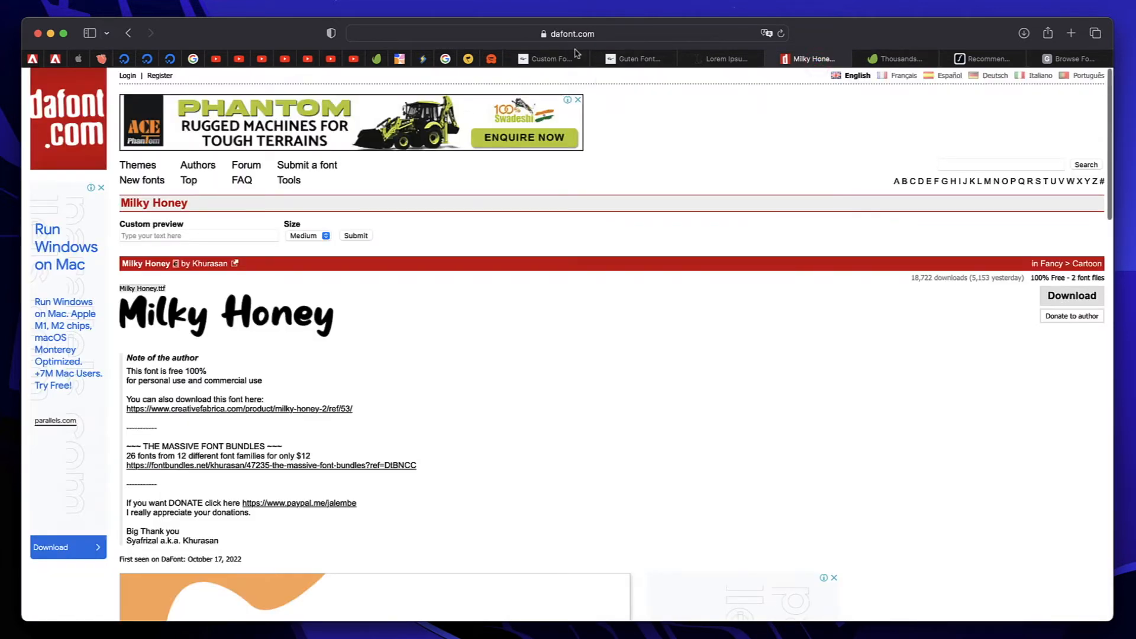
click(548, 59)
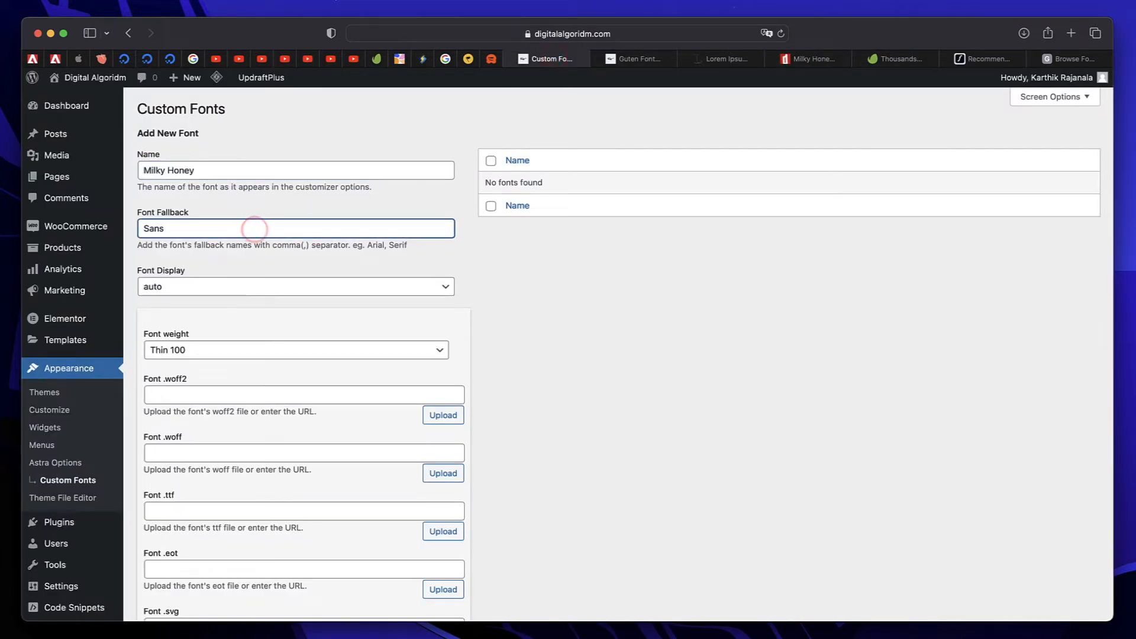
scroll(down, 3)
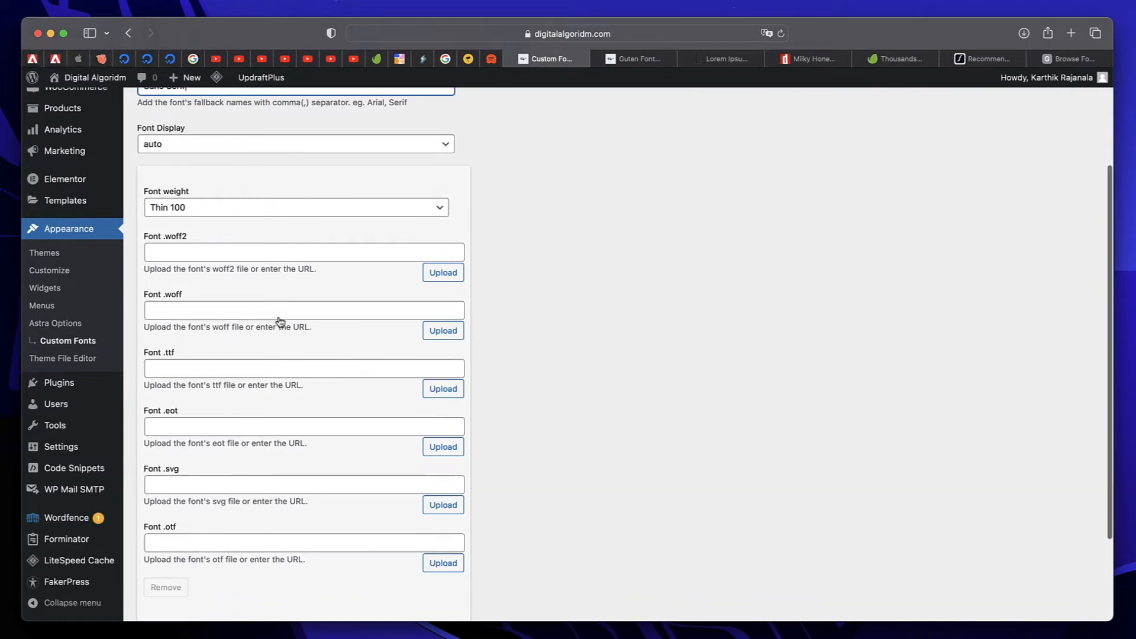
scroll(down, 3)
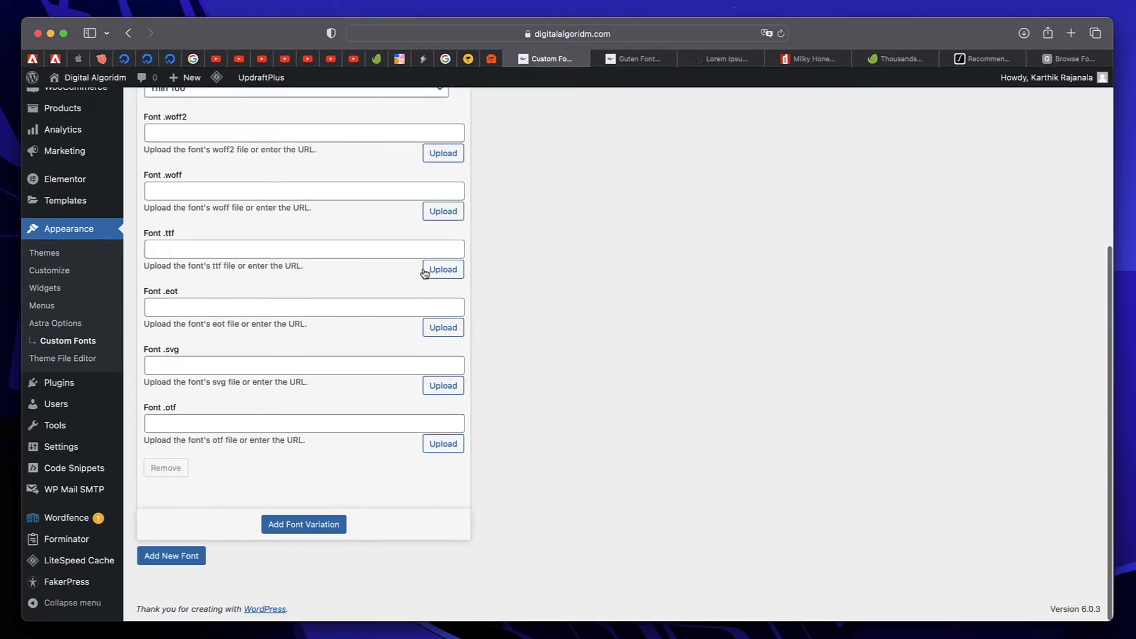
Step: Attach Milky-Honey.ttf from the media library as the font's .ttf file
click(442, 269)
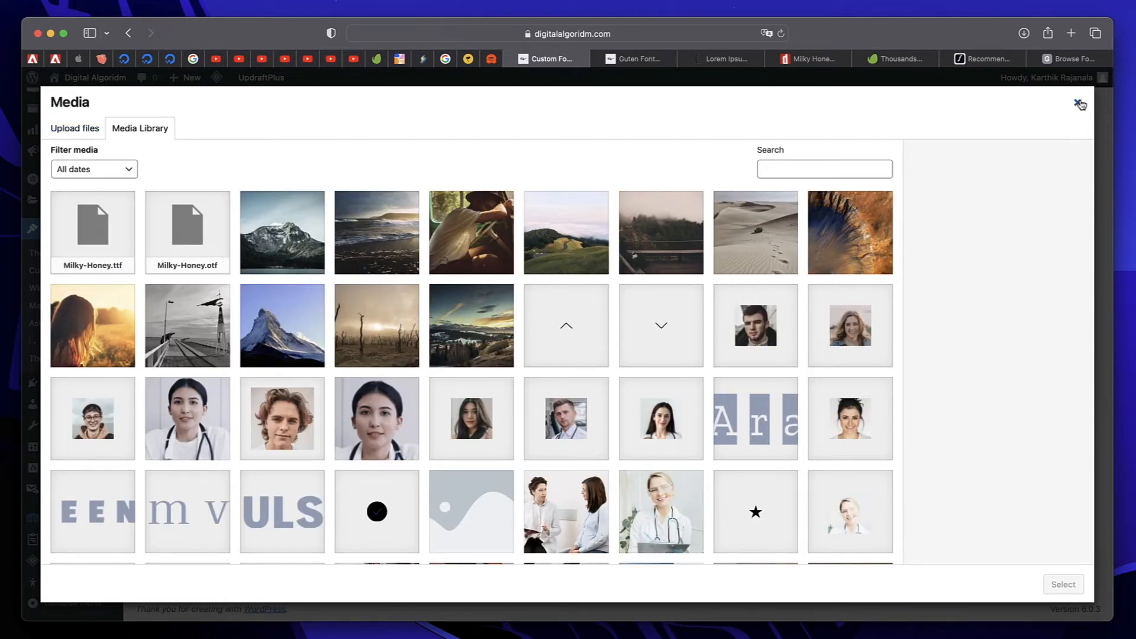
click(1081, 104)
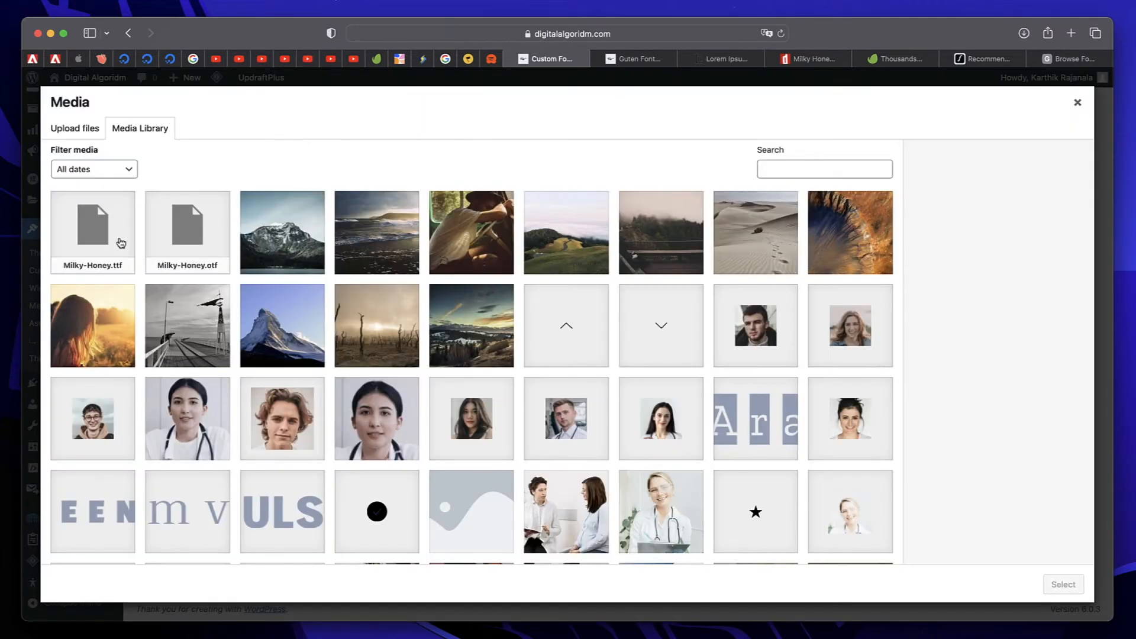
click(93, 232)
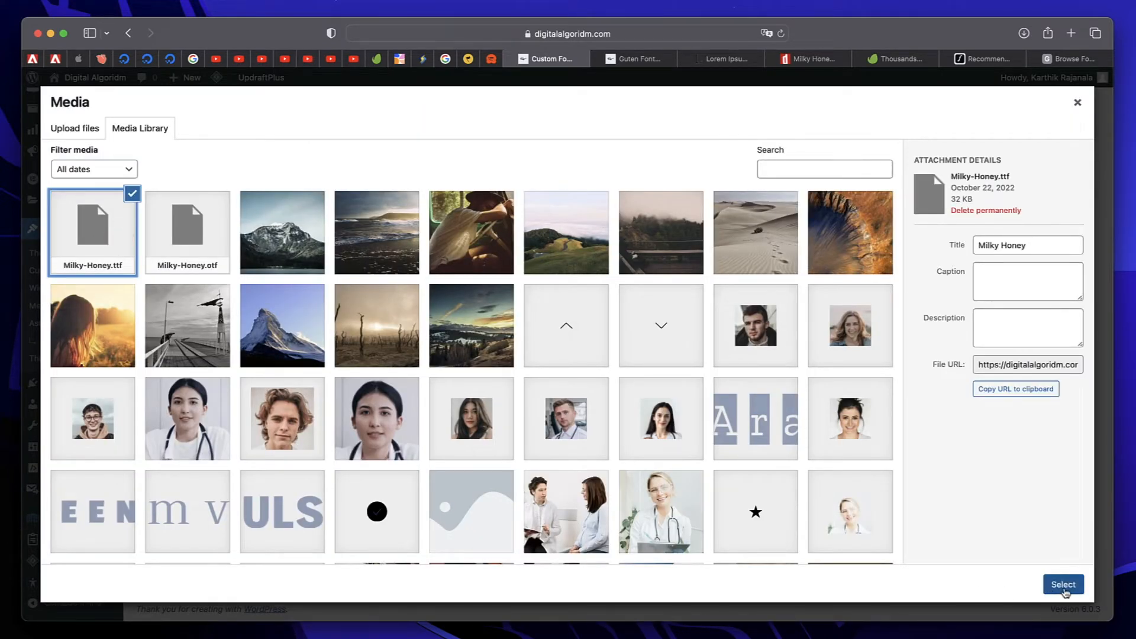
click(1063, 584)
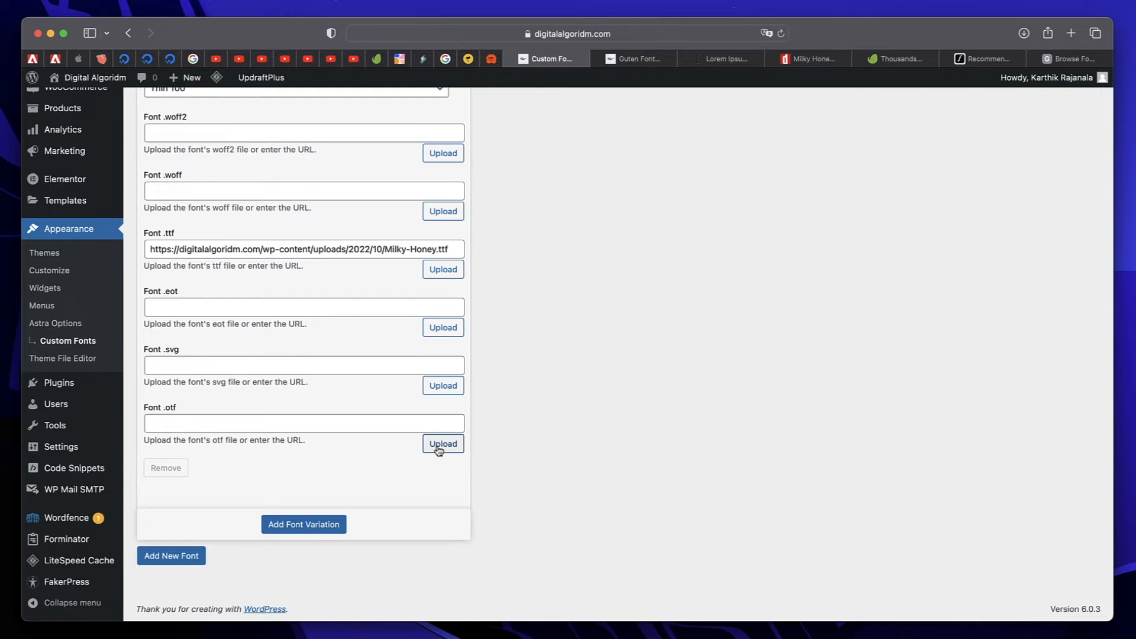
Step: Attach Milky-Honey.otf as the .otf file and review the Font weight choices
click(443, 444)
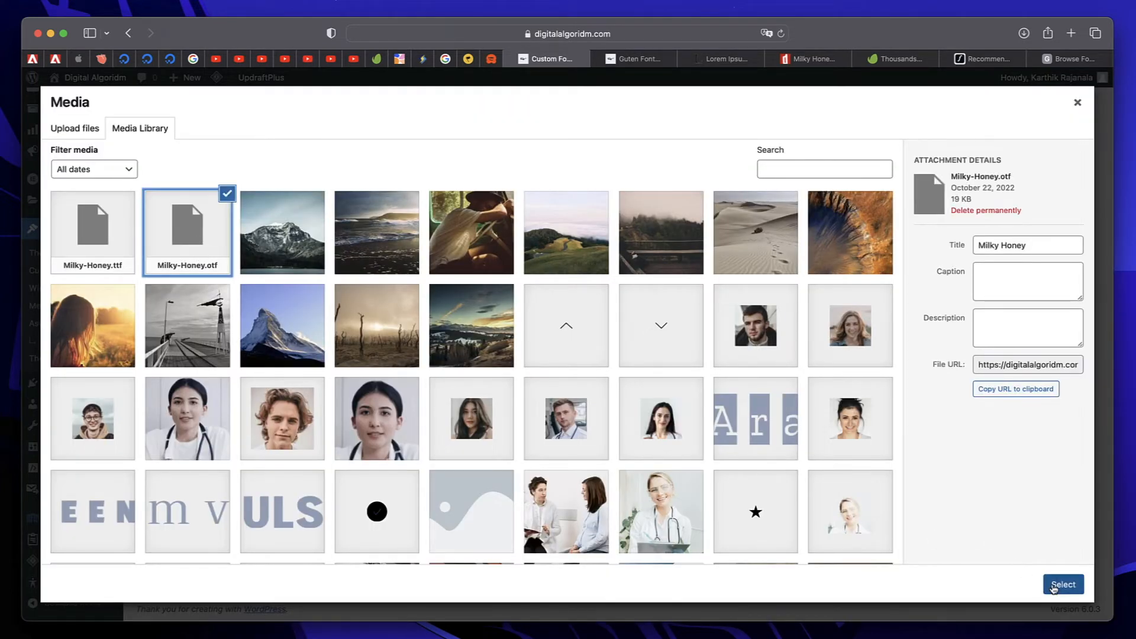
click(1063, 584)
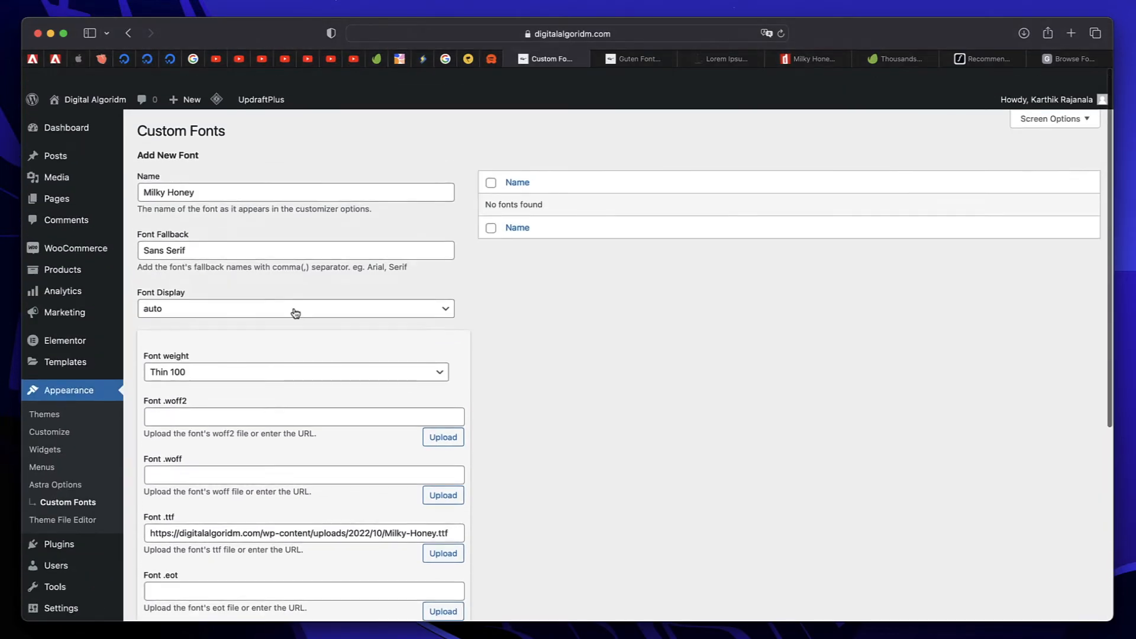
scroll(down, 3)
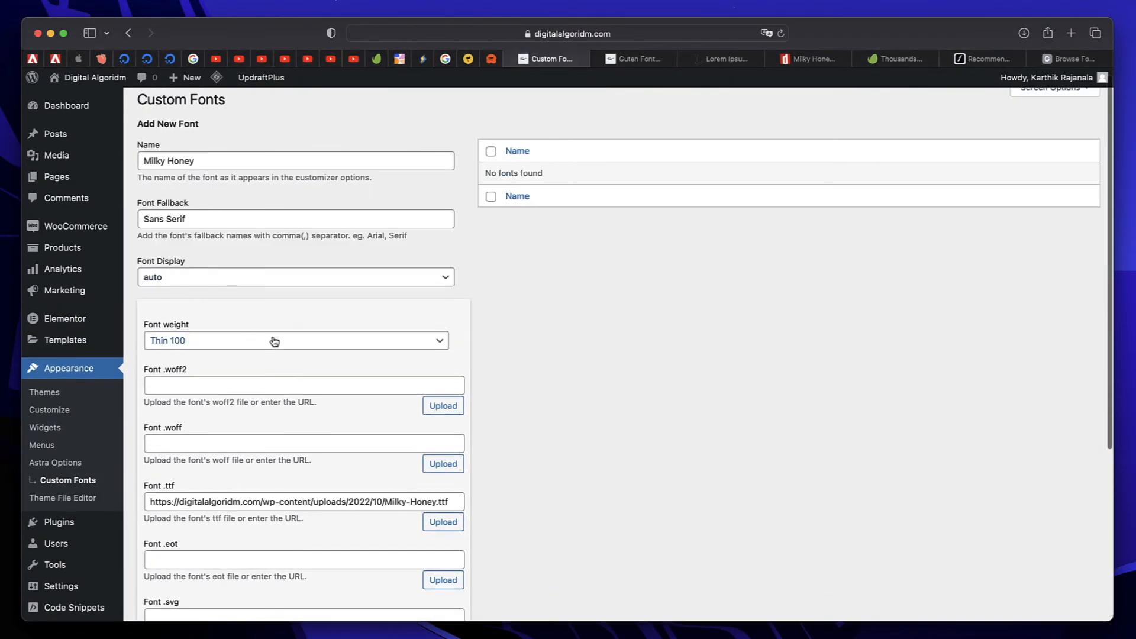
click(294, 341)
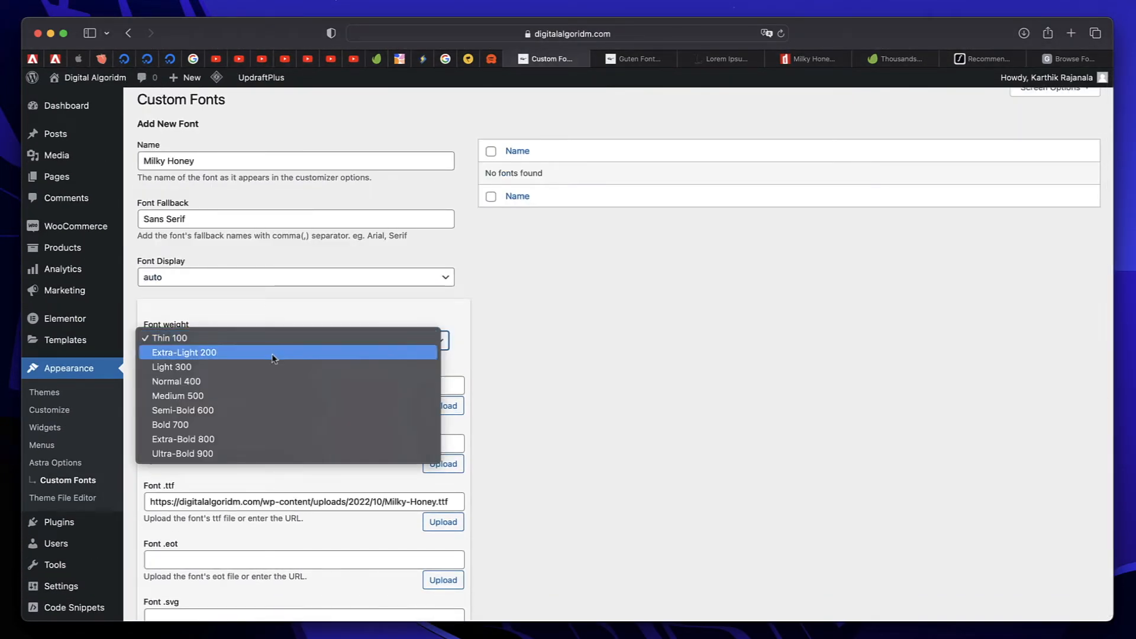
mouse_move(238, 357)
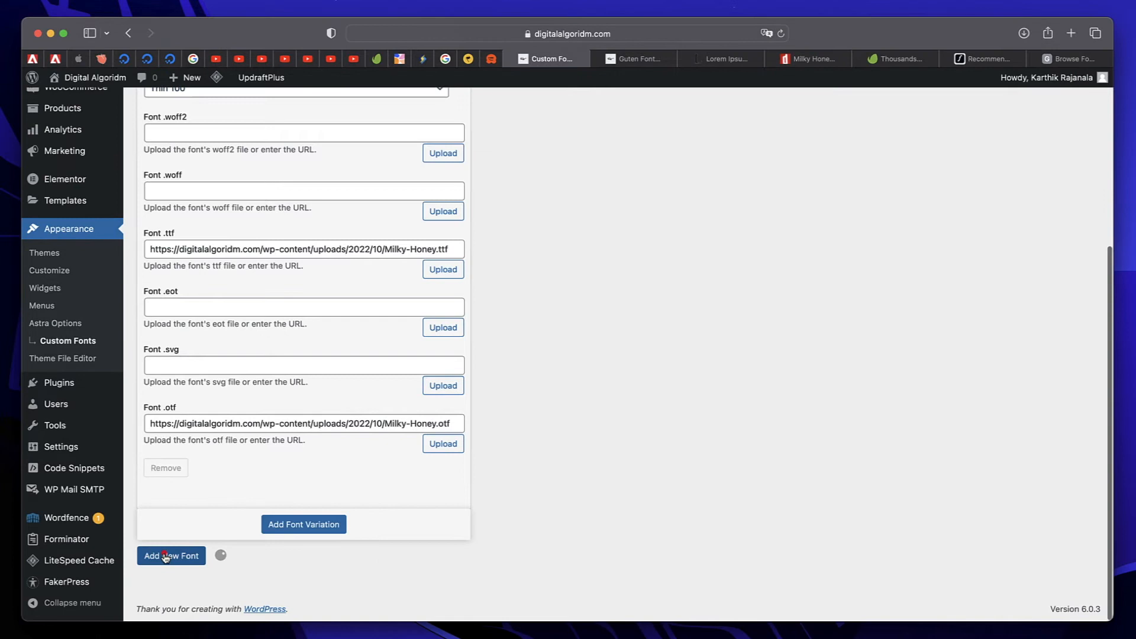
Step: Add Milky Honey as a new custom font so it appears in the fonts list
click(170, 556)
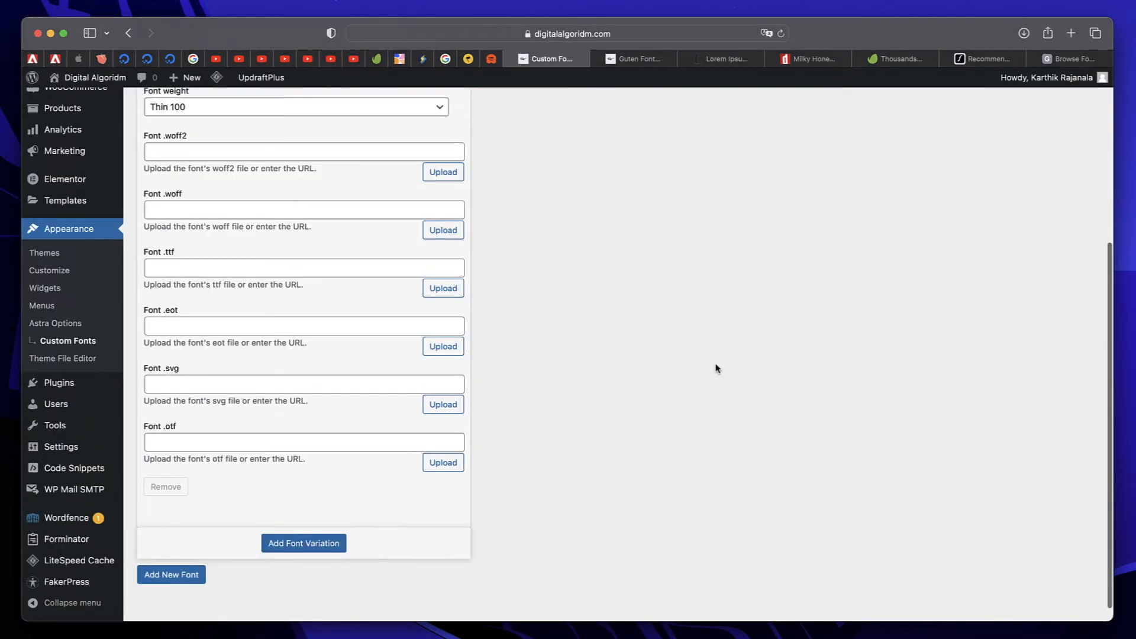
scroll(up, 3)
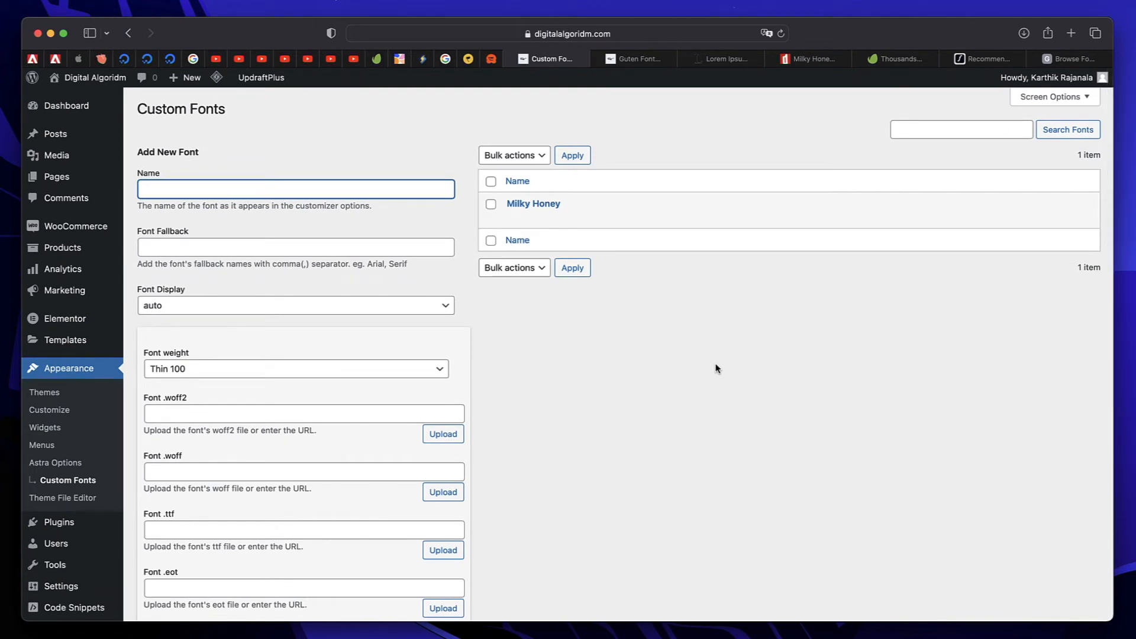
mouse_move(75, 389)
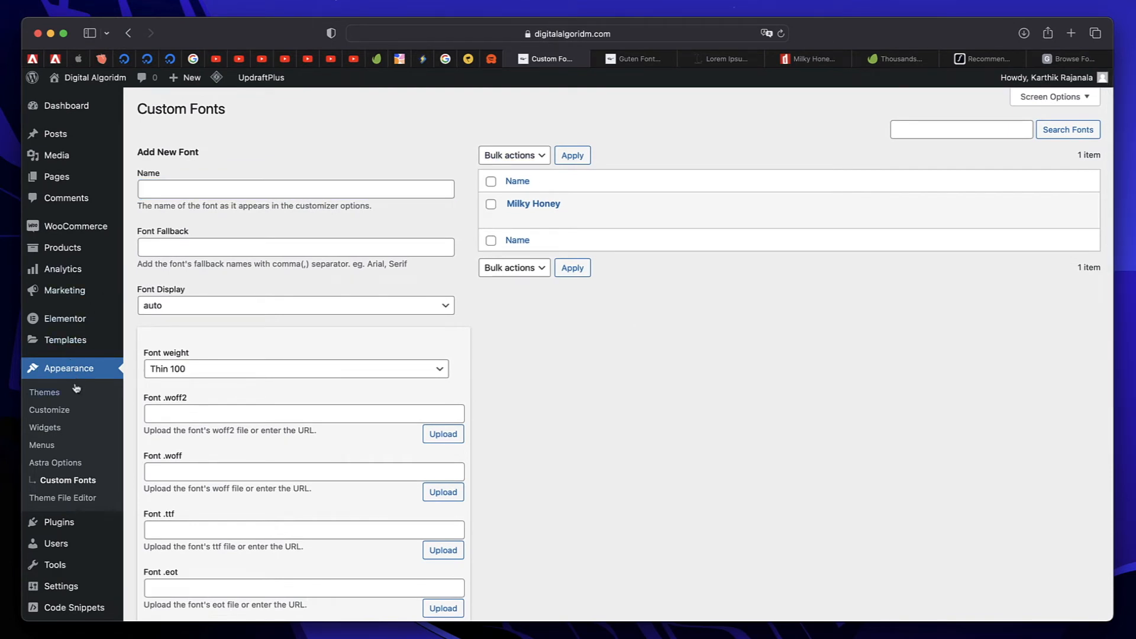
Step: In Customize > Global > Typography, choose Milky Honey as the Headings Font and publish
click(50, 410)
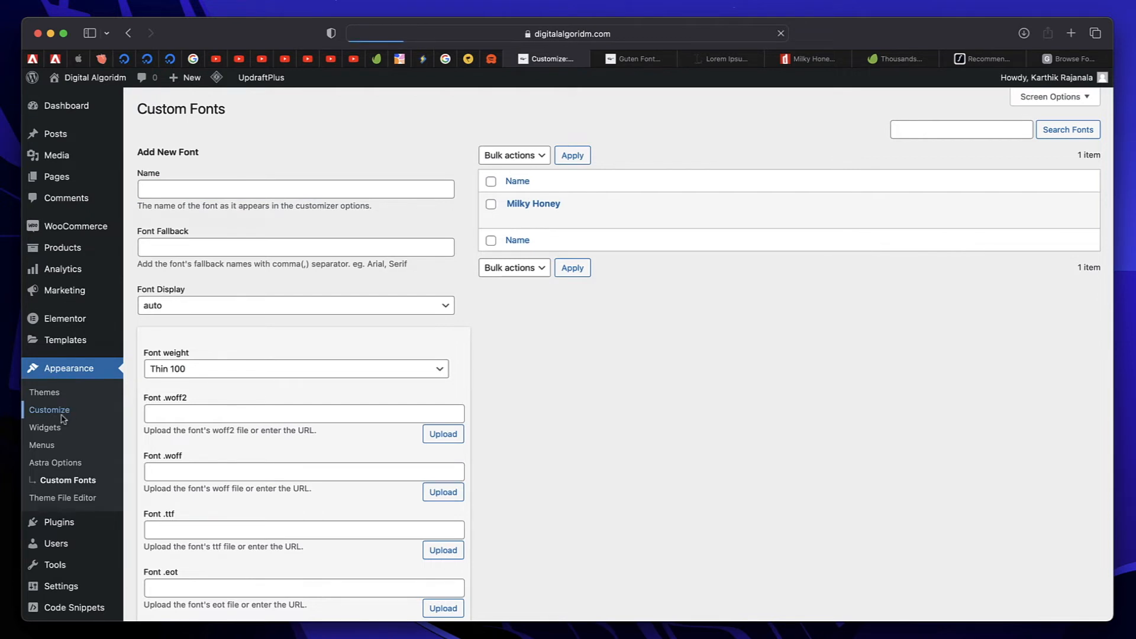
click(50, 409)
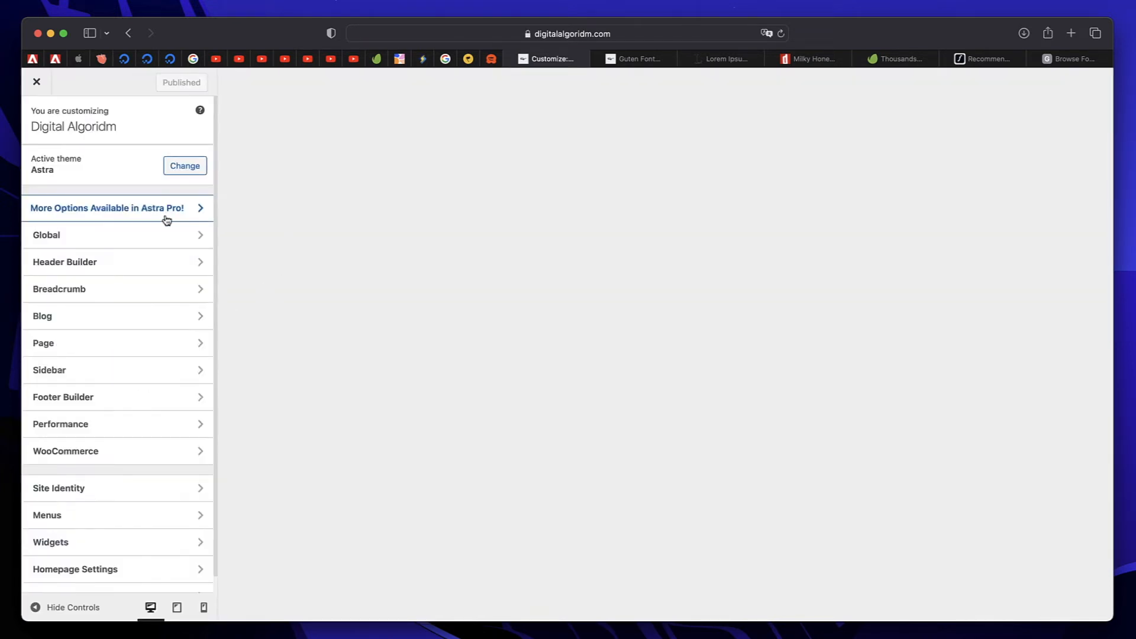
click(46, 234)
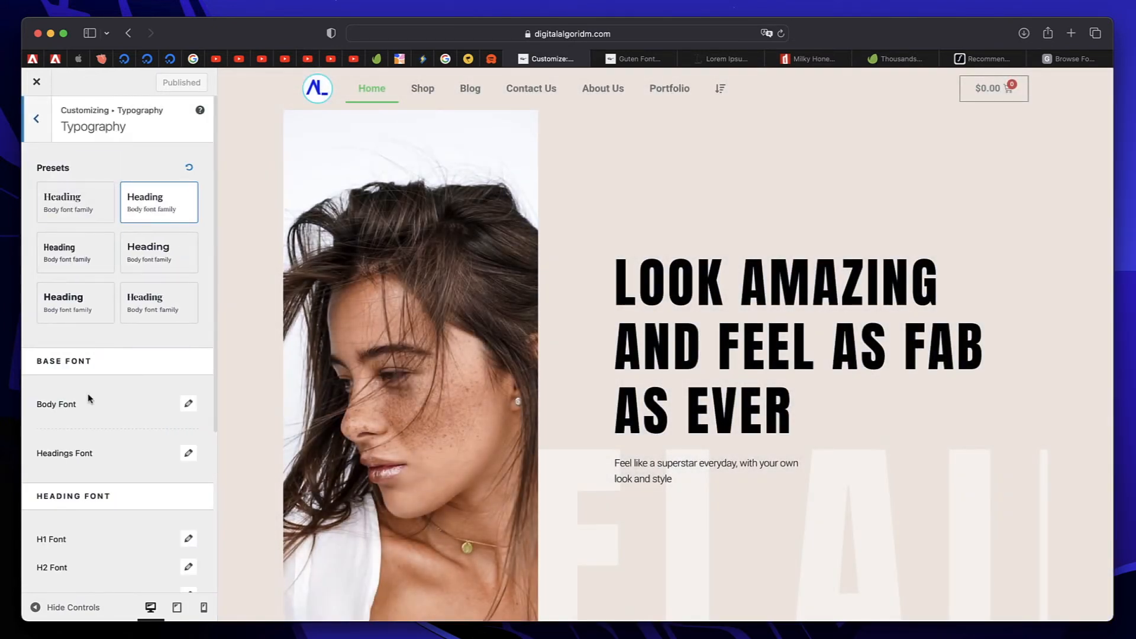
scroll(down, 3)
text(m)
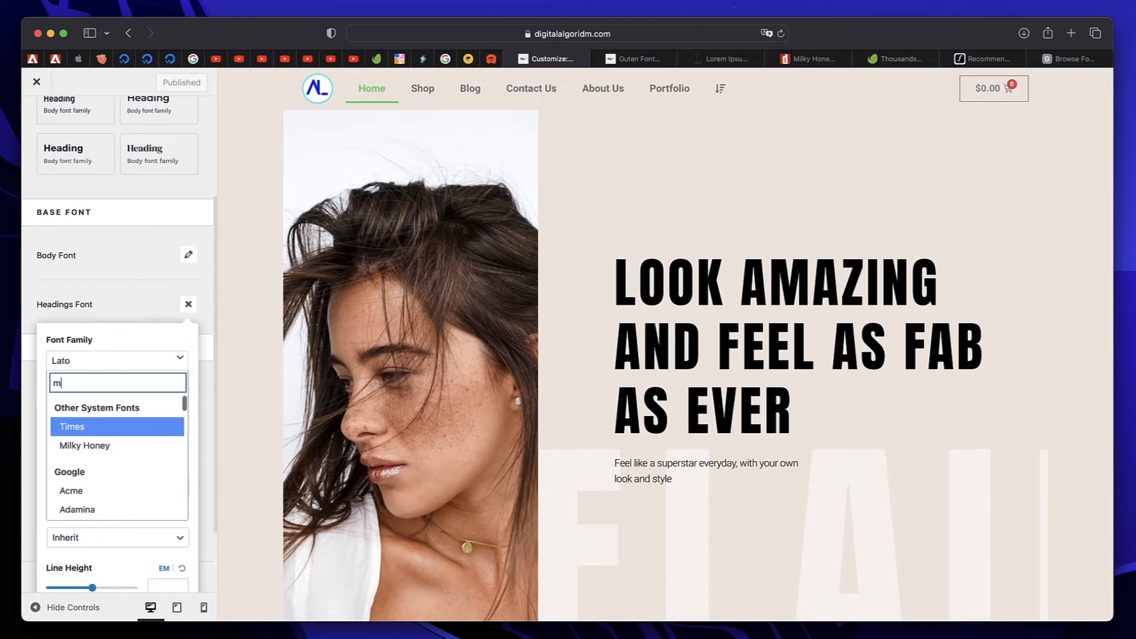
text(ilk)
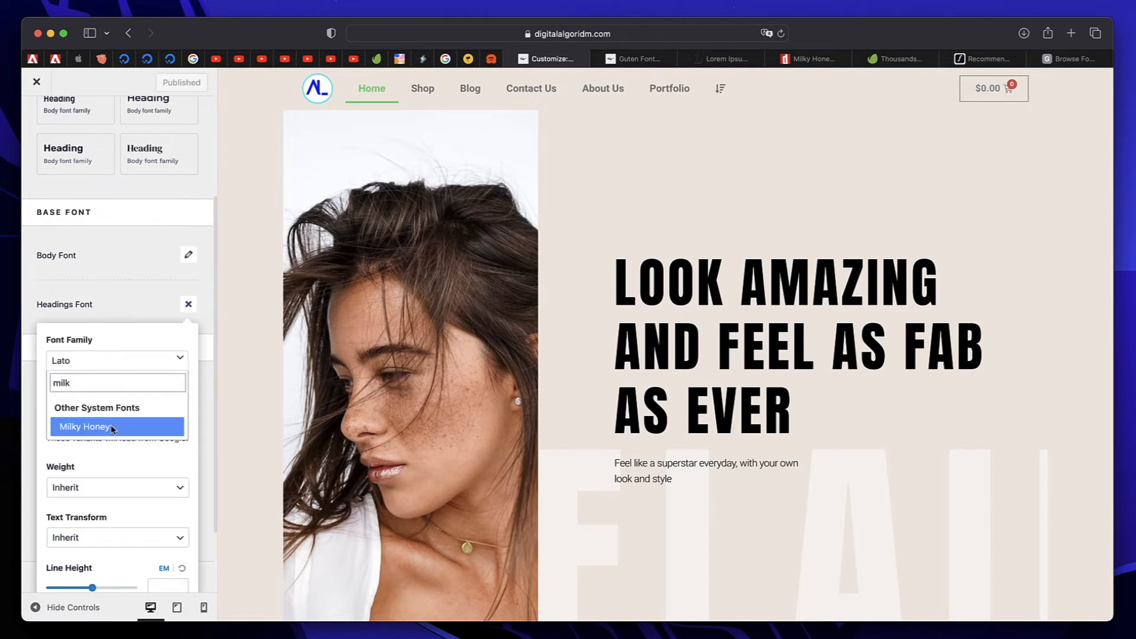
click(85, 426)
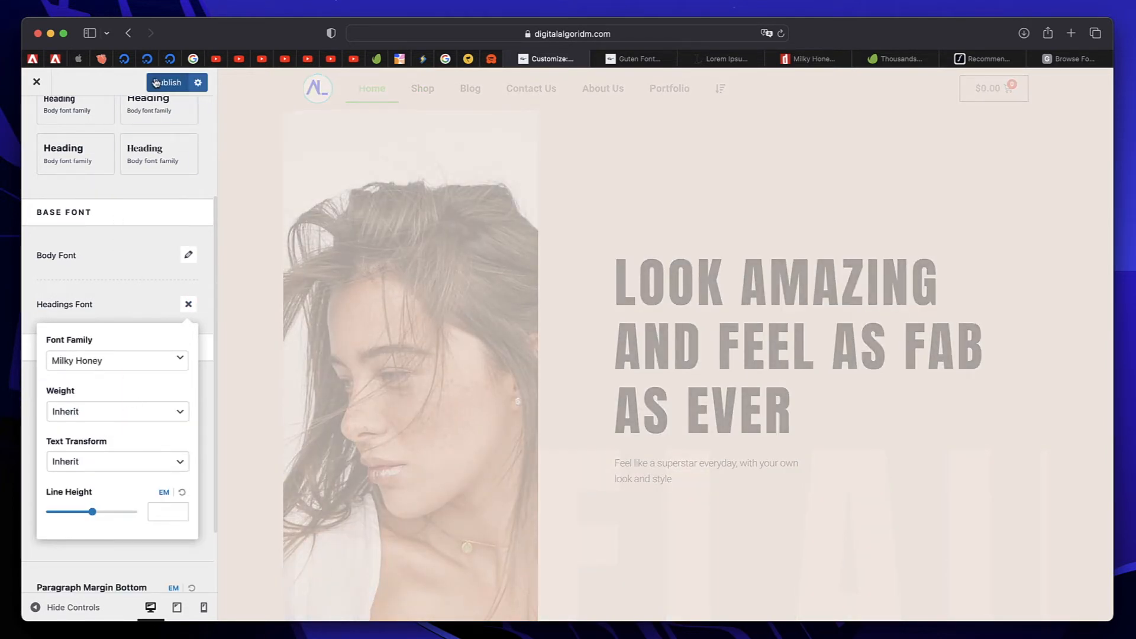
click(634, 59)
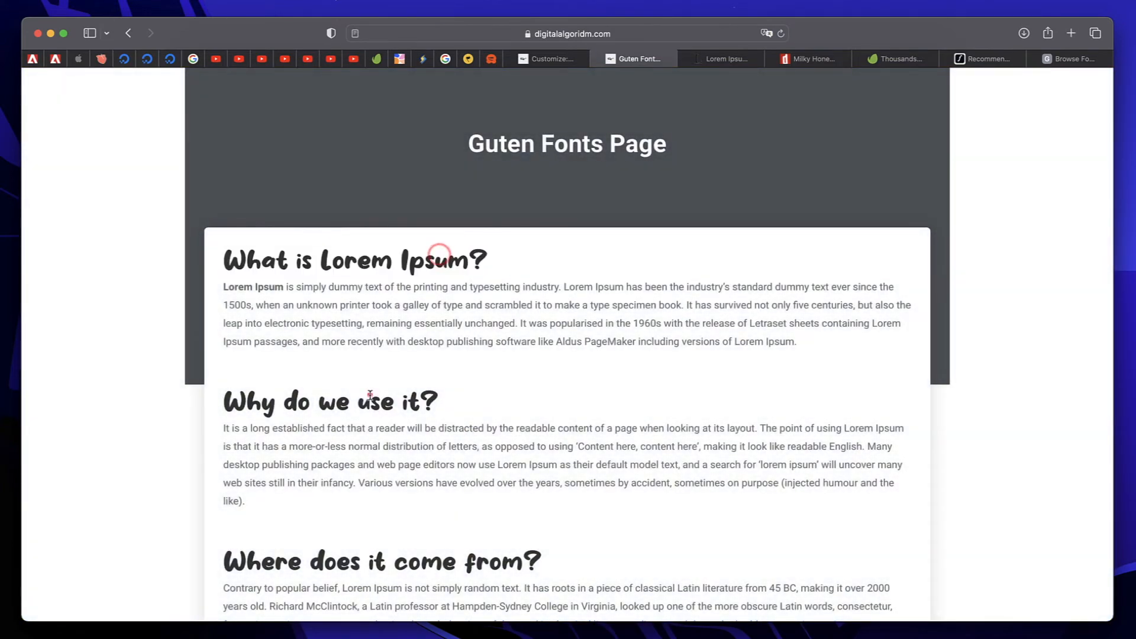
Step: Review the Guten Fonts Page preview, then return to the Custom Fonts admin listing Milky Honey
scroll(down, 3)
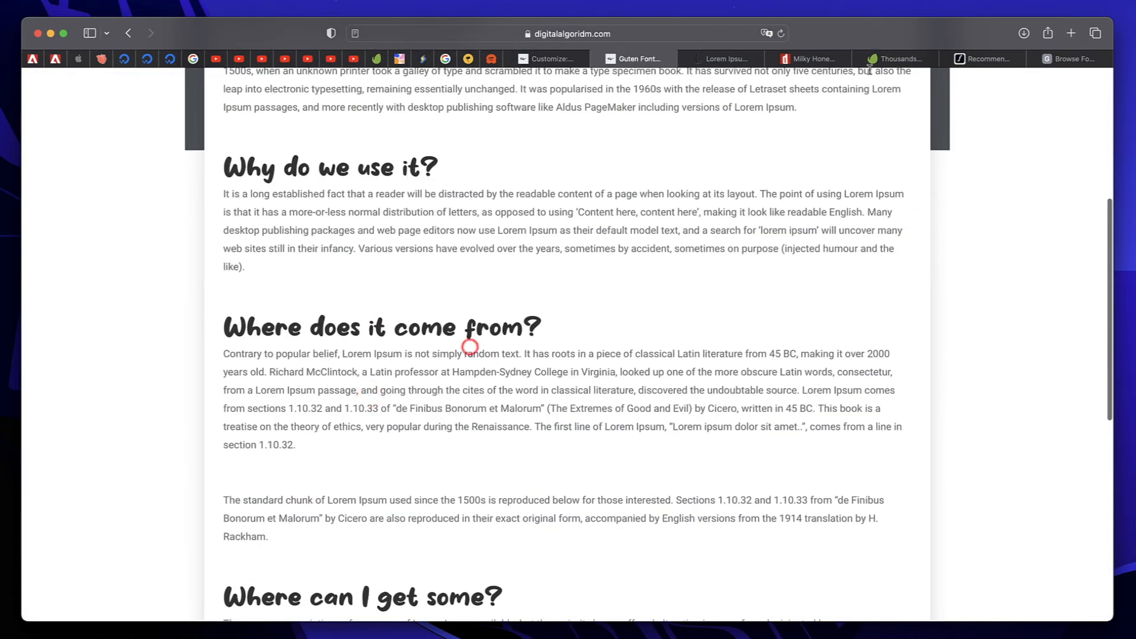
mouse_move(423, 317)
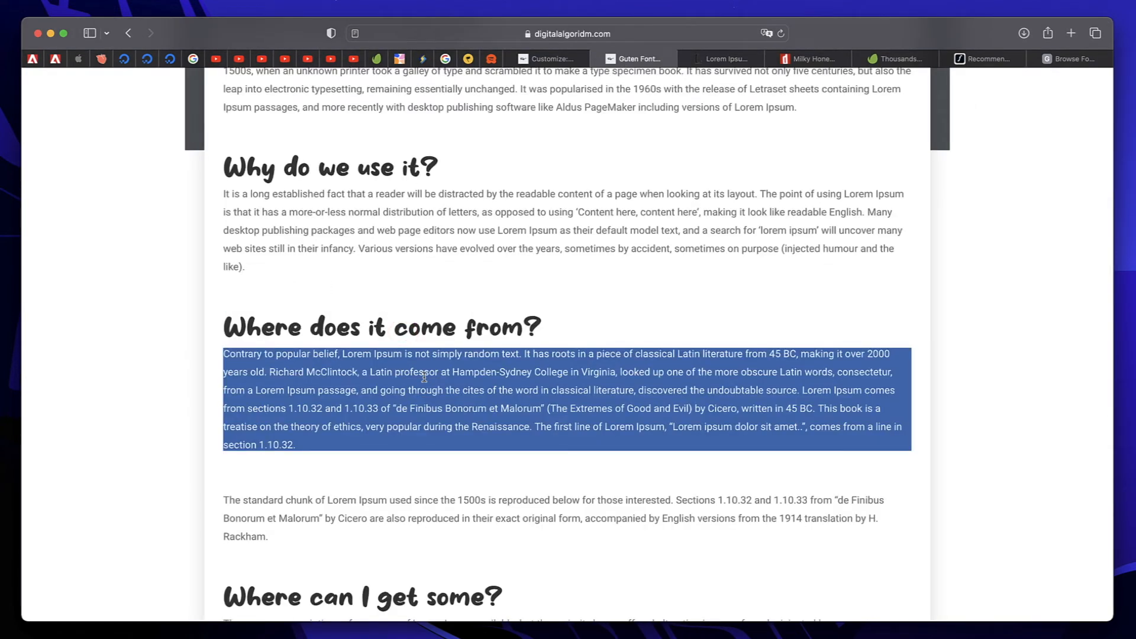
click(549, 59)
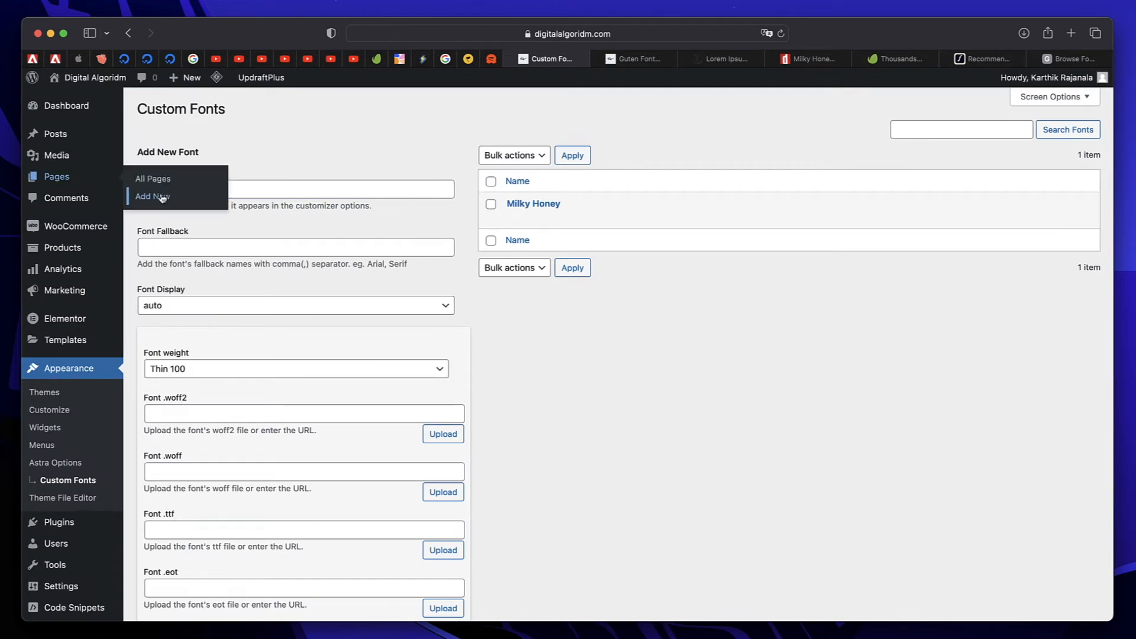
Step: Add a new page with test title 'ewfjwefjewfjkwejkfb' to see Milky Honey, then leave without saving
click(153, 196)
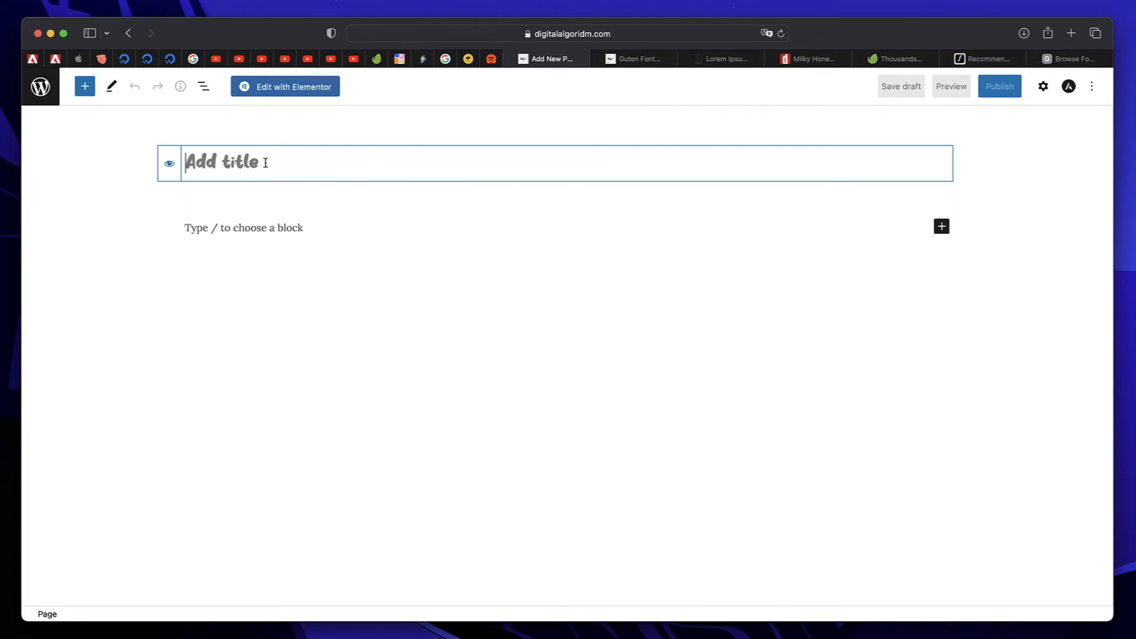
text(ewfjwefjewfjkwejkfb)
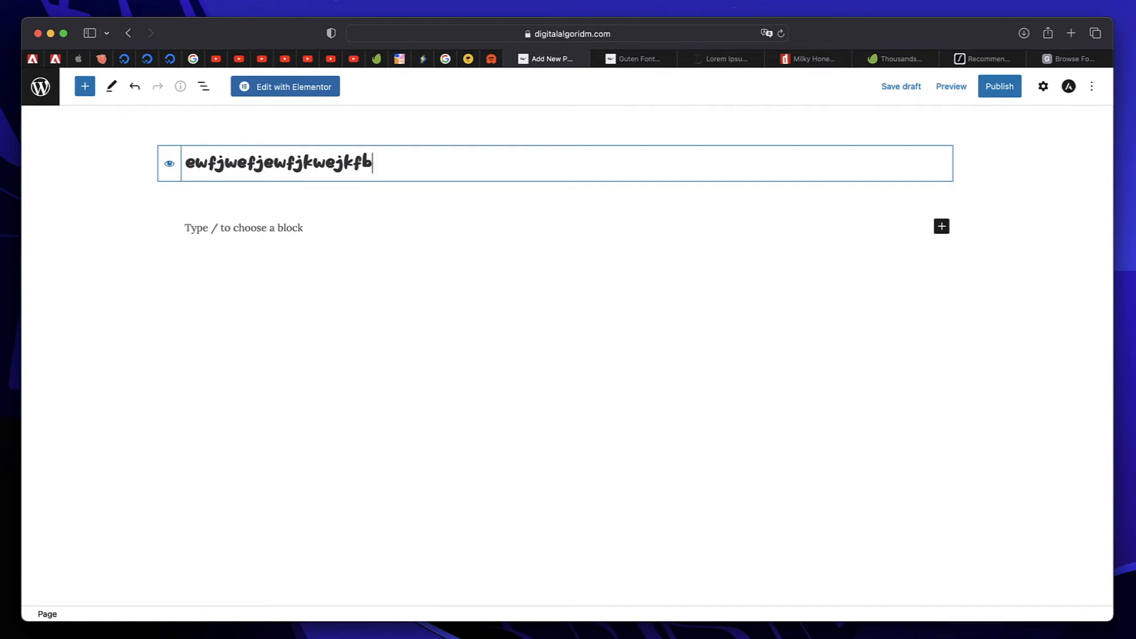
click(40, 87)
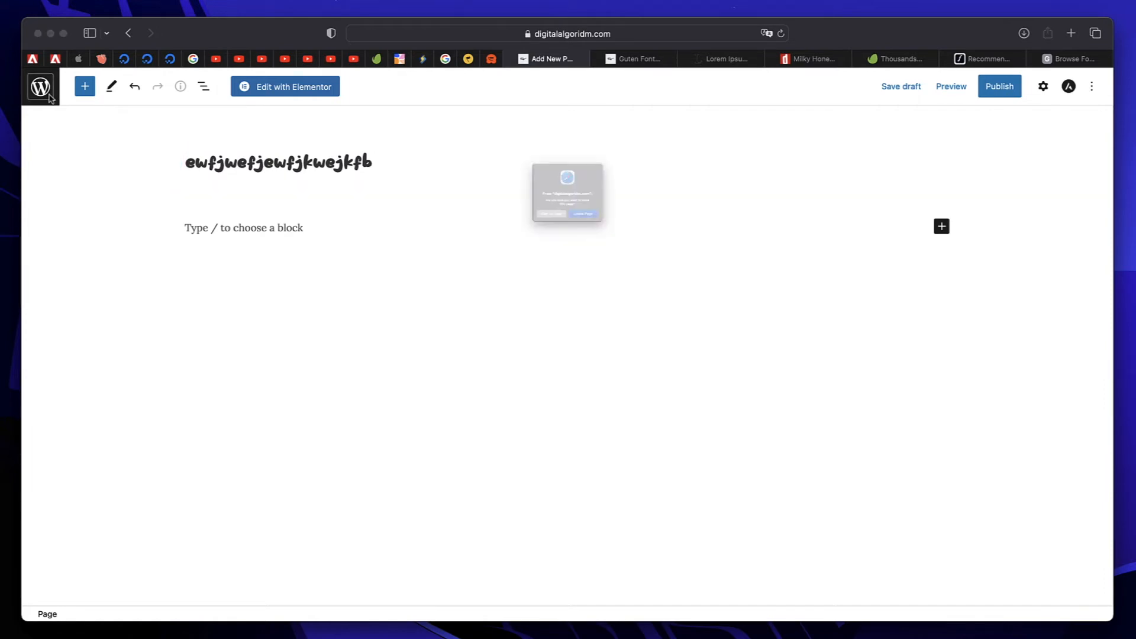
click(583, 214)
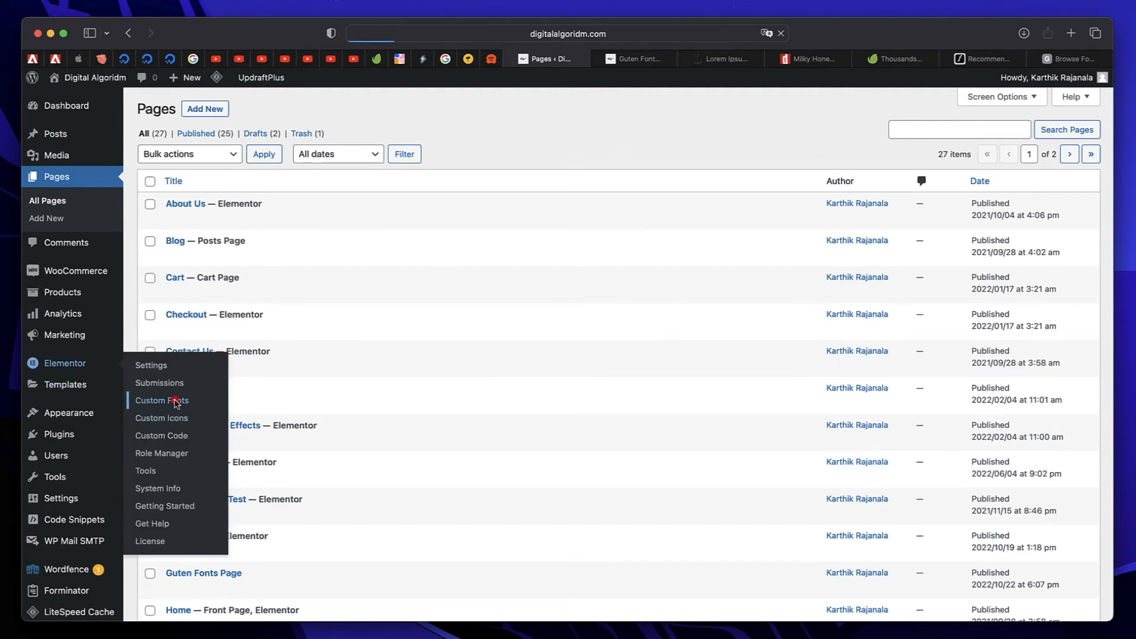
Step: Go to Elementor's Custom Fonts screen, currently showing no fonts found
click(162, 401)
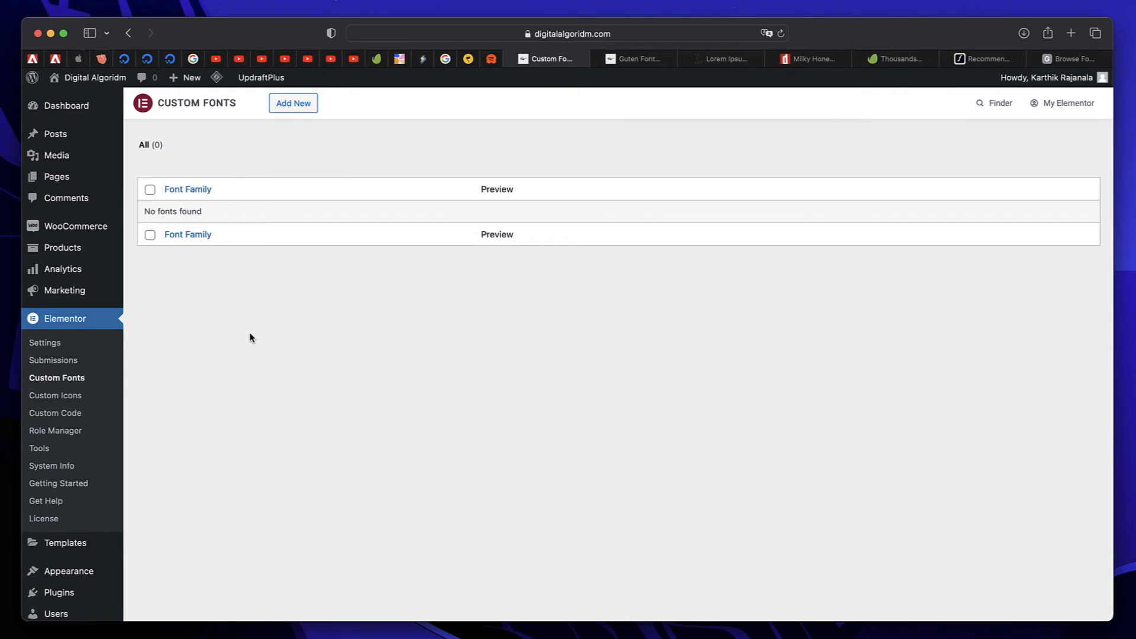
mouse_move(289, 310)
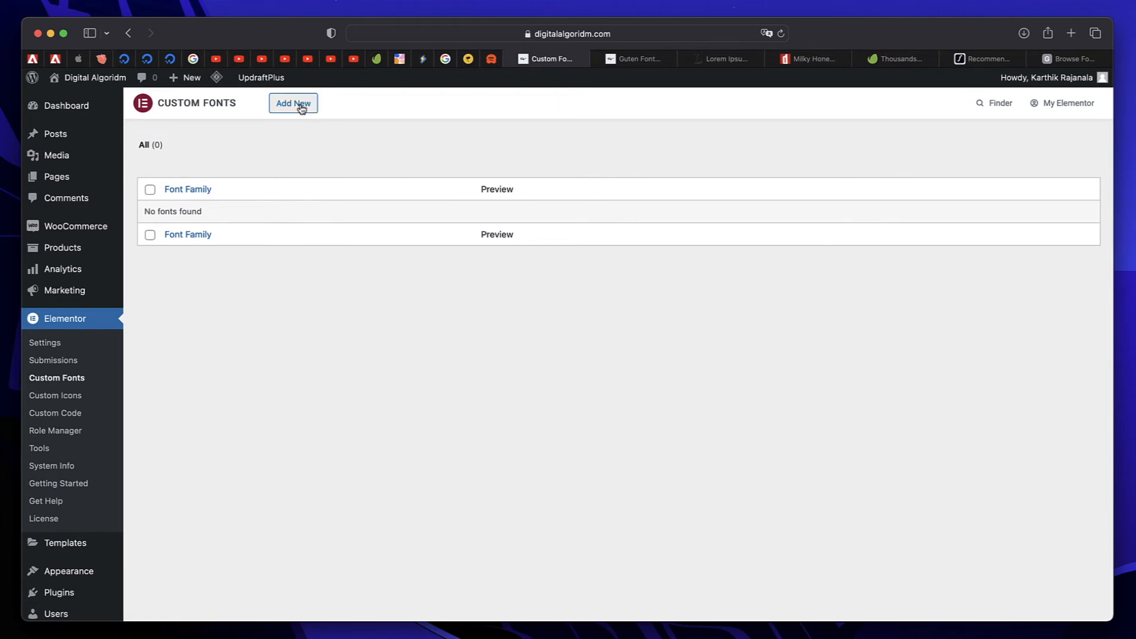
Step: Create the Elementor custom font Milky Honey with a variation using Milky-Honey.ttf from the Media Library, and publish it
click(293, 103)
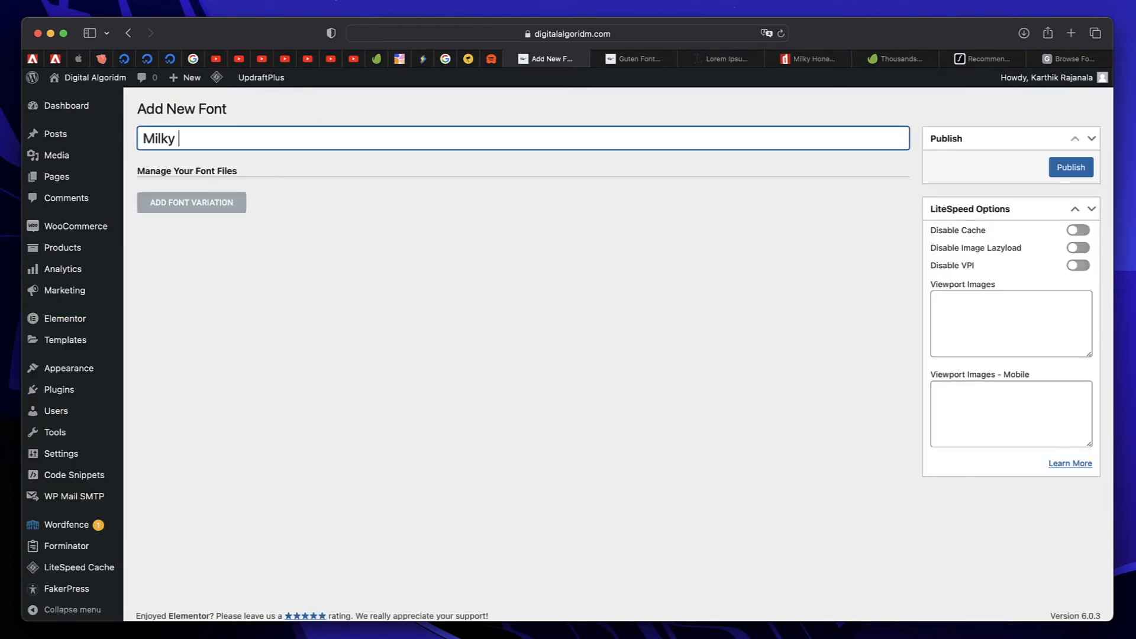
text(Honey)
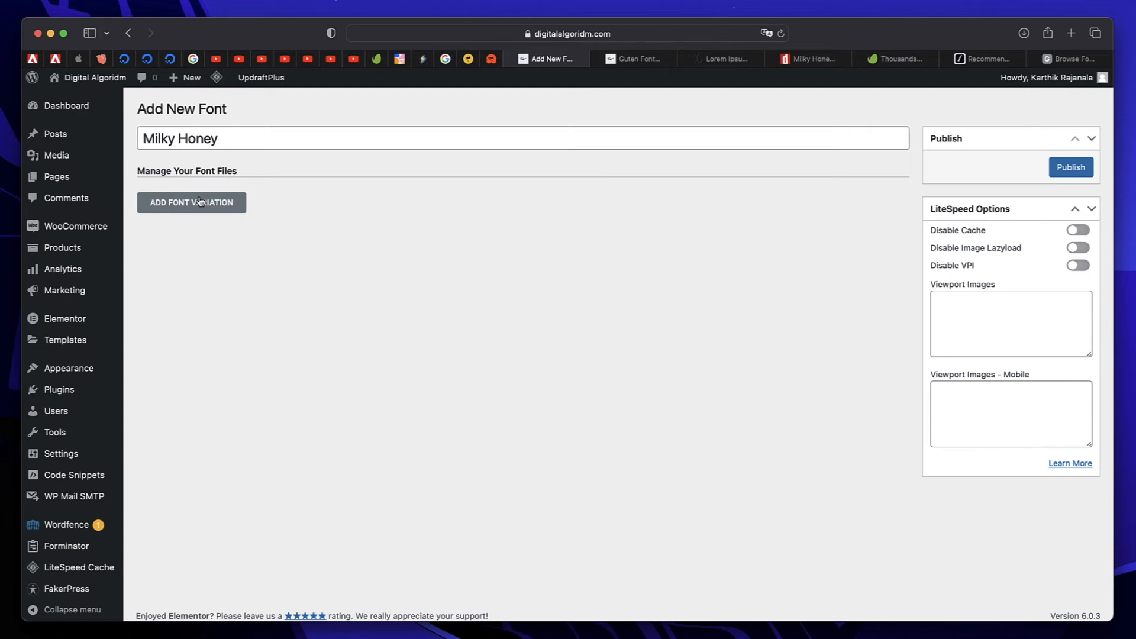
click(192, 202)
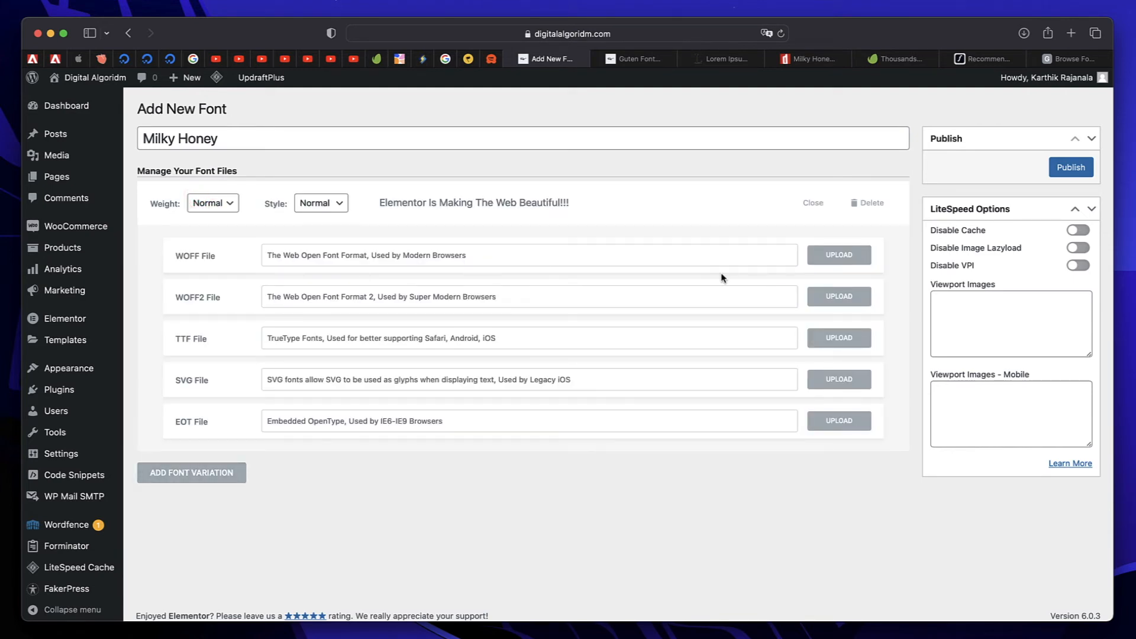
mouse_move(838, 337)
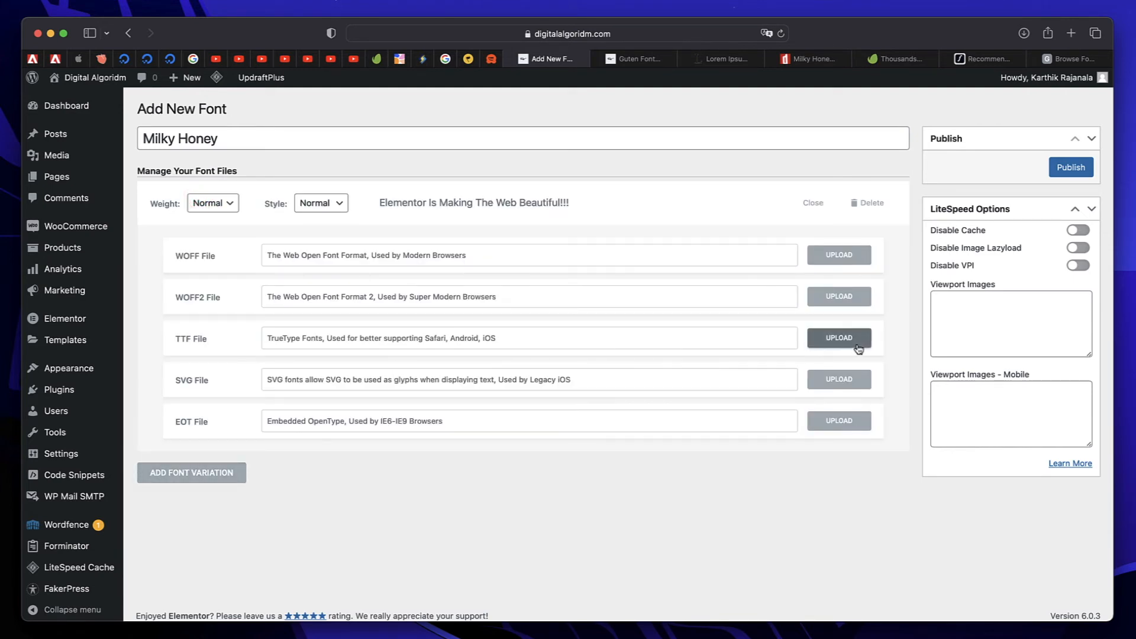
click(839, 337)
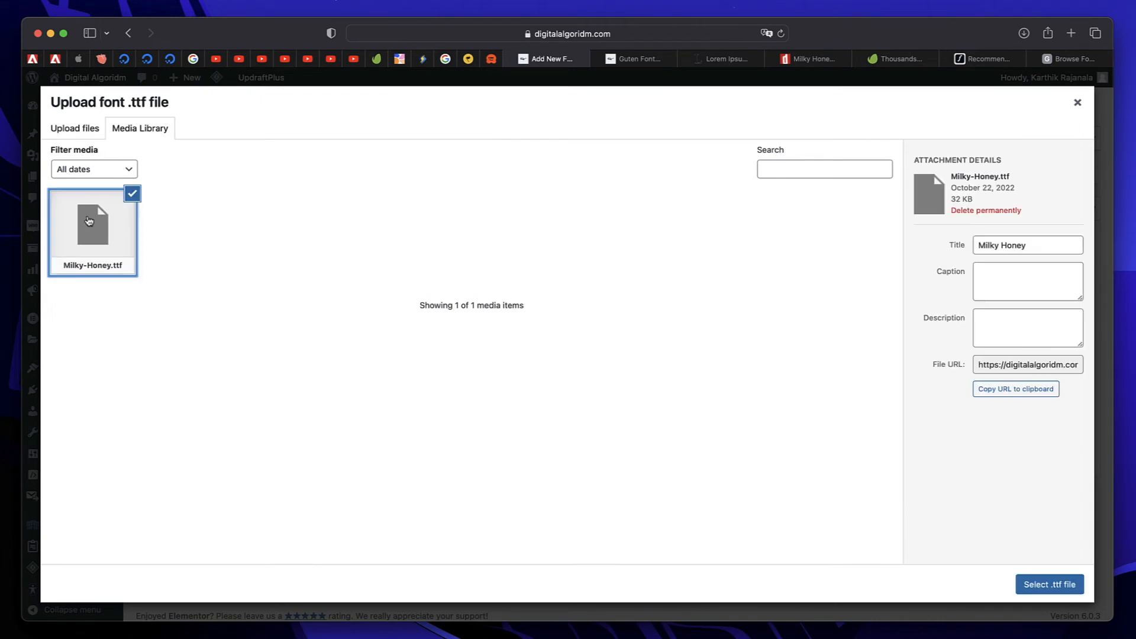
click(1050, 583)
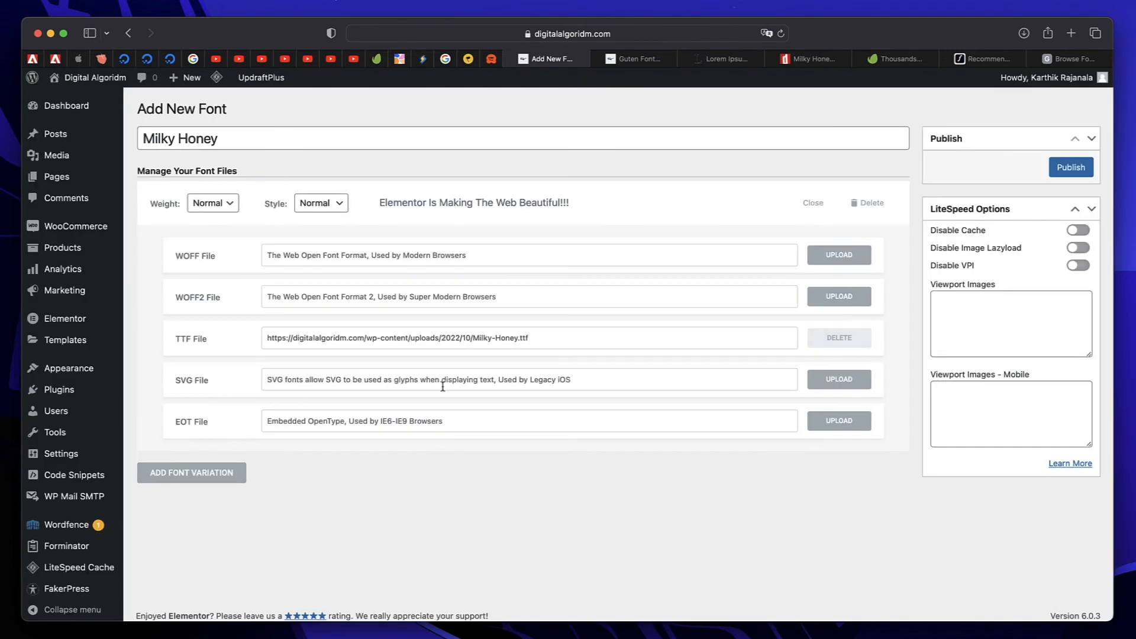
mouse_move(498, 275)
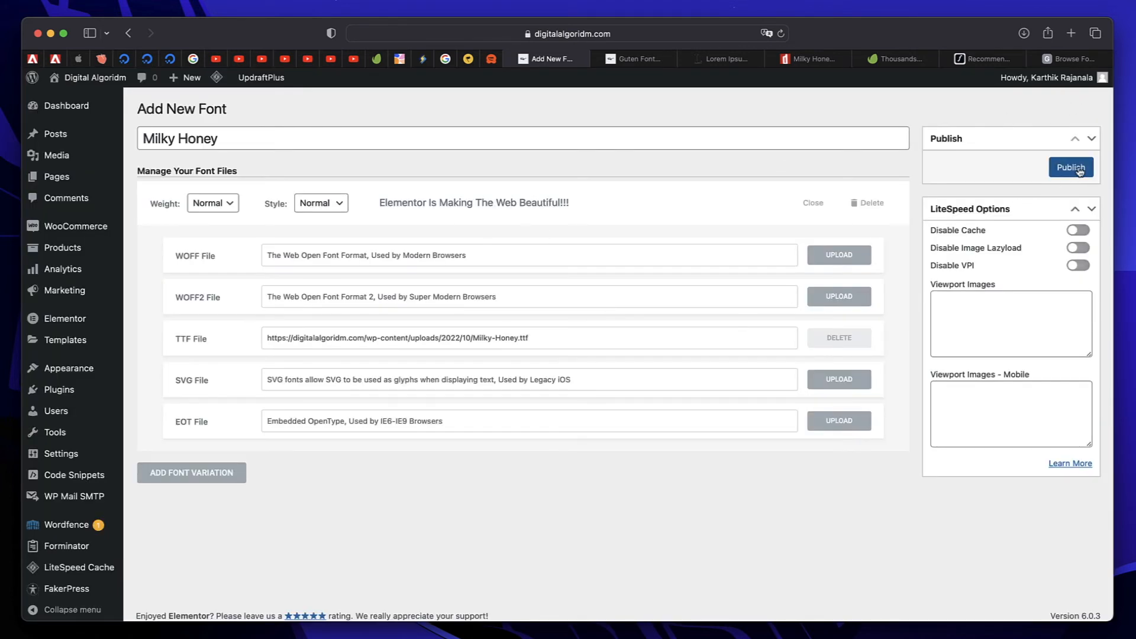
click(1071, 167)
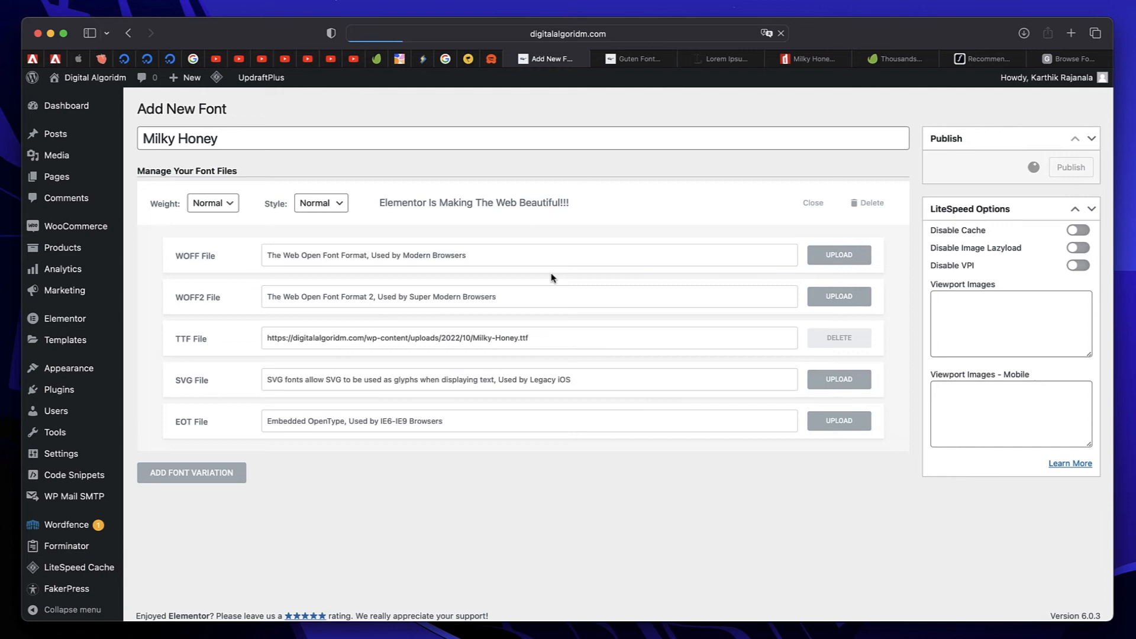
click(1071, 166)
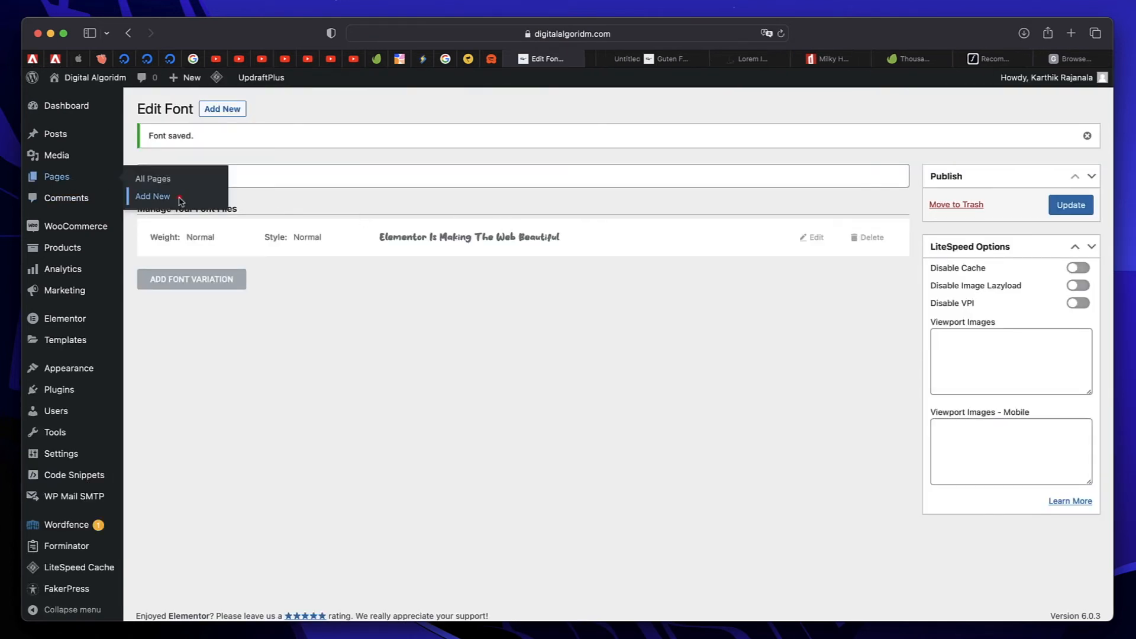
Step: On a new Elementor page, set the heading's Typography Family to Milky Honey and publish
click(152, 196)
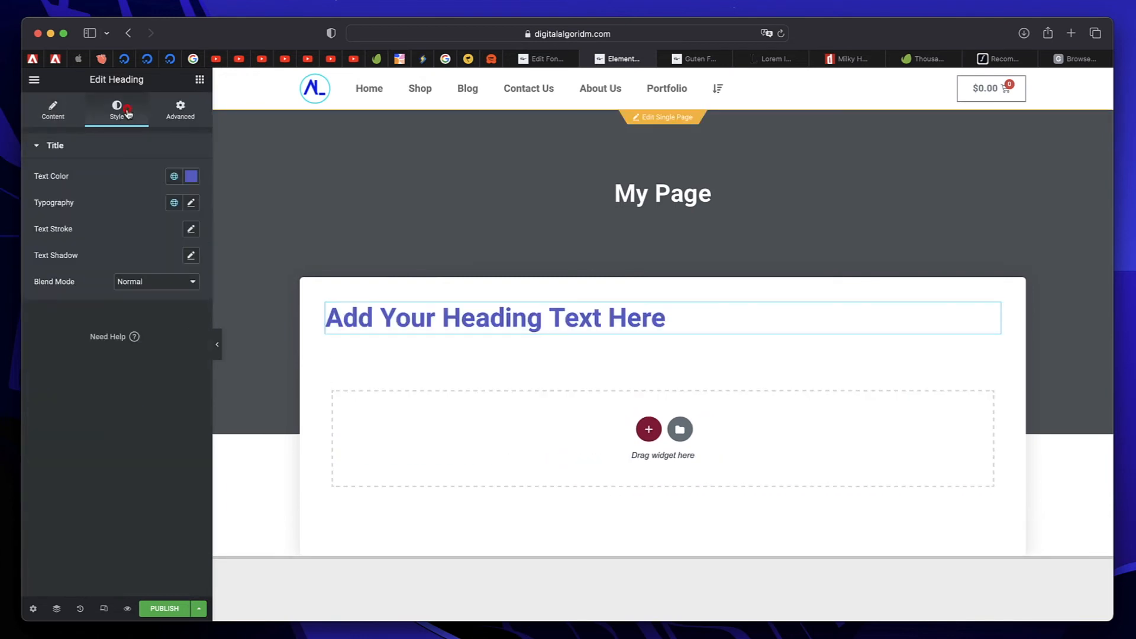
click(191, 202)
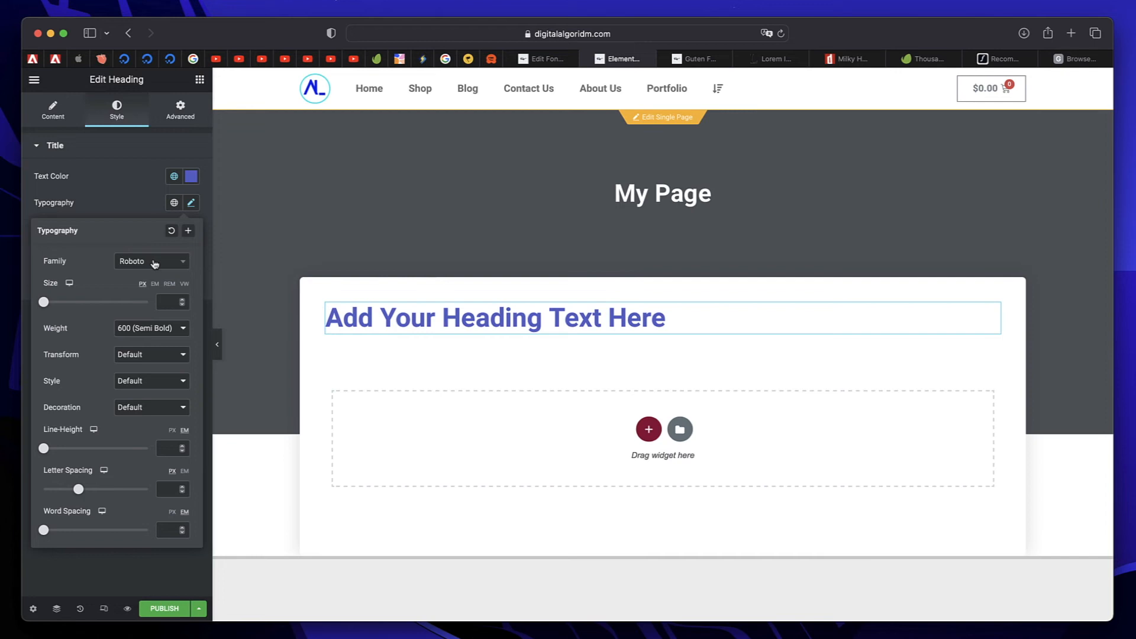
click(151, 260)
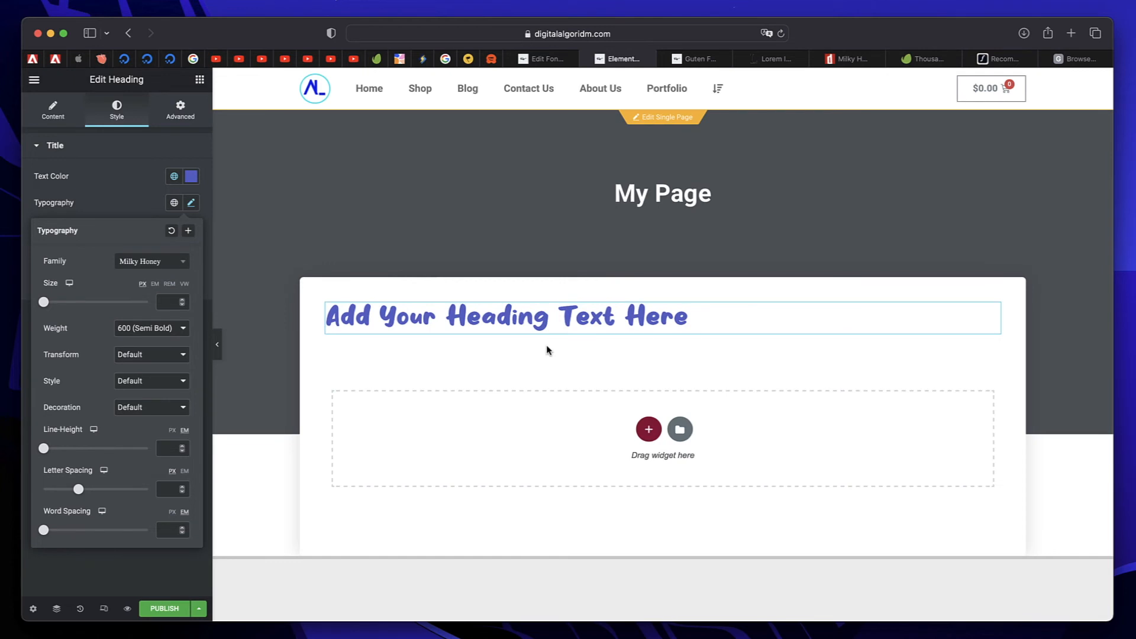
click(434, 317)
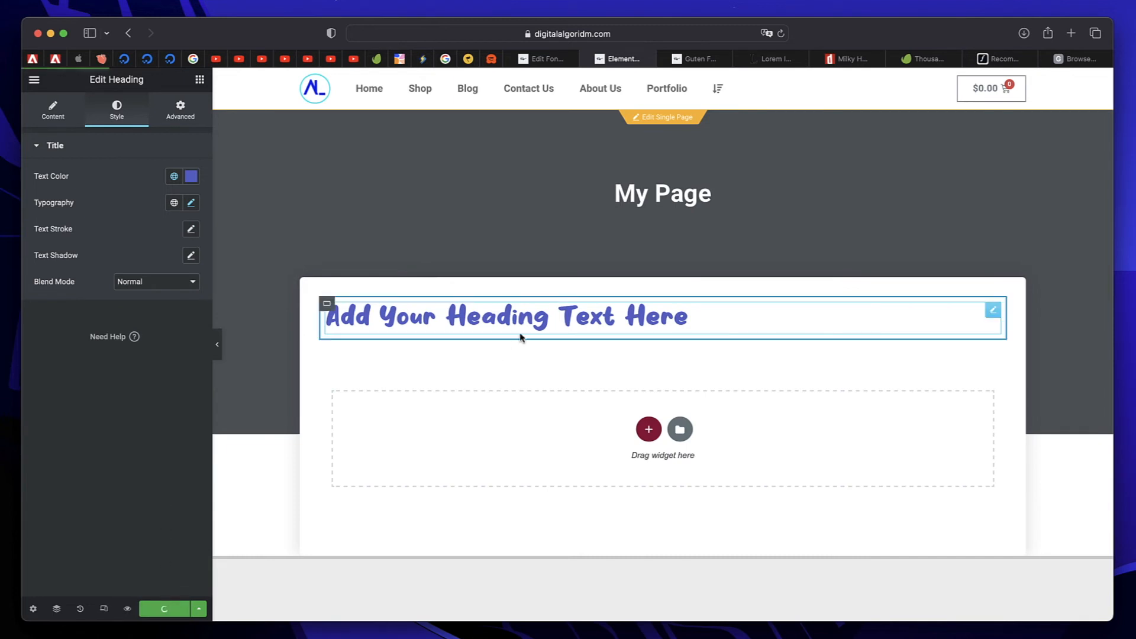
click(164, 609)
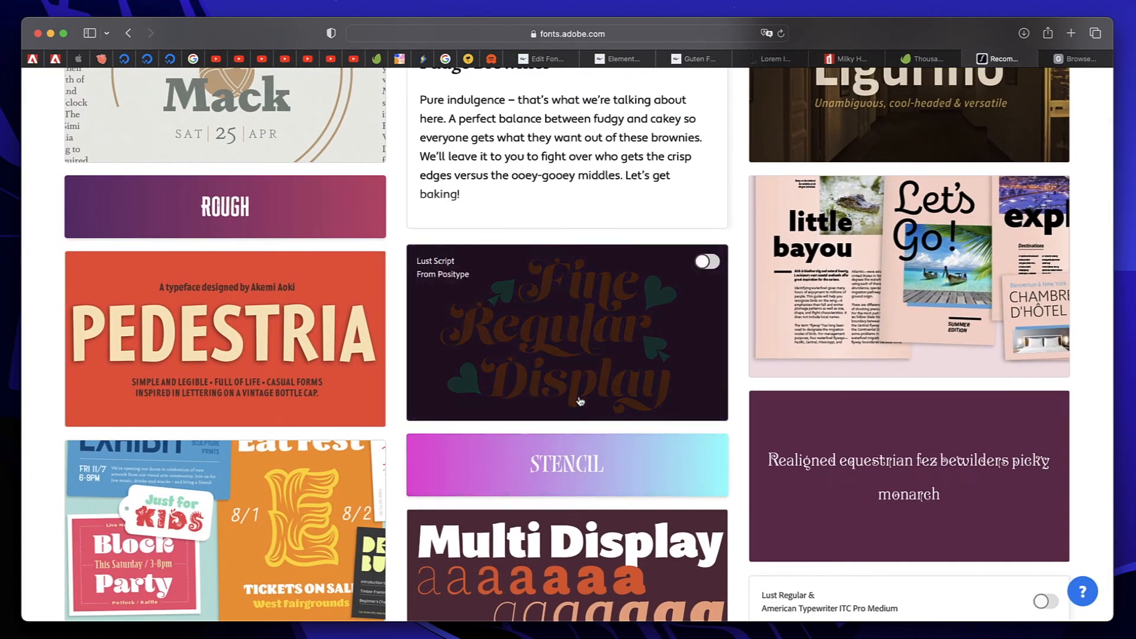
Step: Activate Lust Script in Adobe Fonts and start adding the family to a web project
scroll(up, 3)
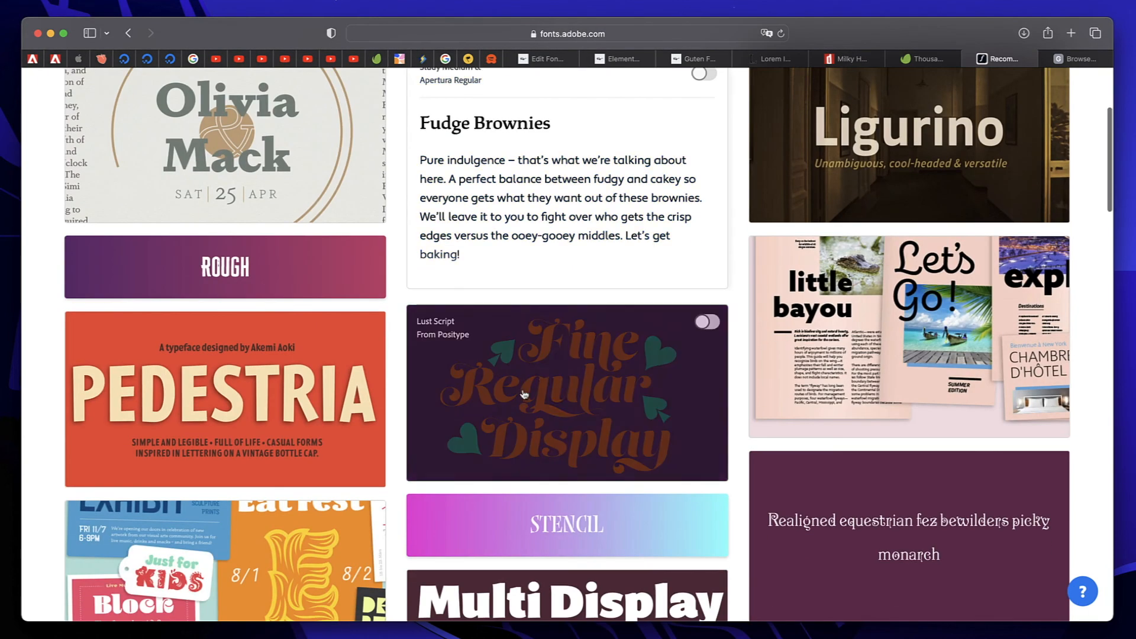
click(706, 322)
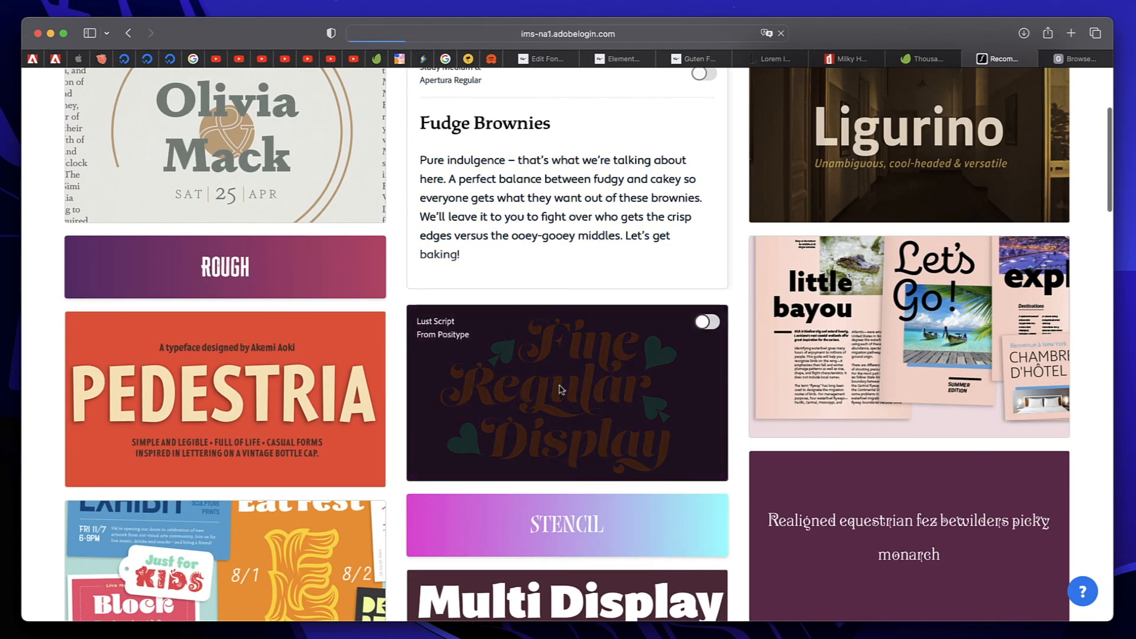
click(567, 394)
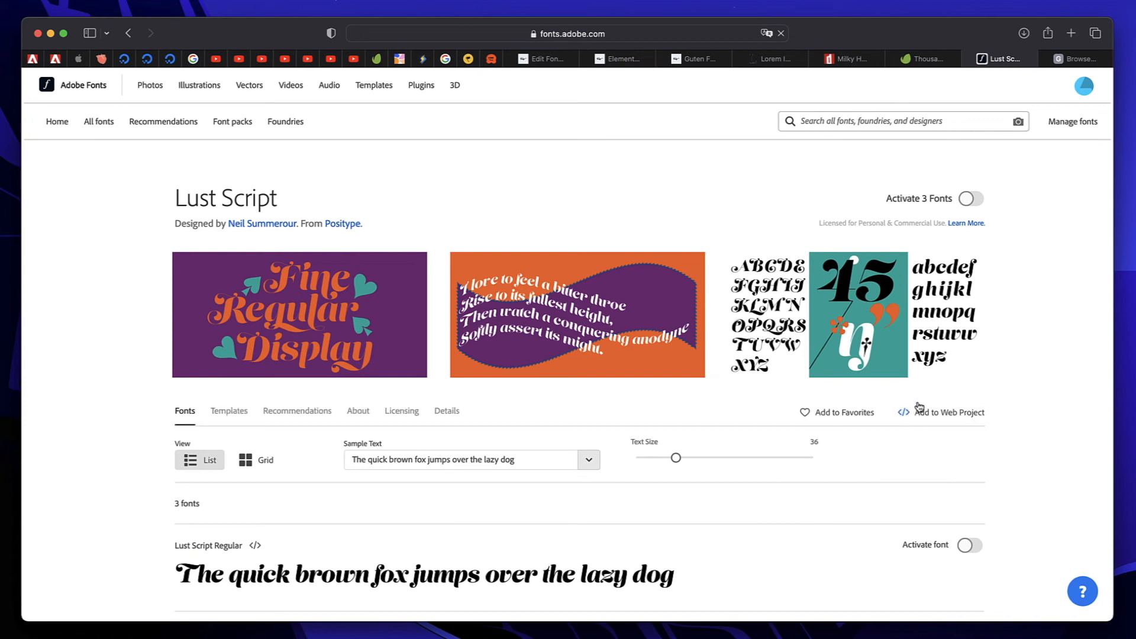
click(948, 412)
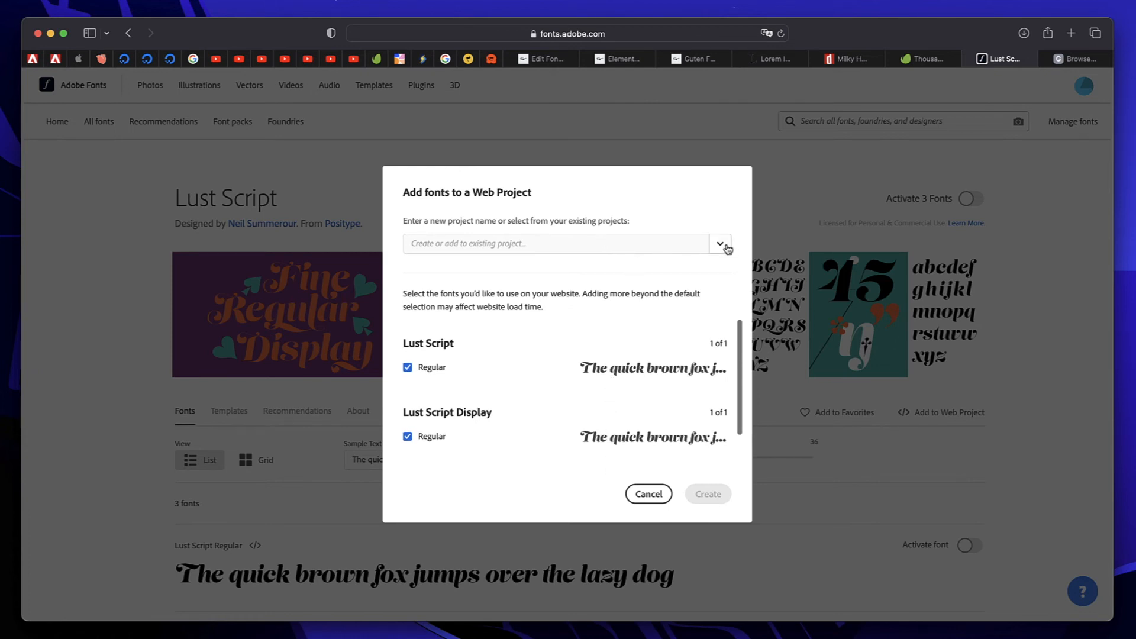
Step: Choose the existing Demo project and save Lust Script and Lust Script Display Regular to it
click(719, 244)
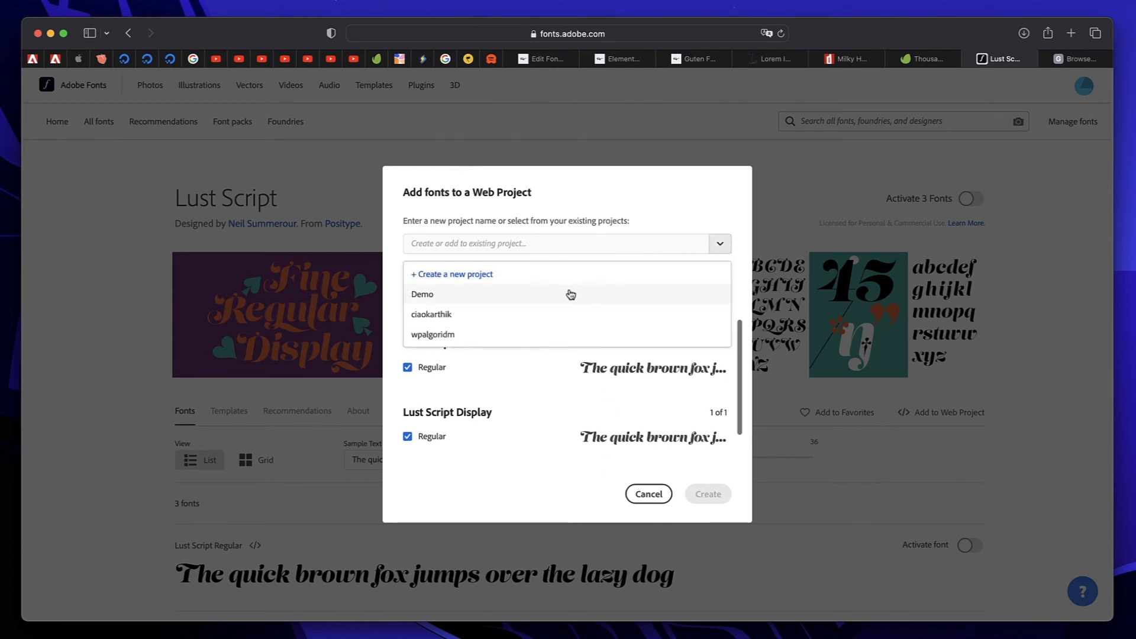
click(423, 295)
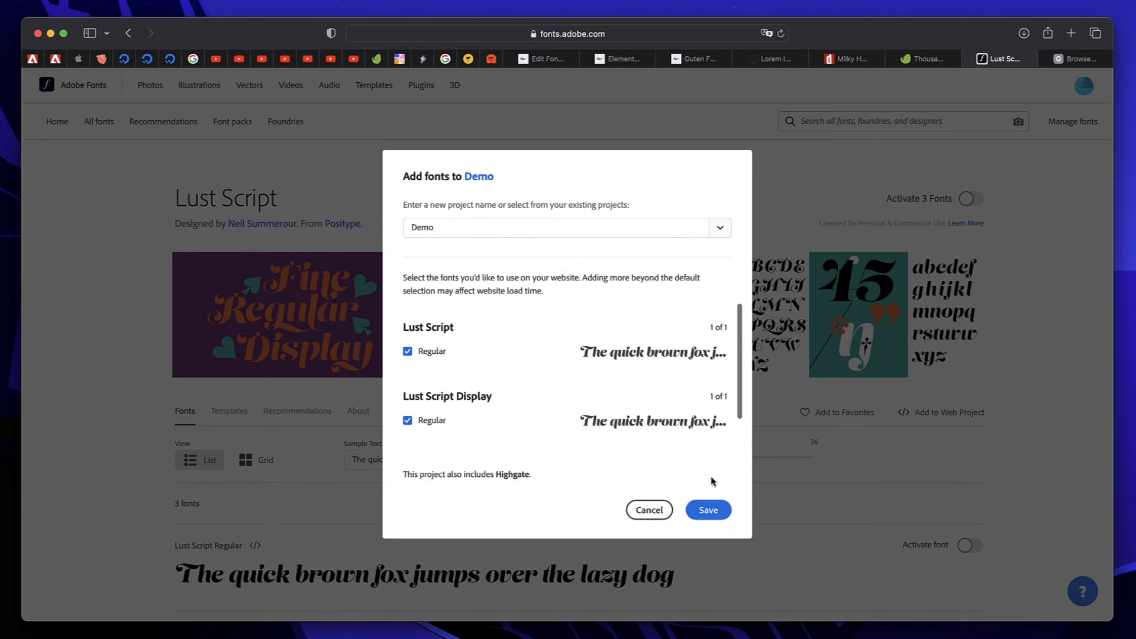
click(708, 509)
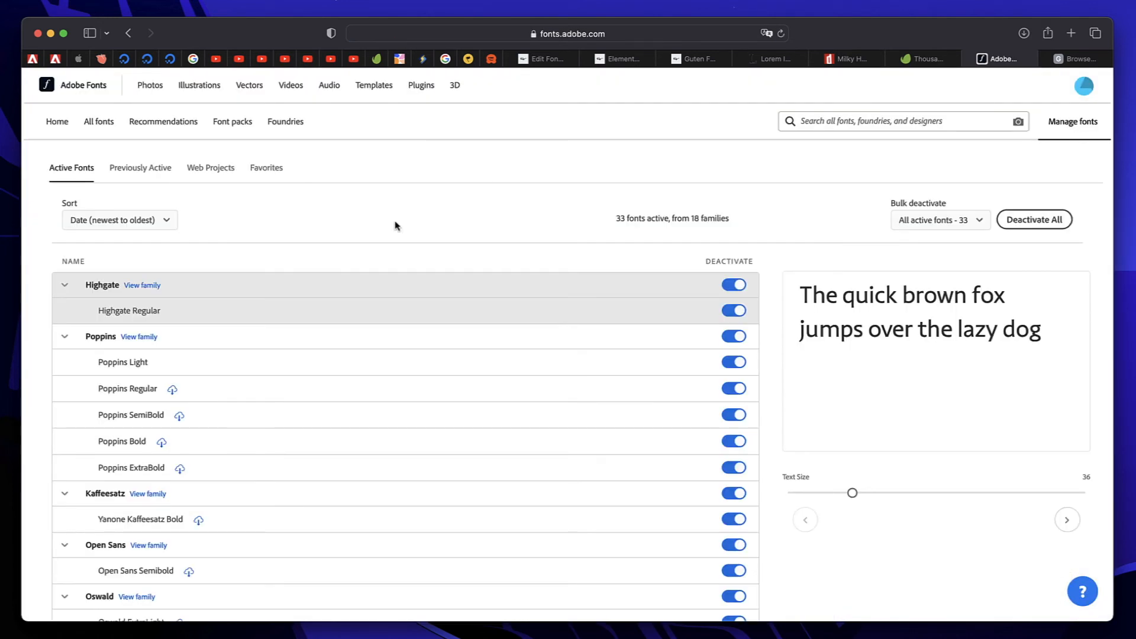
Step: In Web Projects, select and copy the Demo project ID etg1uoh
click(211, 166)
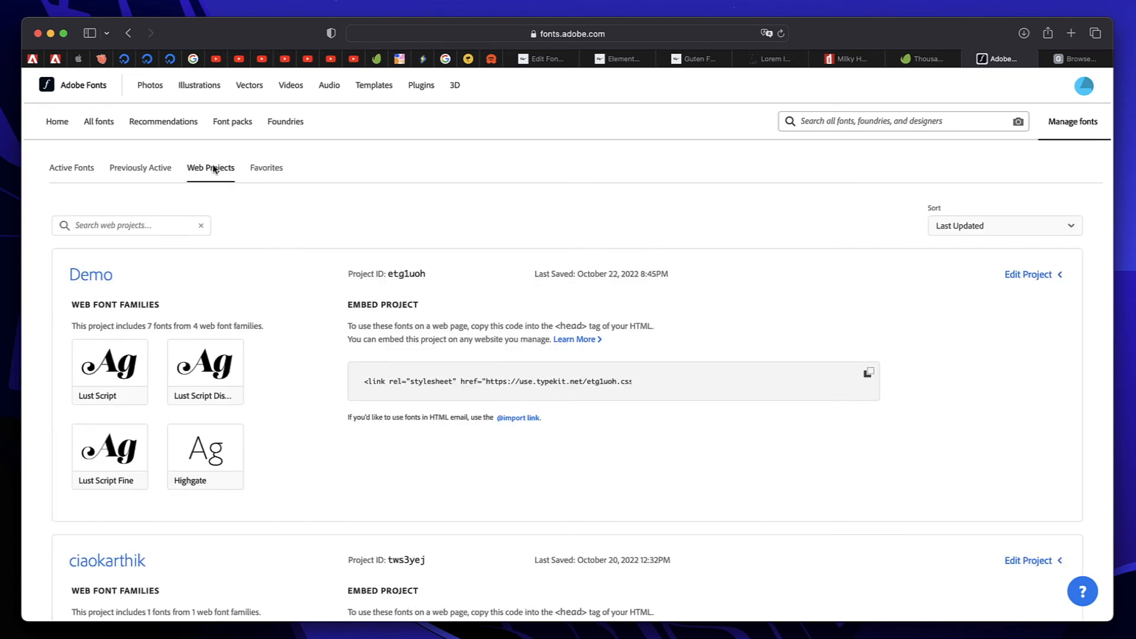
mouse_move(428, 342)
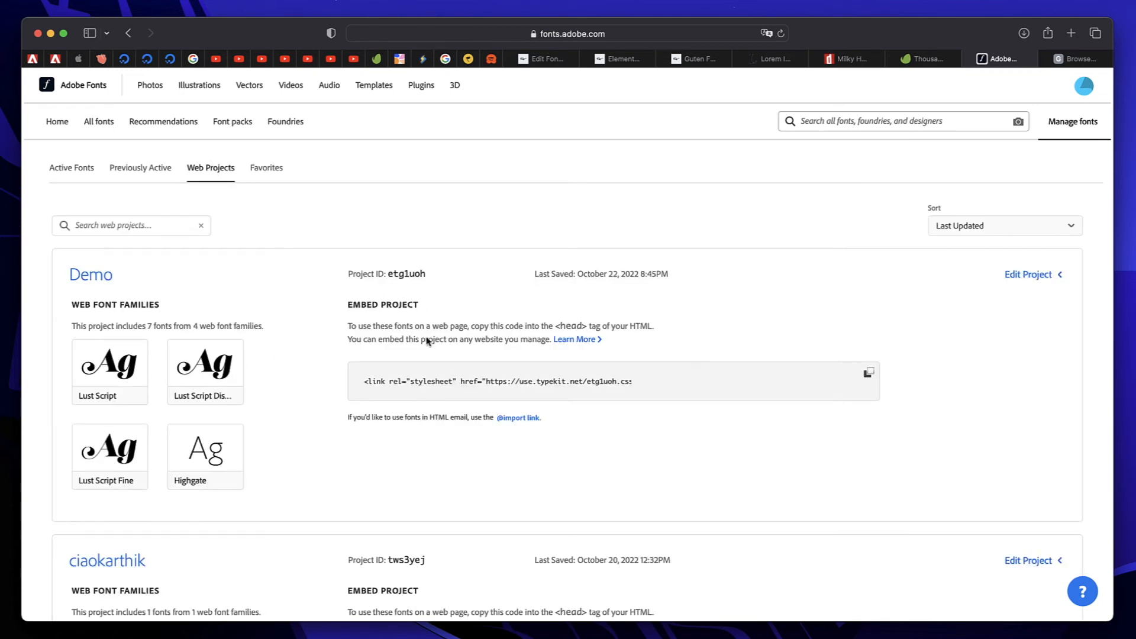
double_click(406, 274)
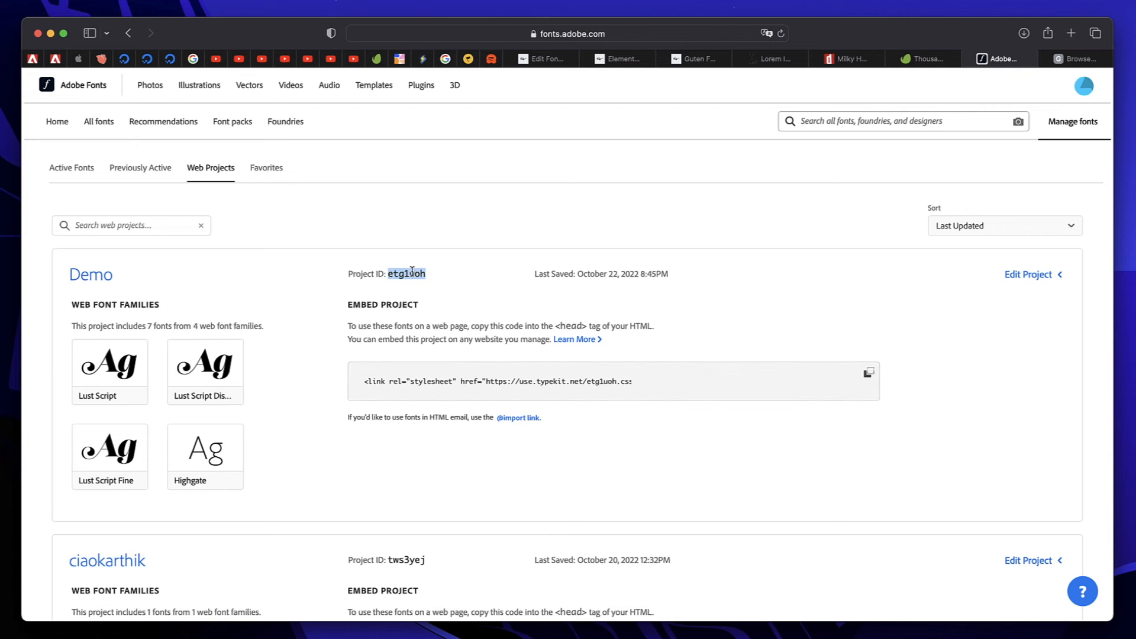
right_click(406, 273)
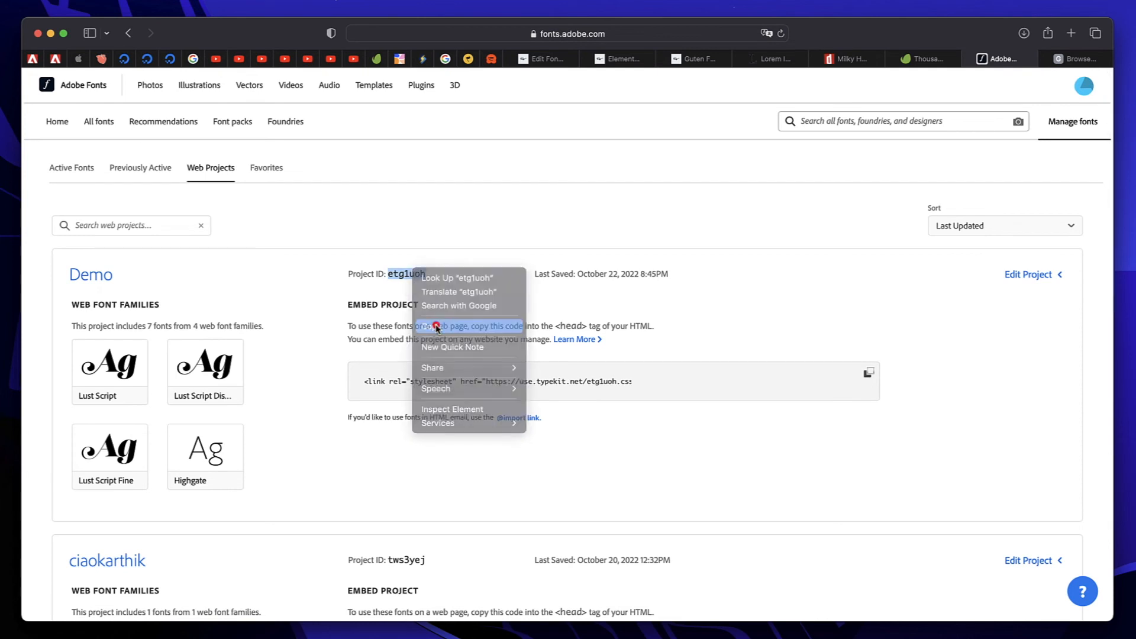
click(544, 59)
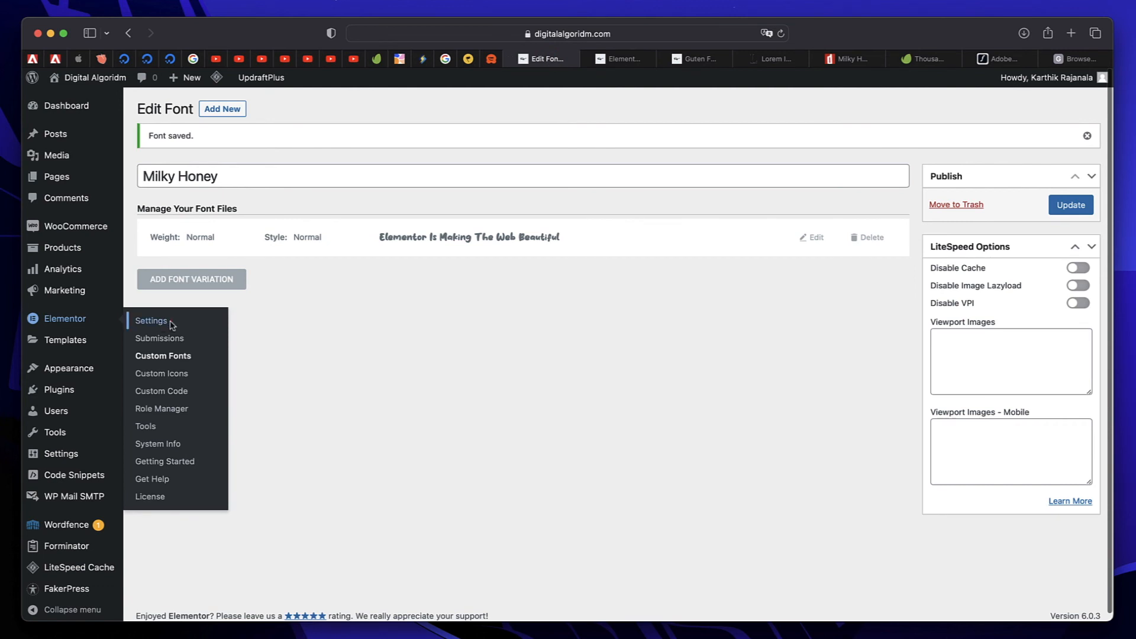
Step: In Elementor Settings, enter Adobe Fonts project ID etg1uoh, fetch its 4 font families, and save changes
click(151, 320)
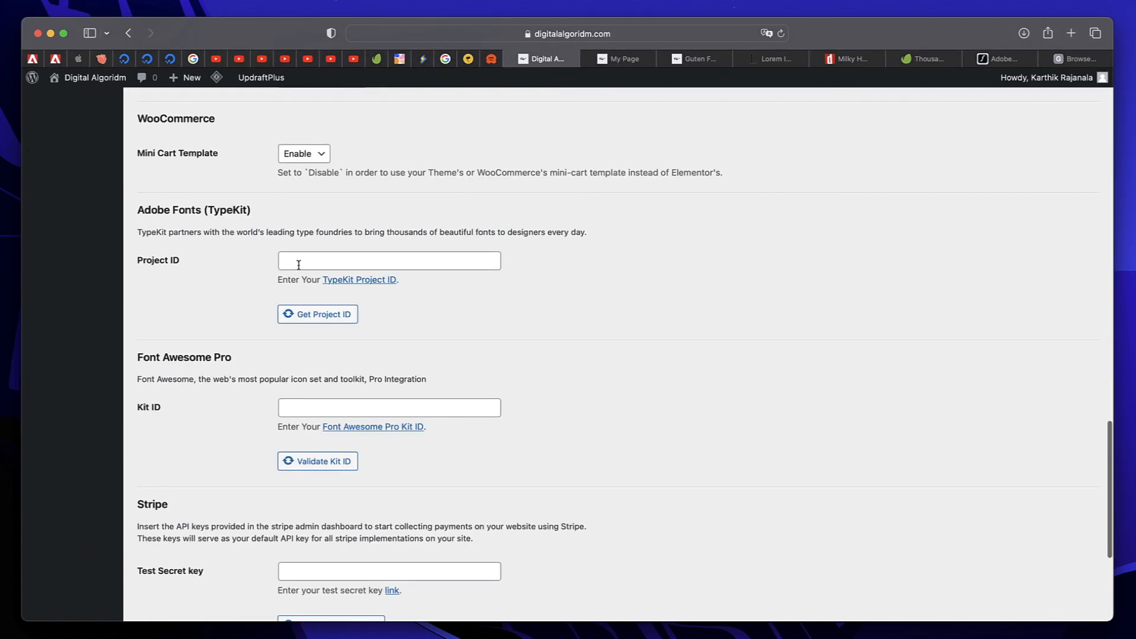
click(389, 261)
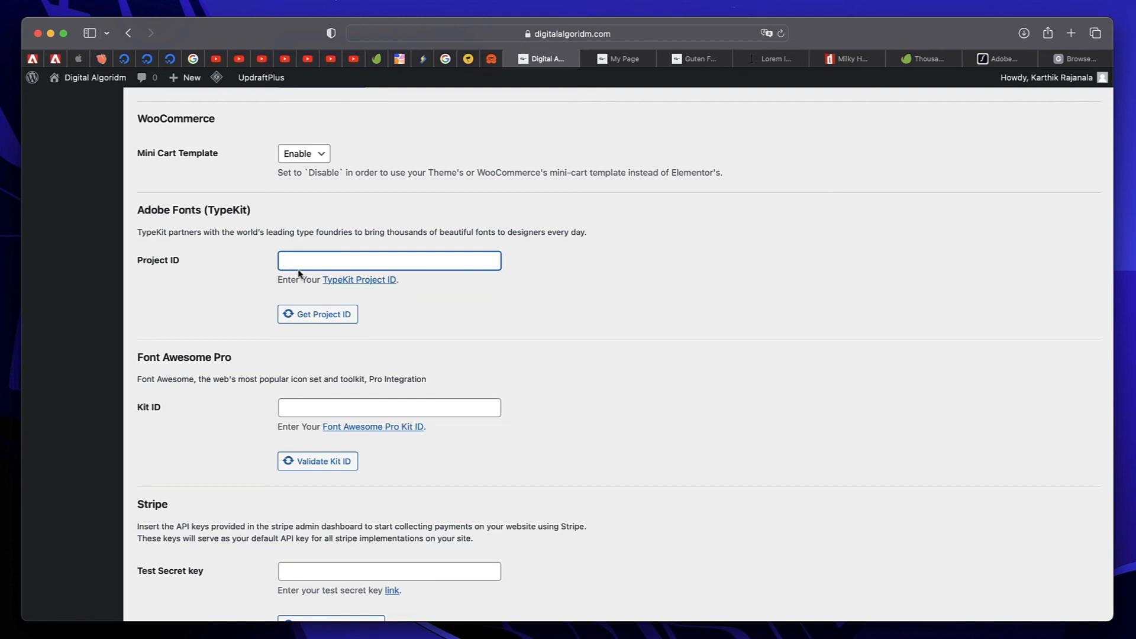
text(etg1uoh)
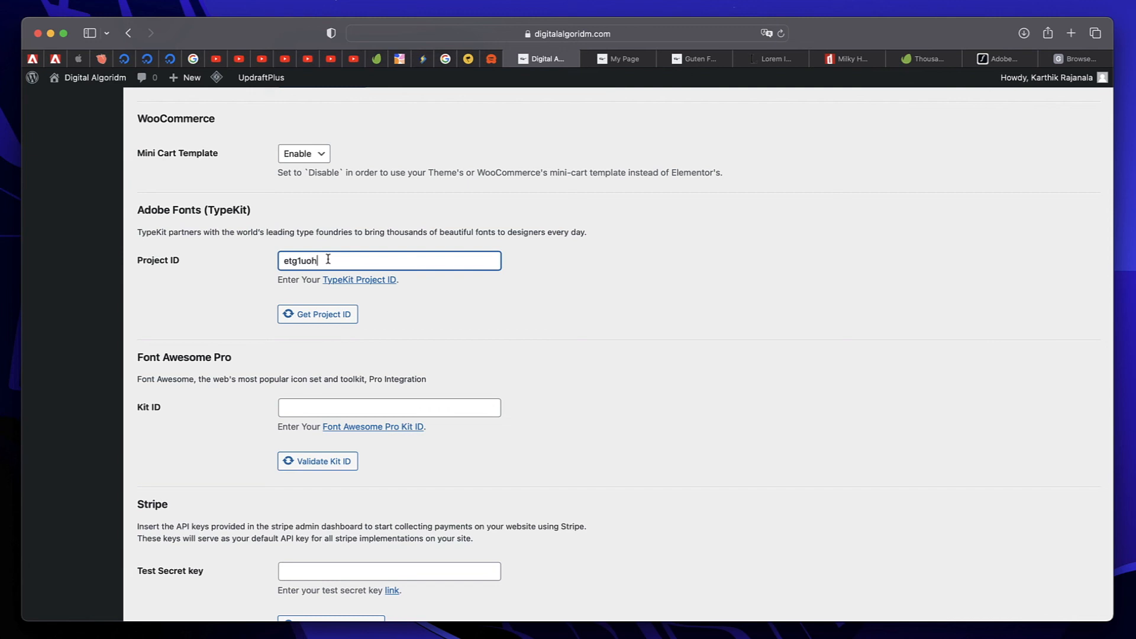
mouse_move(382, 334)
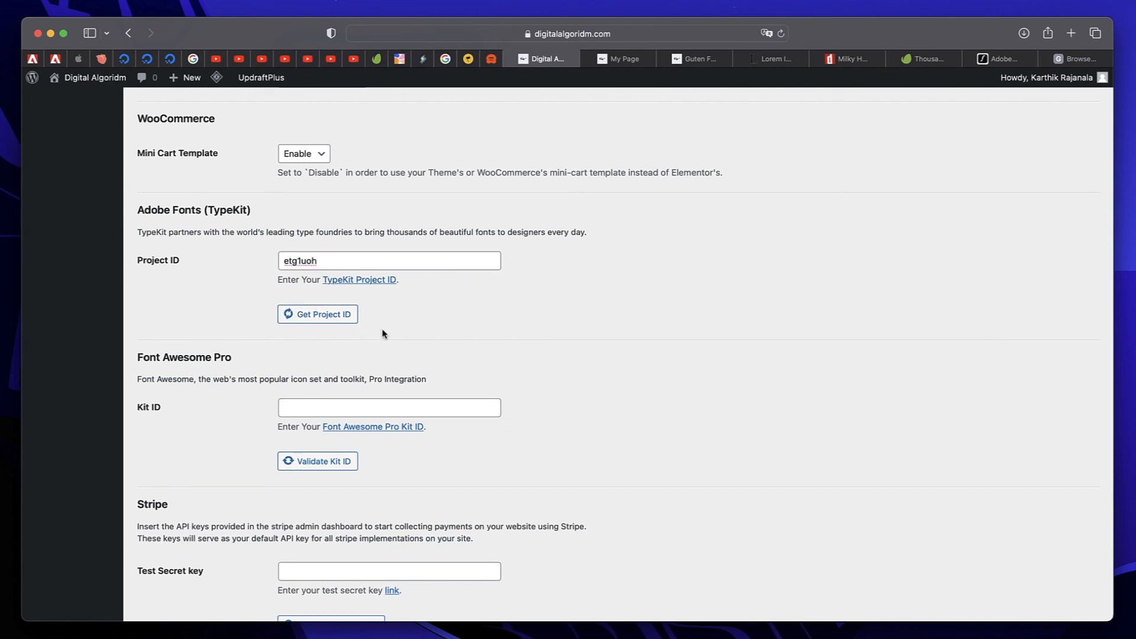
click(317, 314)
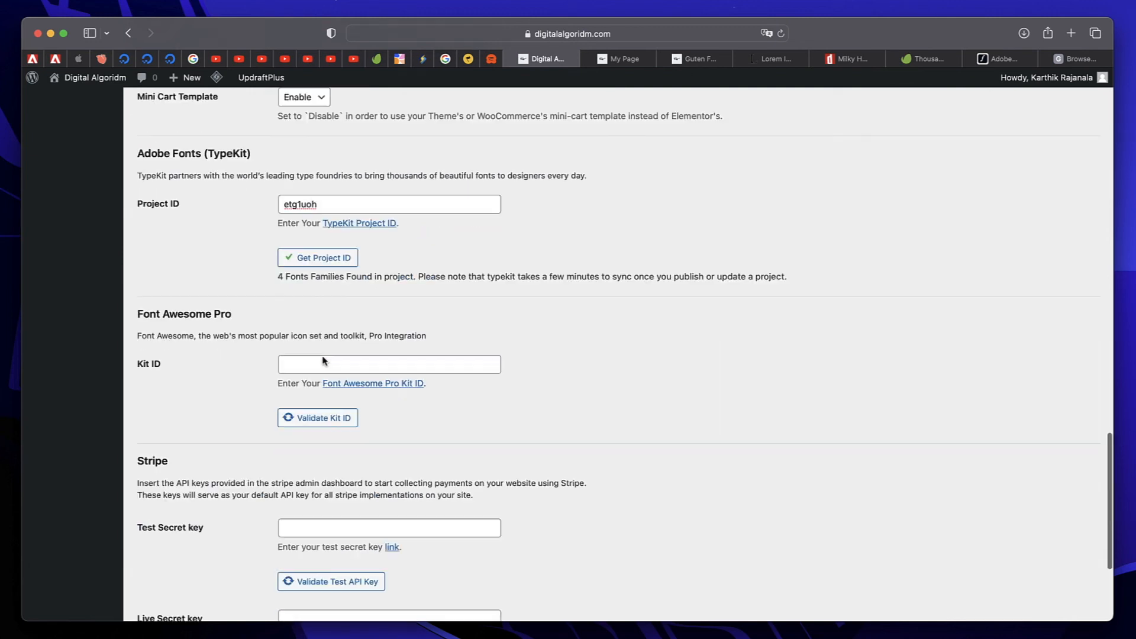
scroll(down, 3)
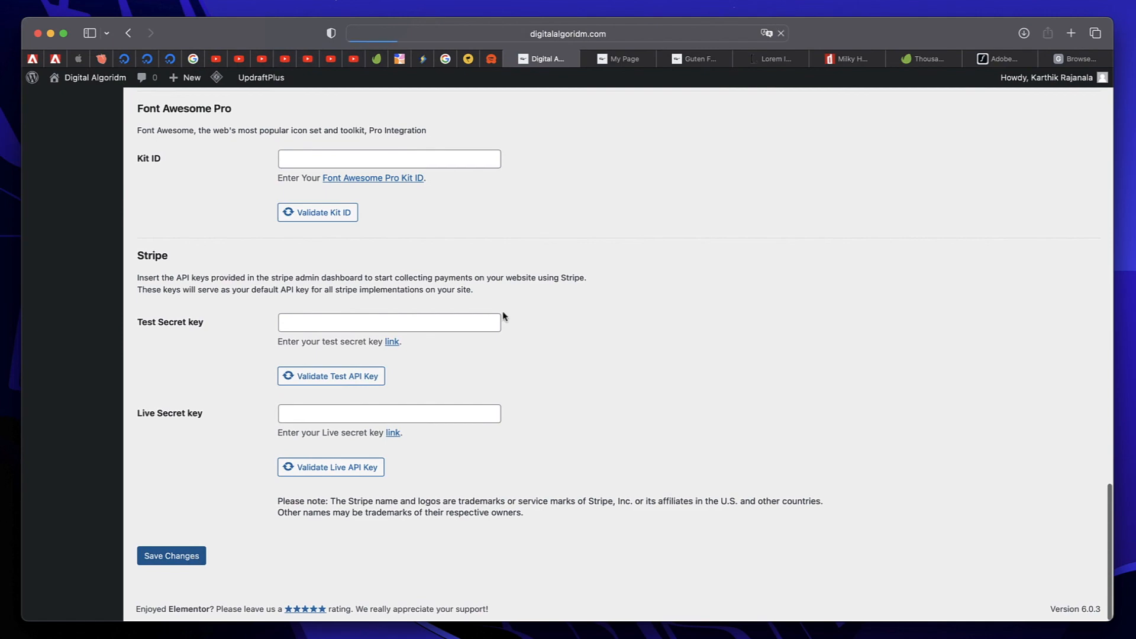
click(921, 59)
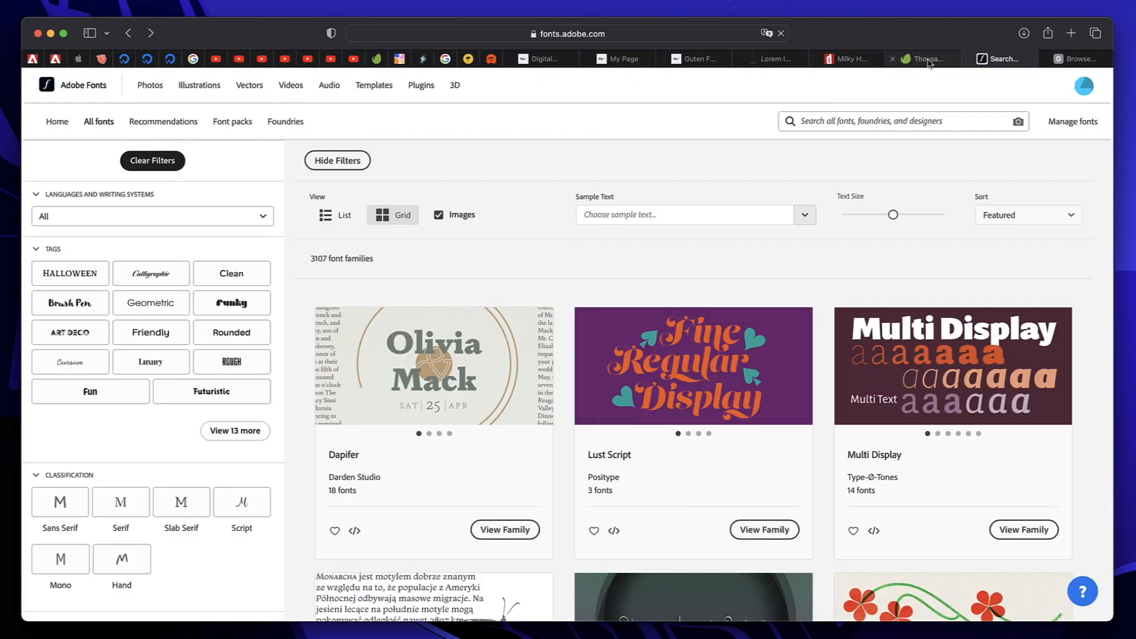
Step: Back in the Elementor editor, set the heading's font family to lust-script under Adobe Fonts (TypeKit)
click(619, 59)
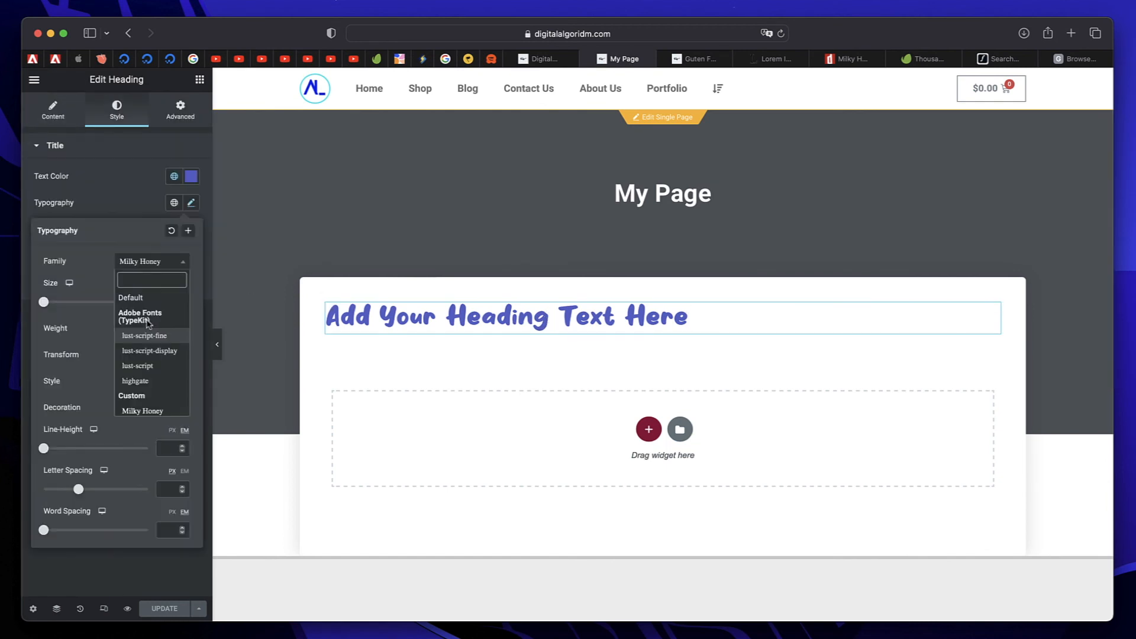
click(130, 297)
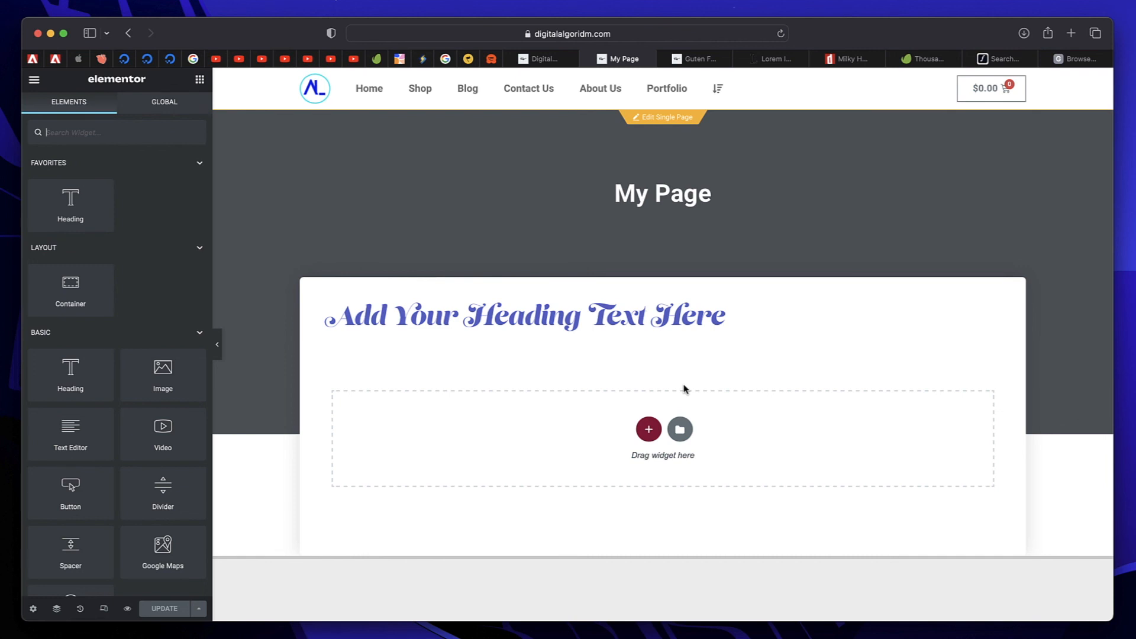
click(923, 59)
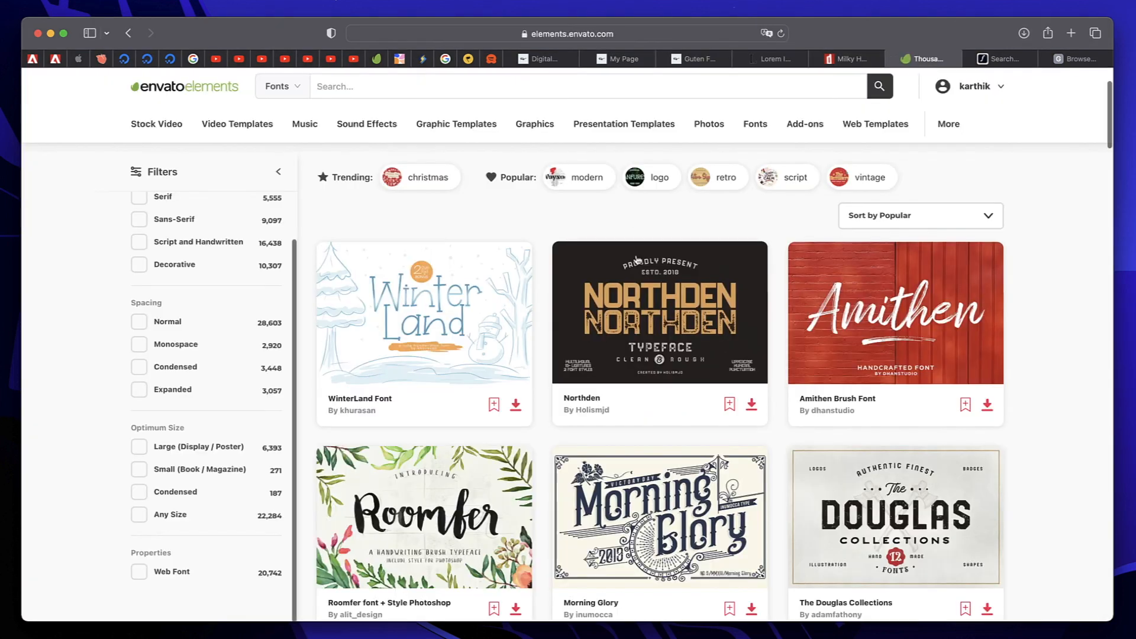
mouse_move(752, 405)
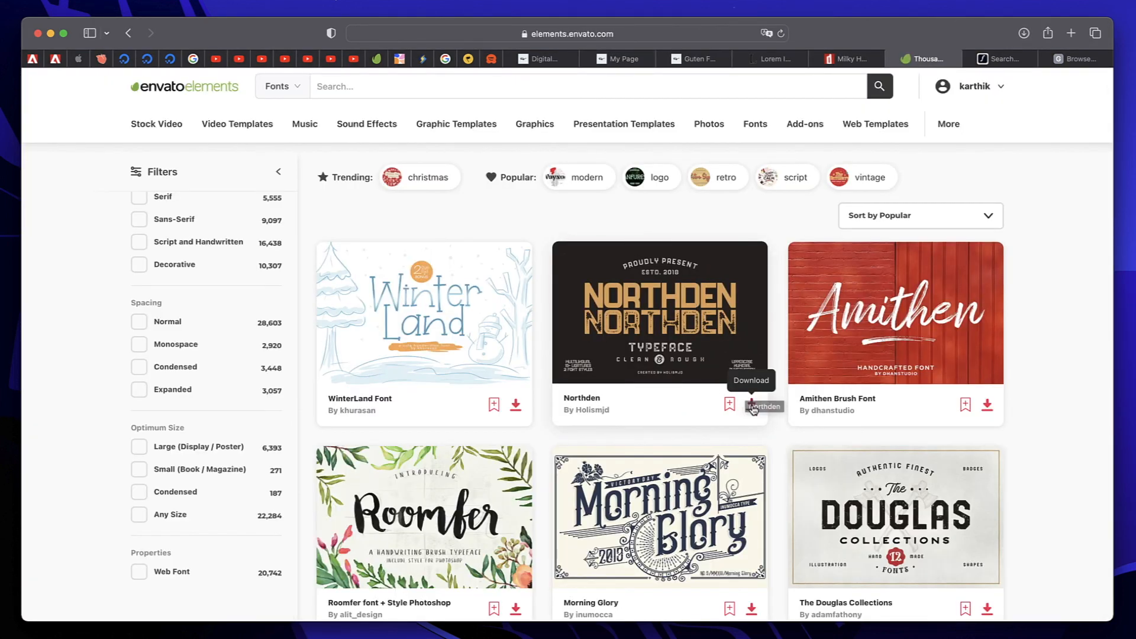
click(729, 405)
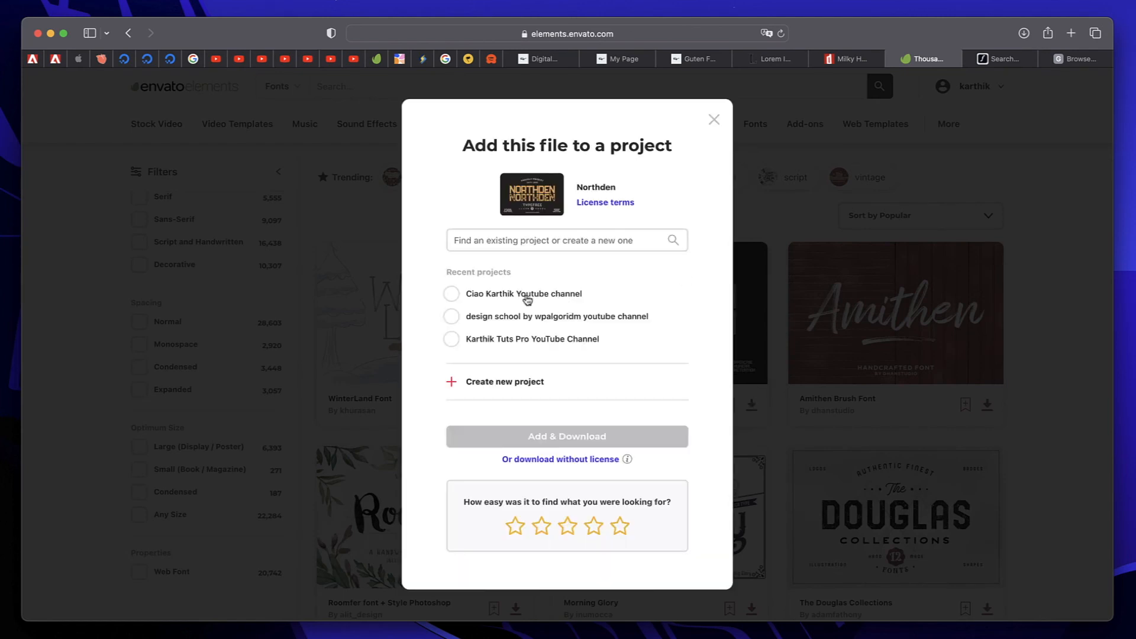
mouse_move(533, 313)
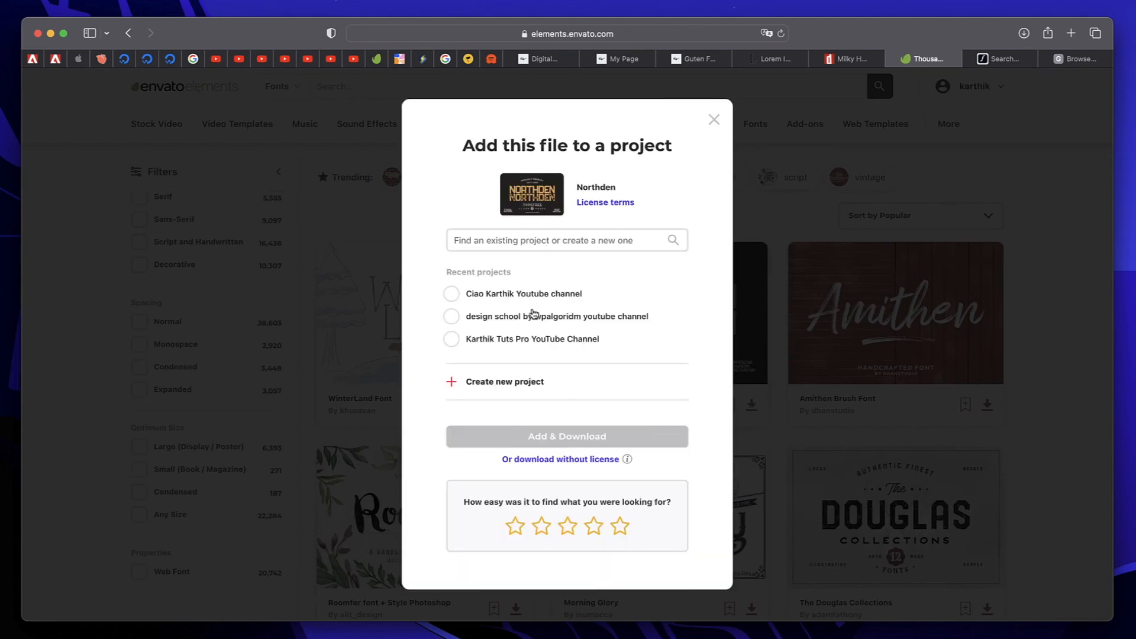
text(wpasl)
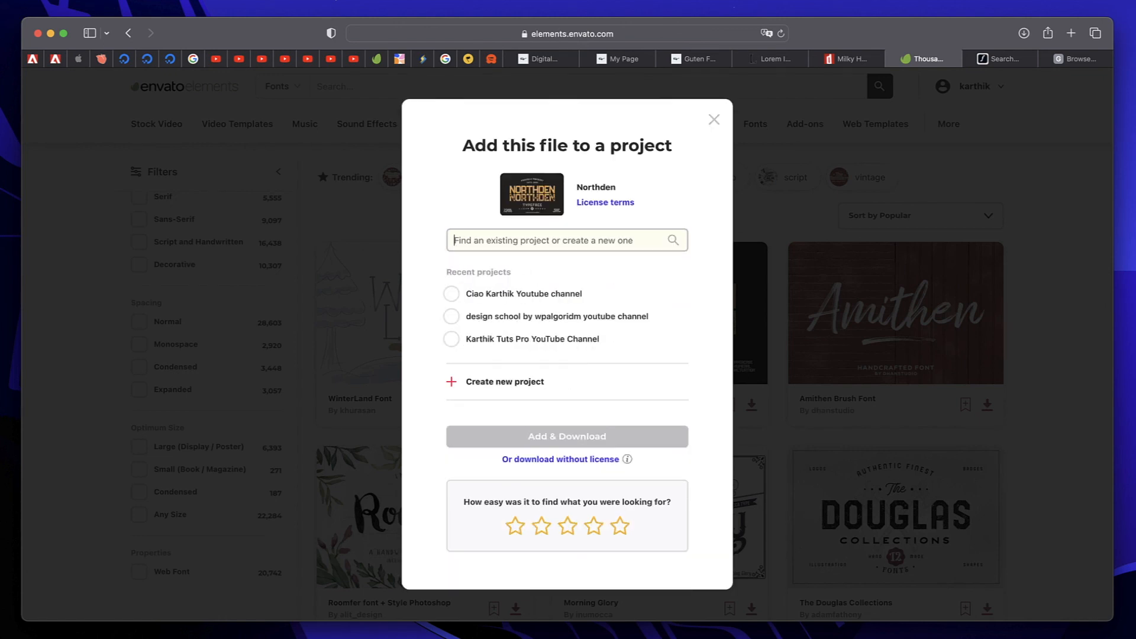
text(wpalgoridm.com website)
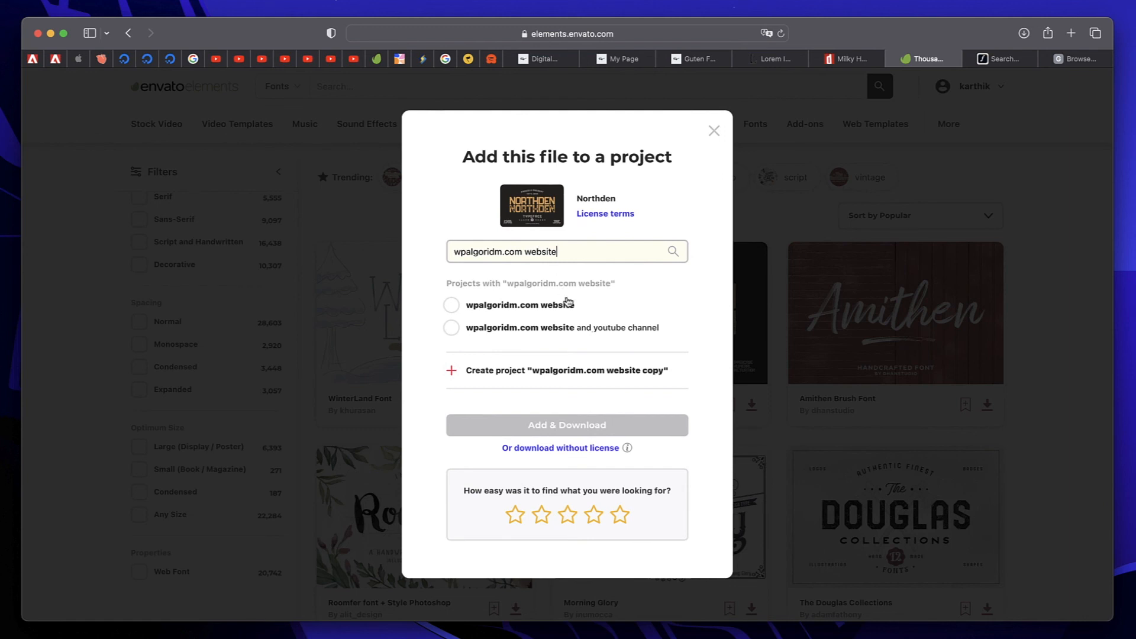
click(451, 304)
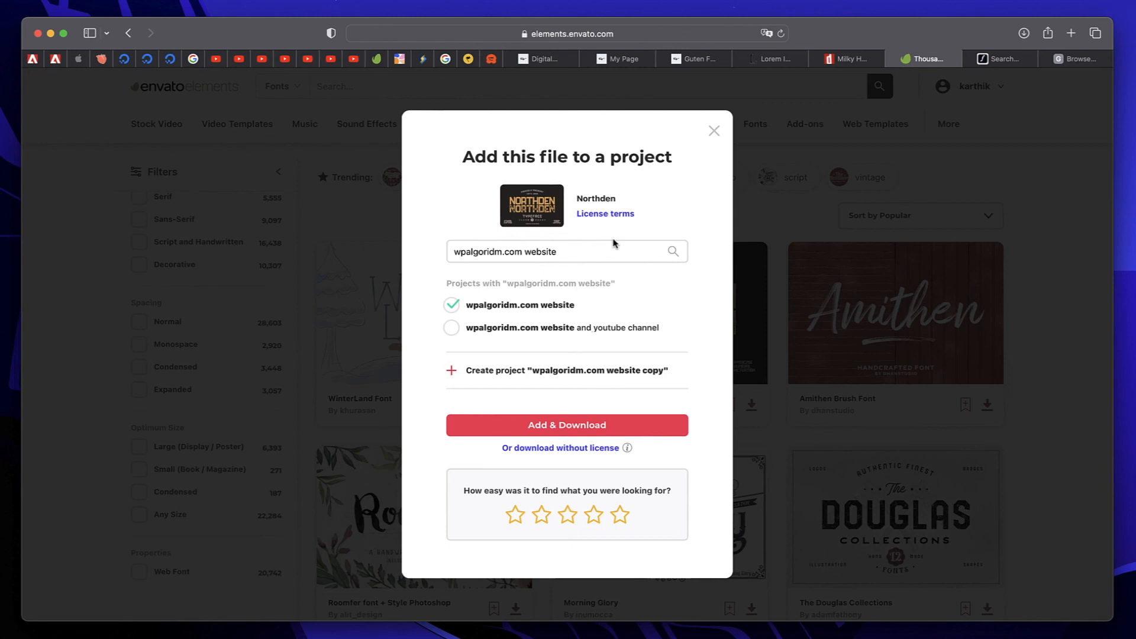
mouse_move(710, 171)
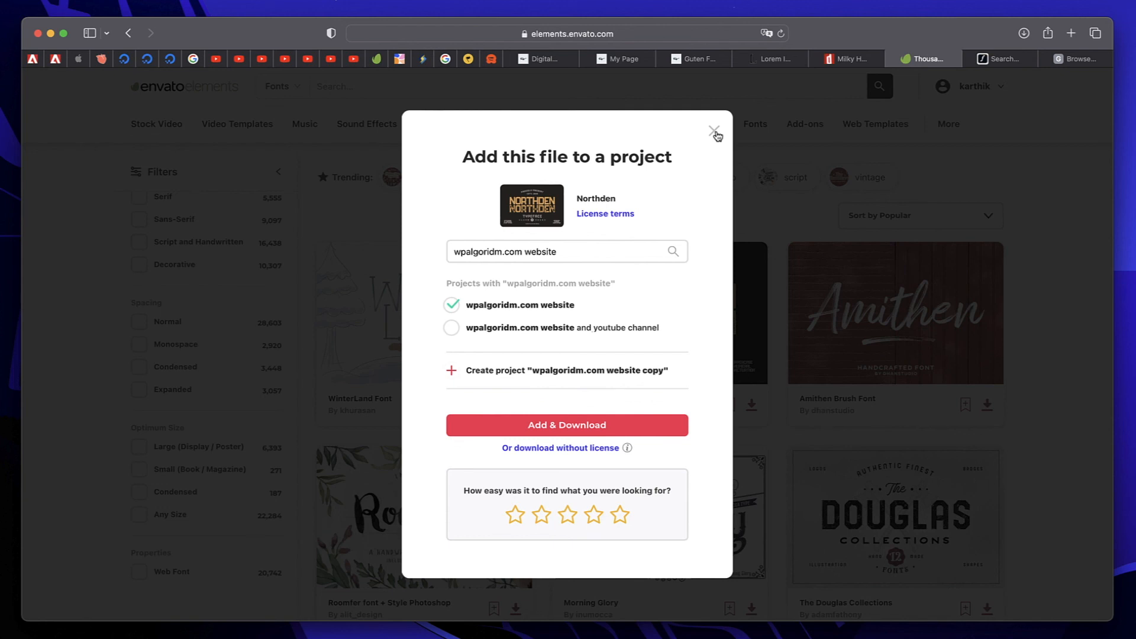
click(715, 135)
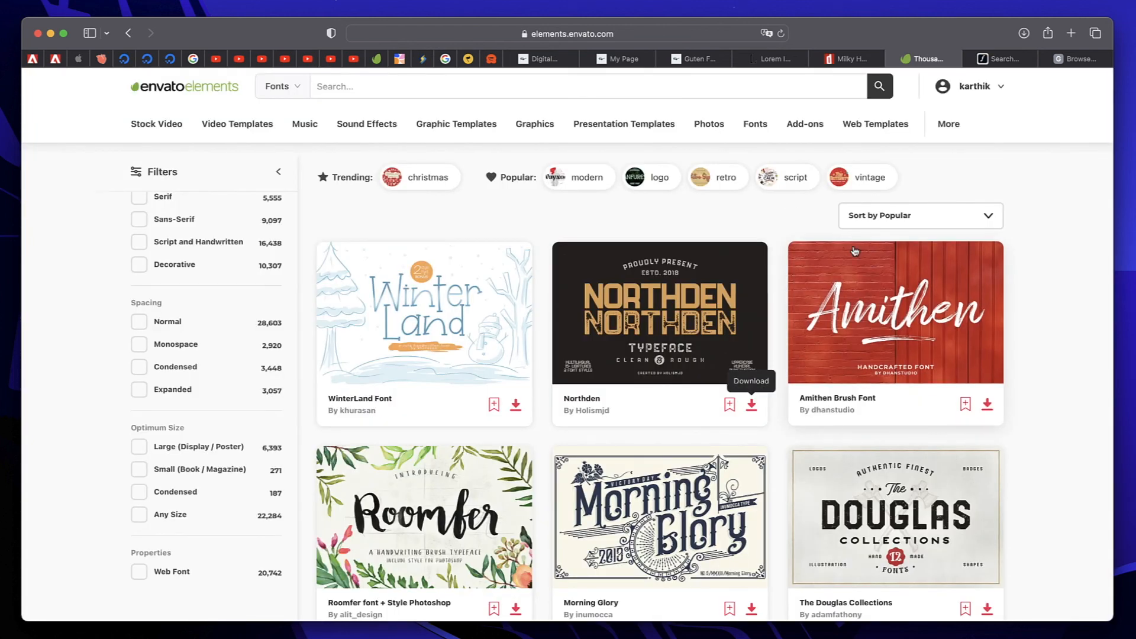